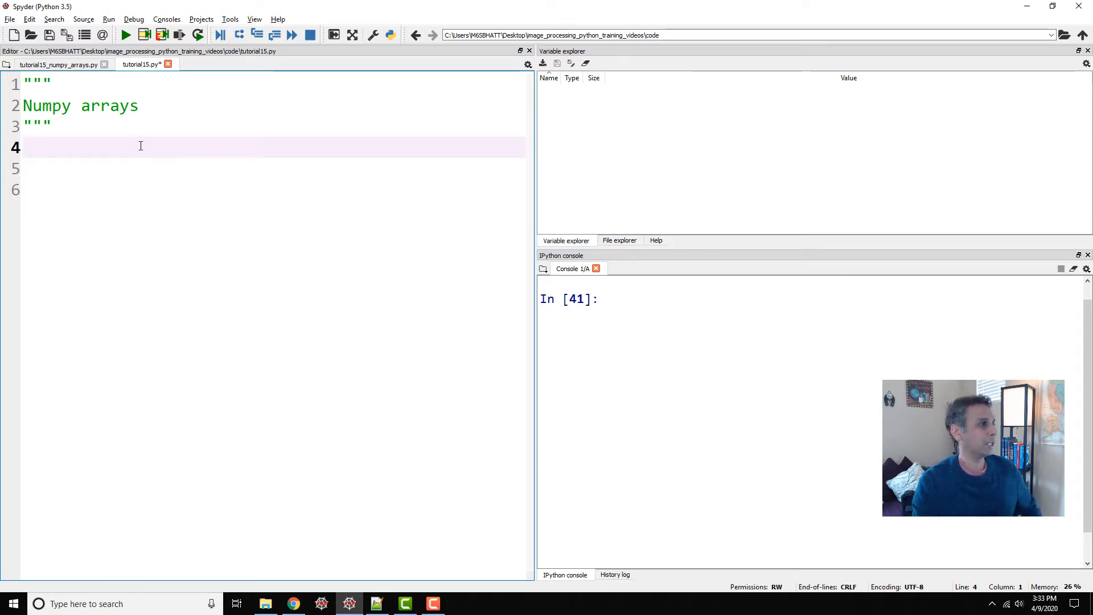
mouse_move(136, 159)
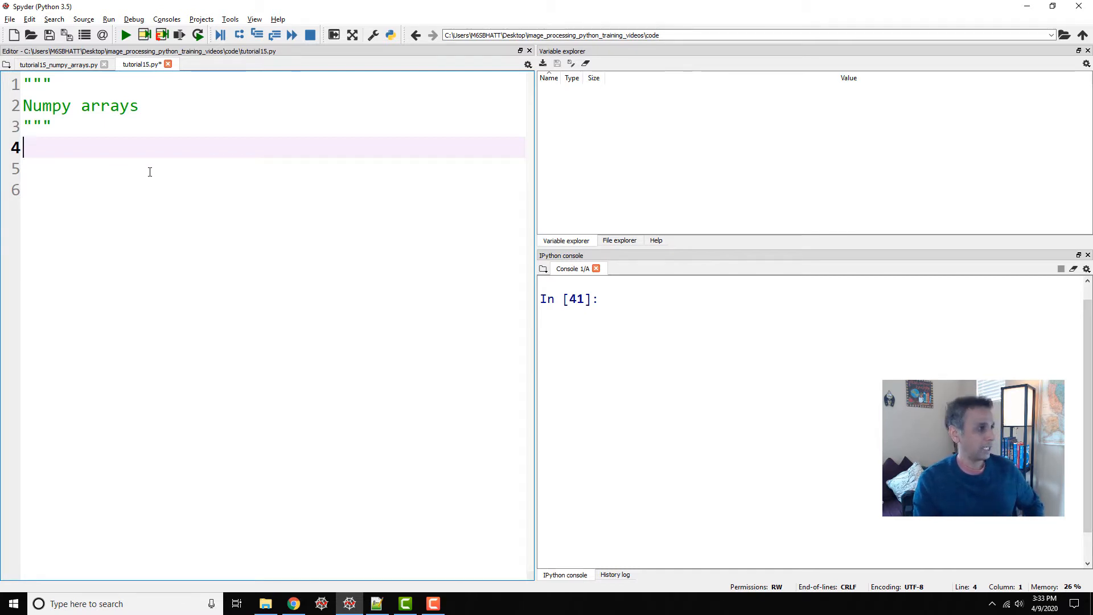
Write a = [1,2,3,4,5], b=2*a, print(b) and run the lines, showing the list repeated twice.
type("a = [1,2,3,4,5]")
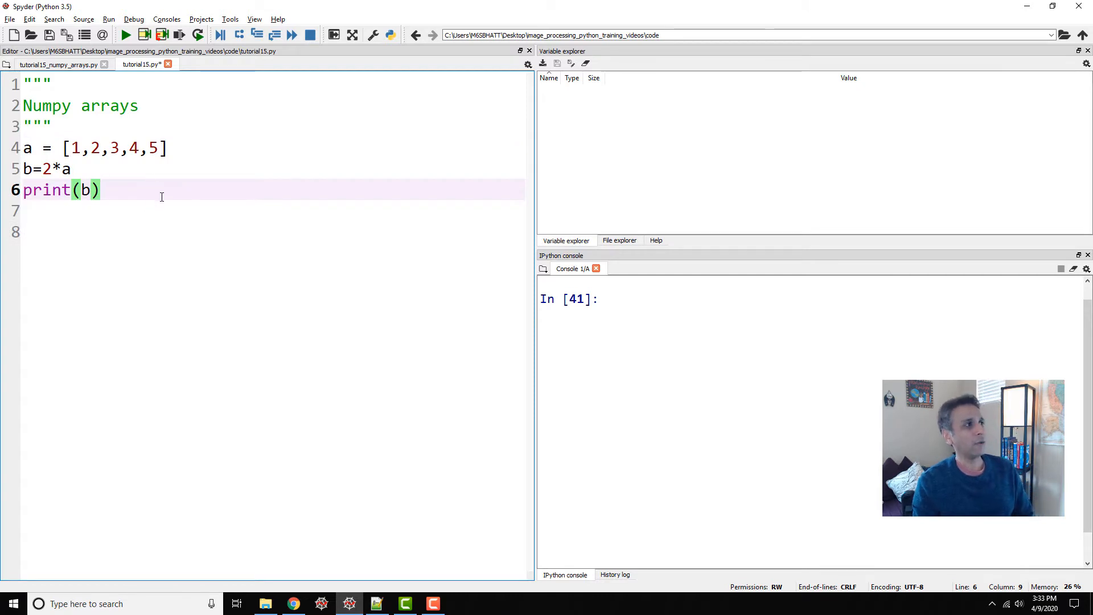
key("Enter")
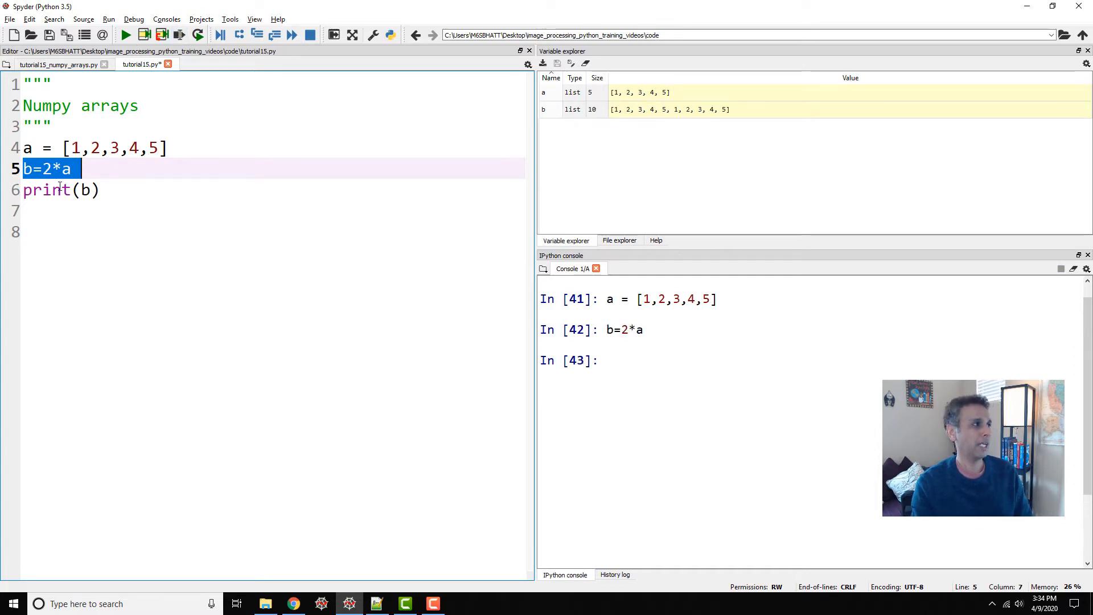
left_click(176, 34)
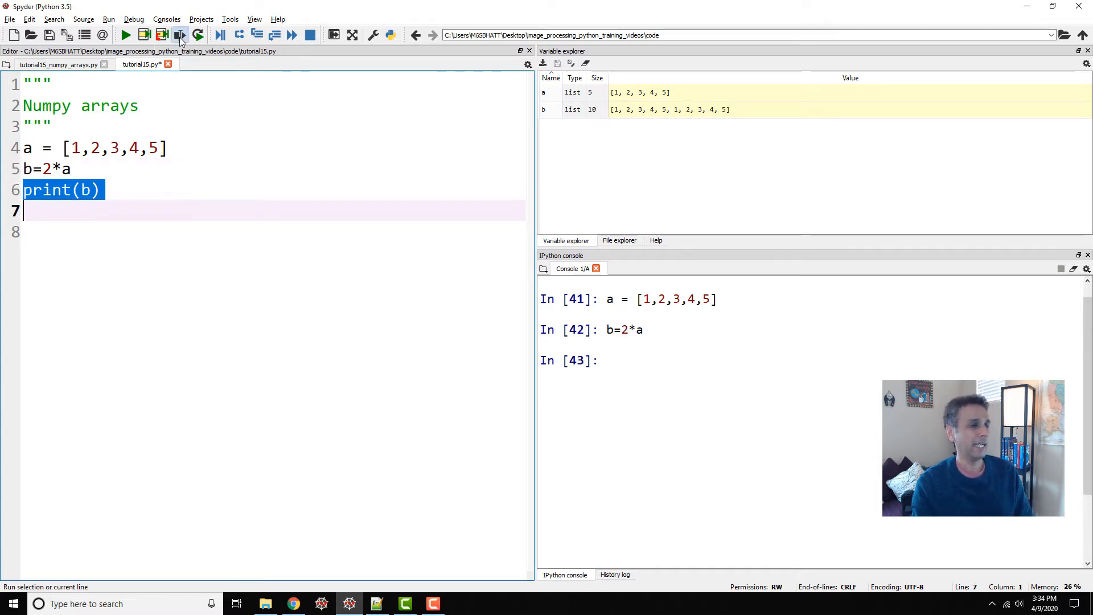
left_click(178, 34)
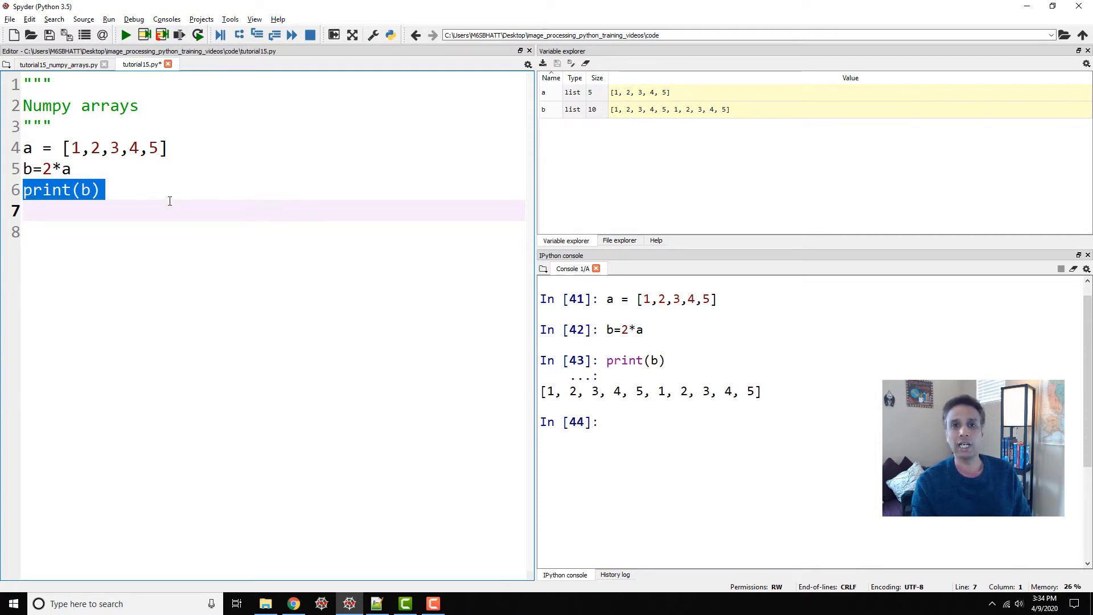
mouse_move(660, 391)
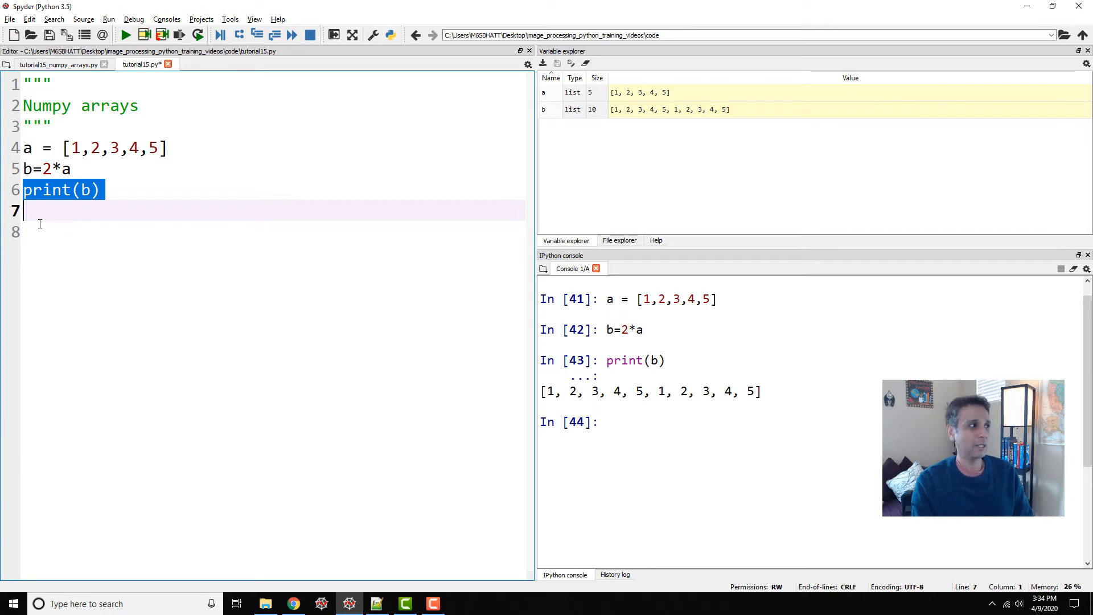
left_click(35, 210)
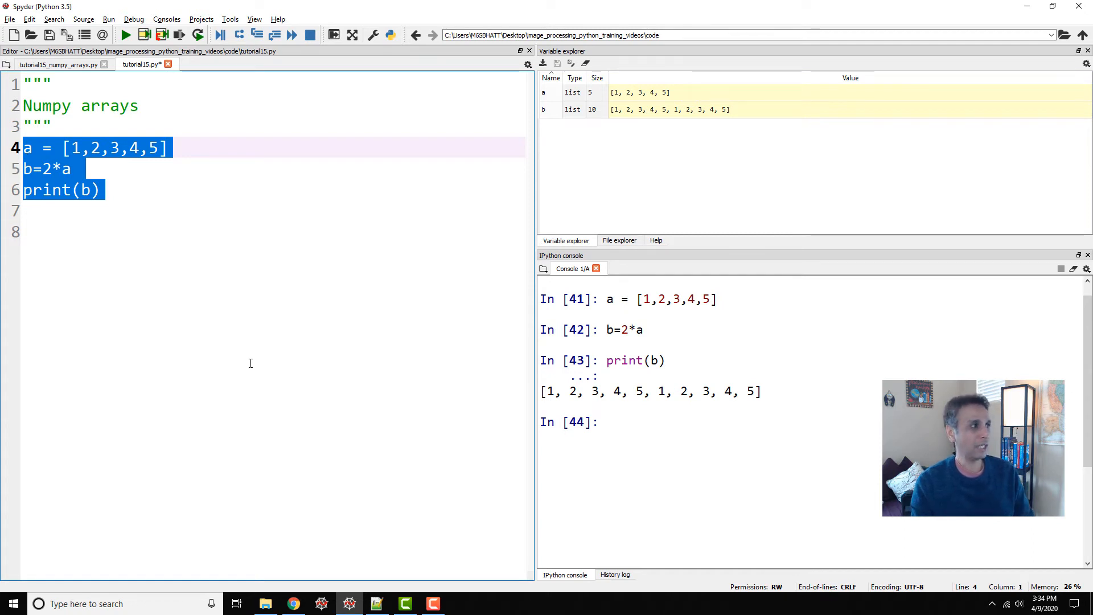
Repaste the list lines and bring the numpy import and array c lines from tutorial15_numpy_arrays.py.
key("Delete")
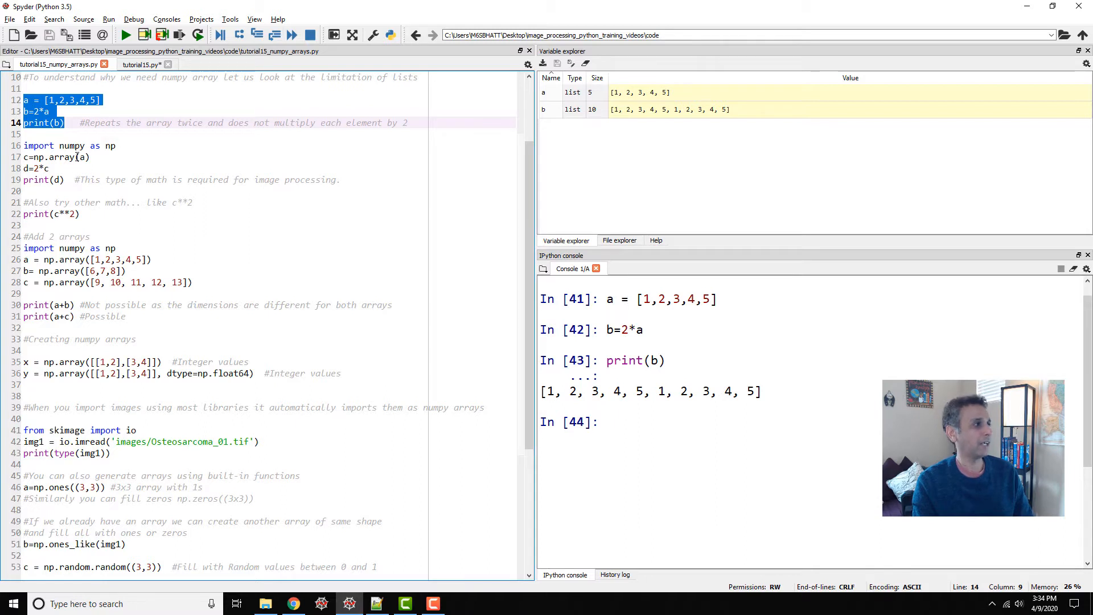
left_click(132, 64)
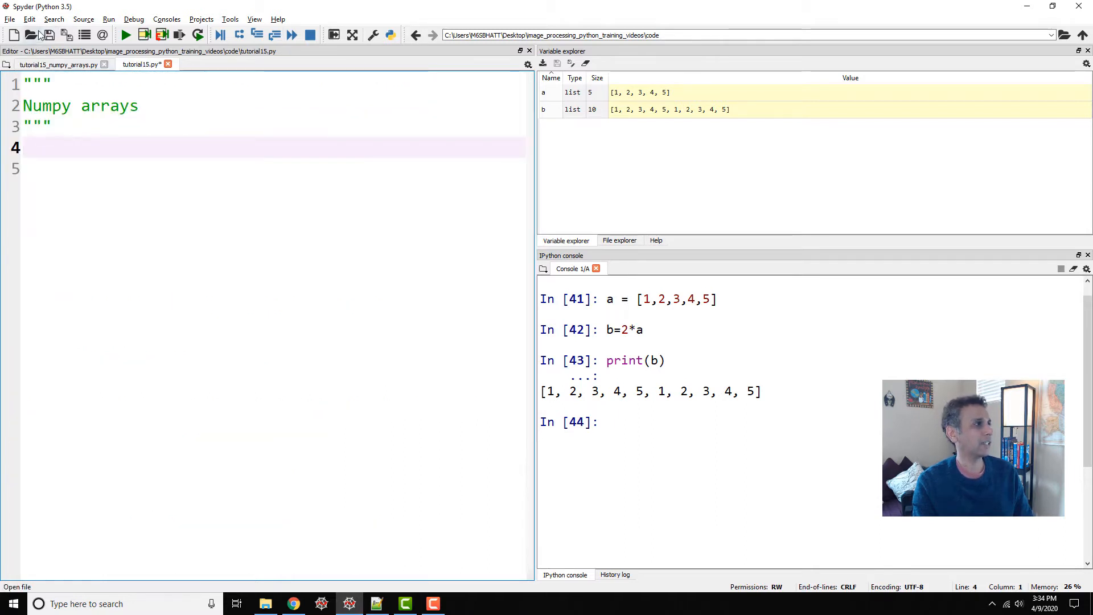
type("a = [1,2,3,4,5]")
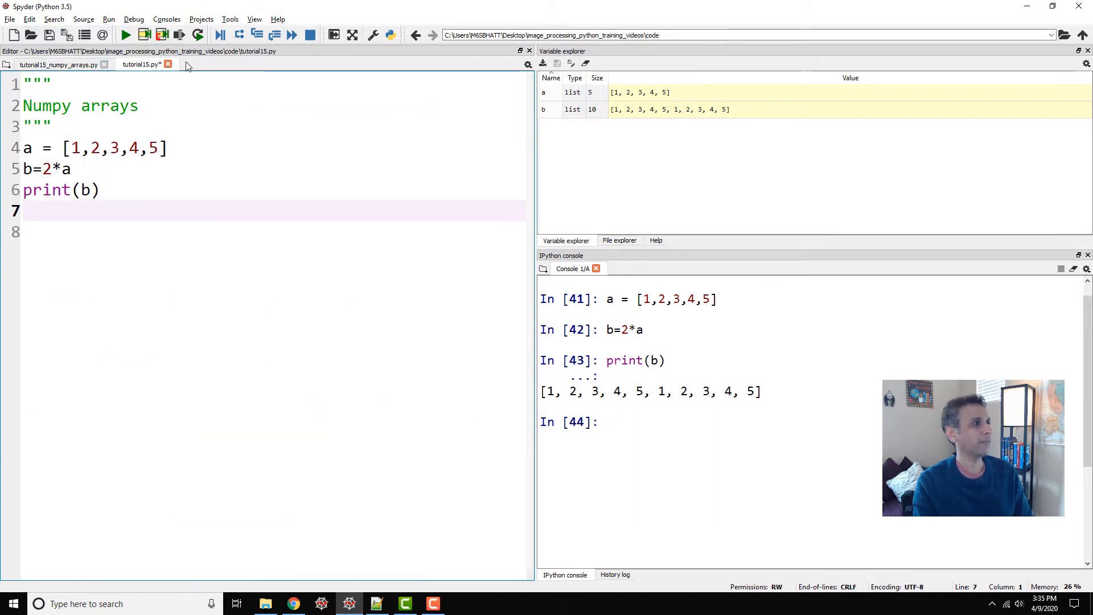
left_click(55, 64)
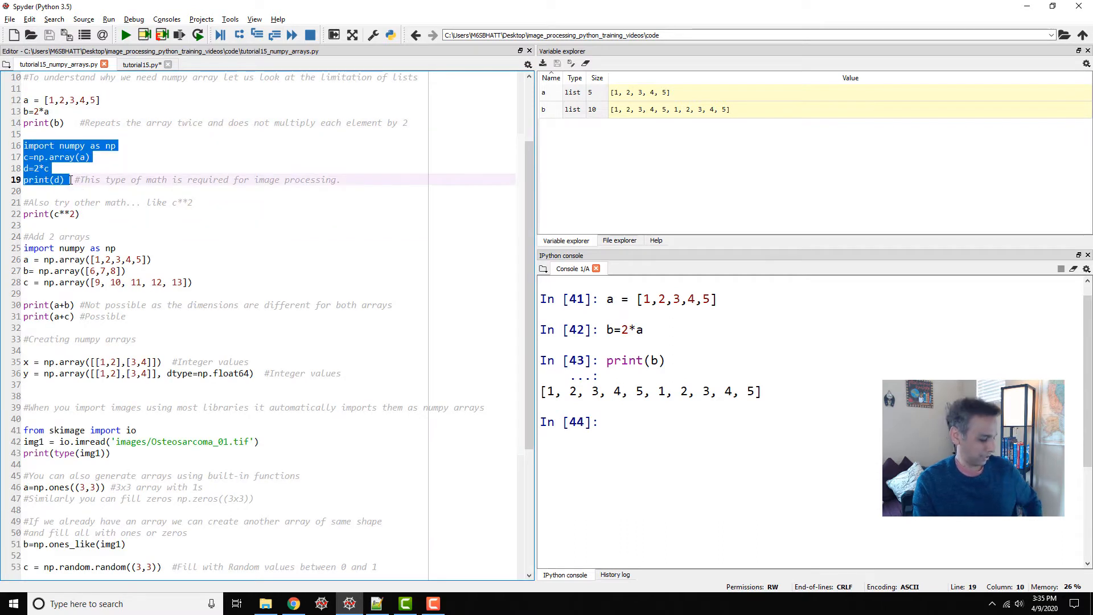
left_click(120, 64)
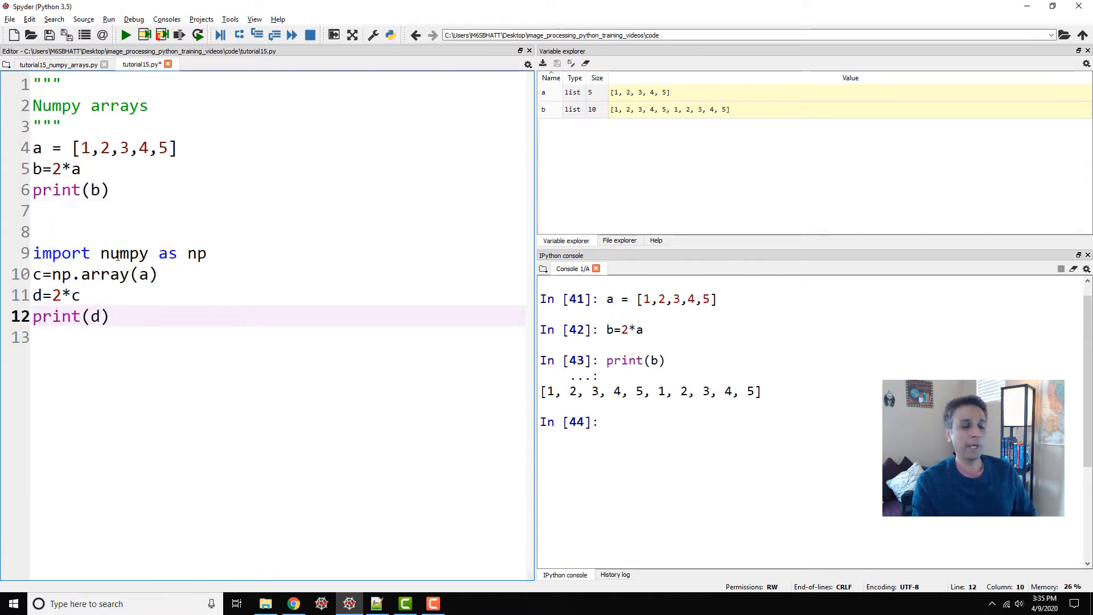
Remove the extra blank line above import numpy and highlight the word numpy.
left_click(85, 232)
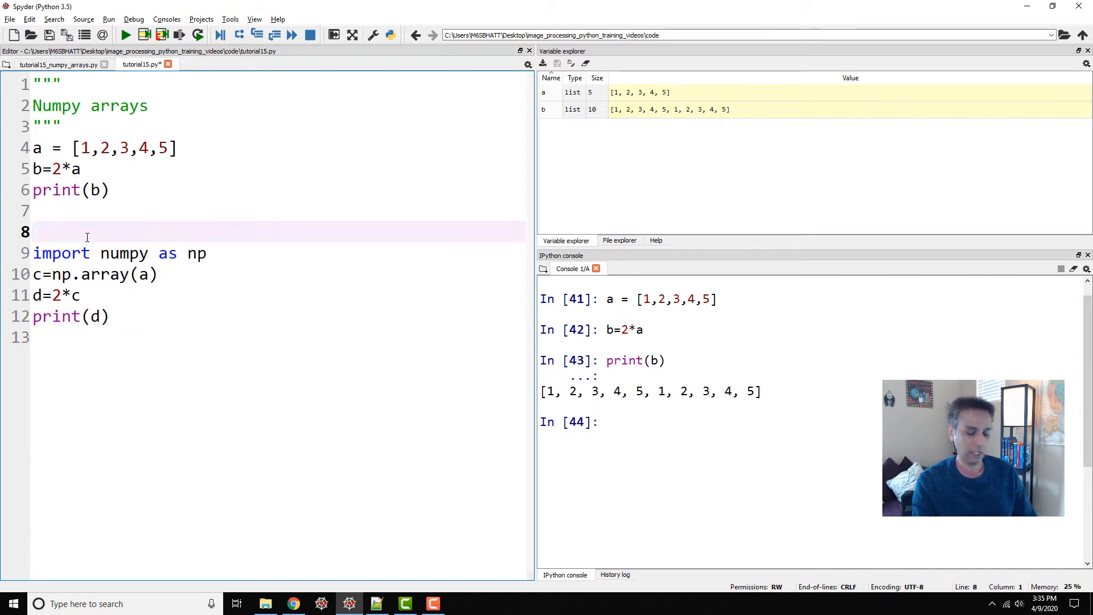
key("Backspace")
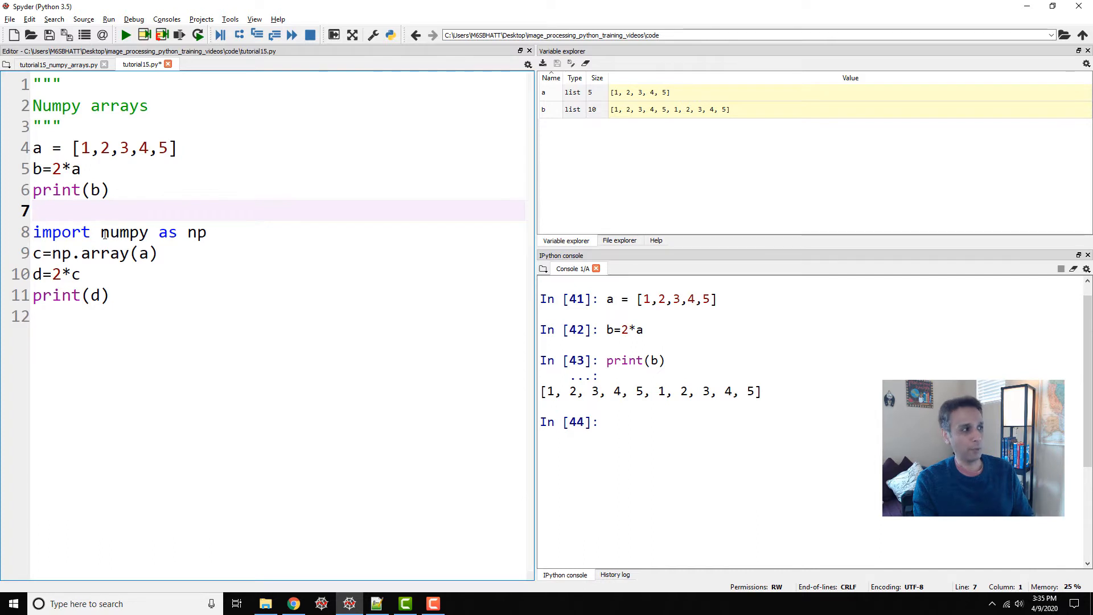
double_click(123, 232)
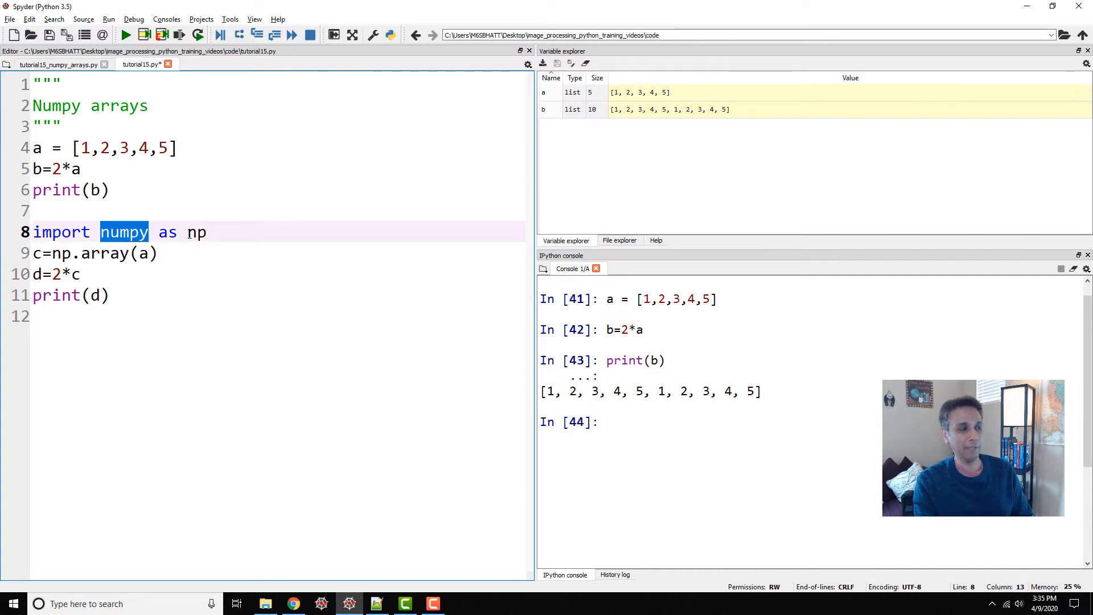
left_click(209, 232)
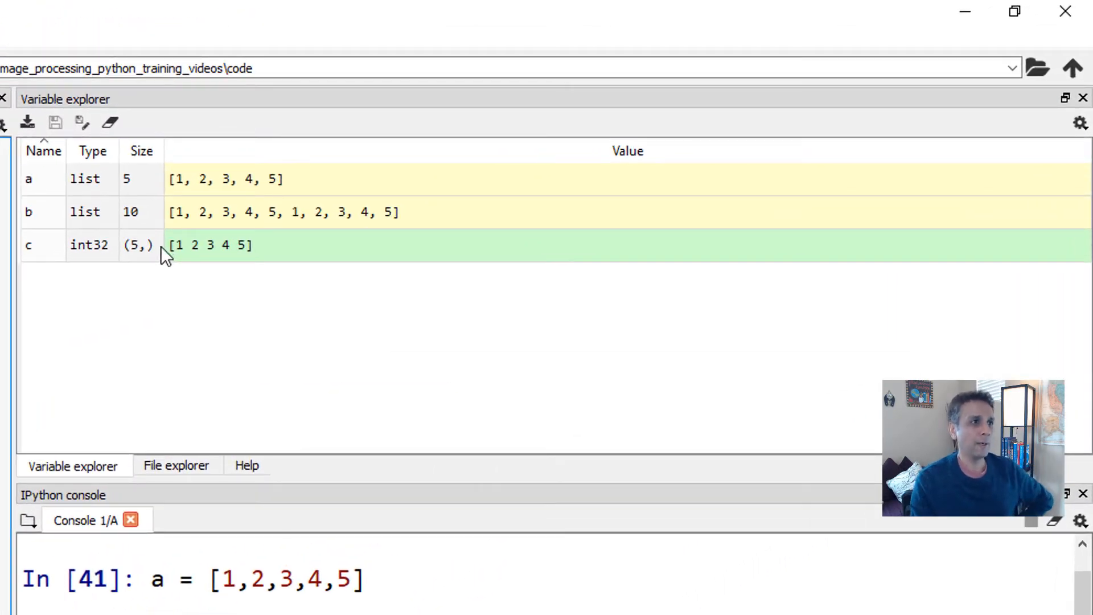
mouse_move(116, 188)
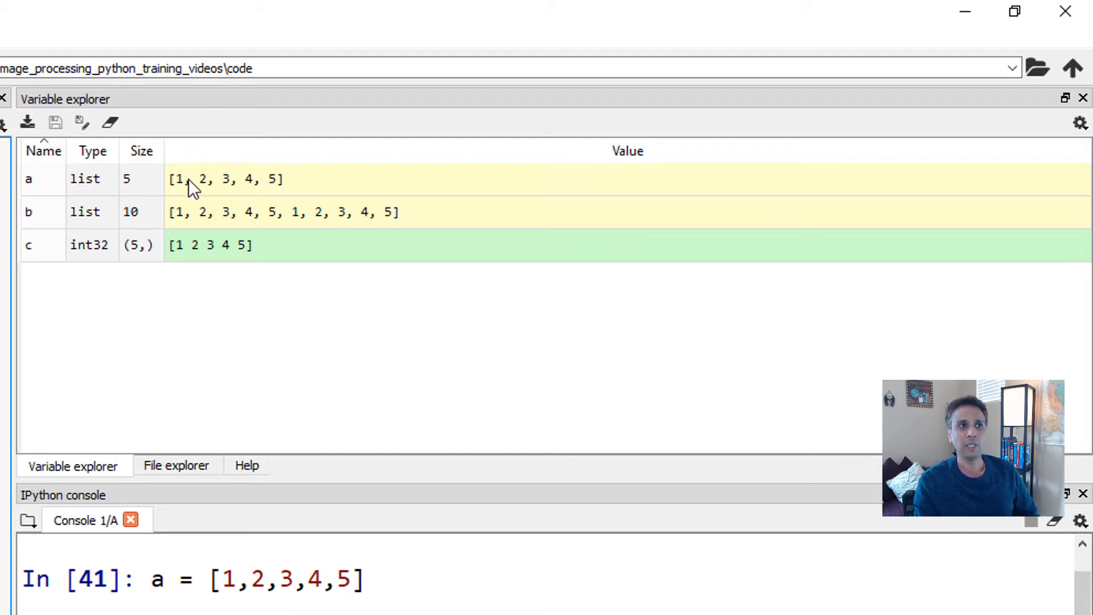
mouse_move(50, 258)
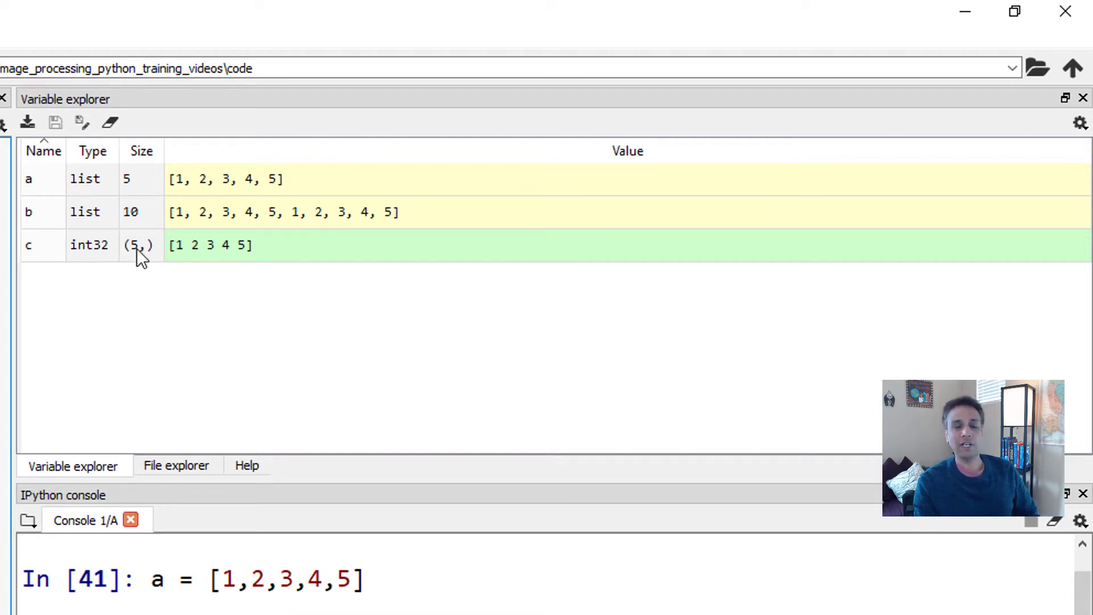
mouse_move(152, 250)
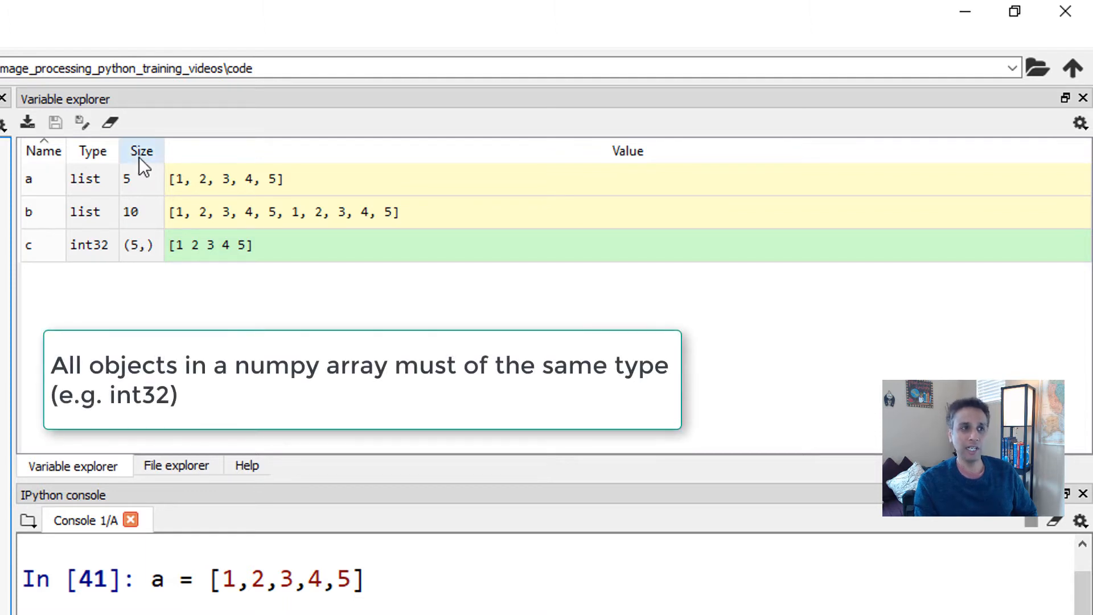
mouse_move(259, 266)
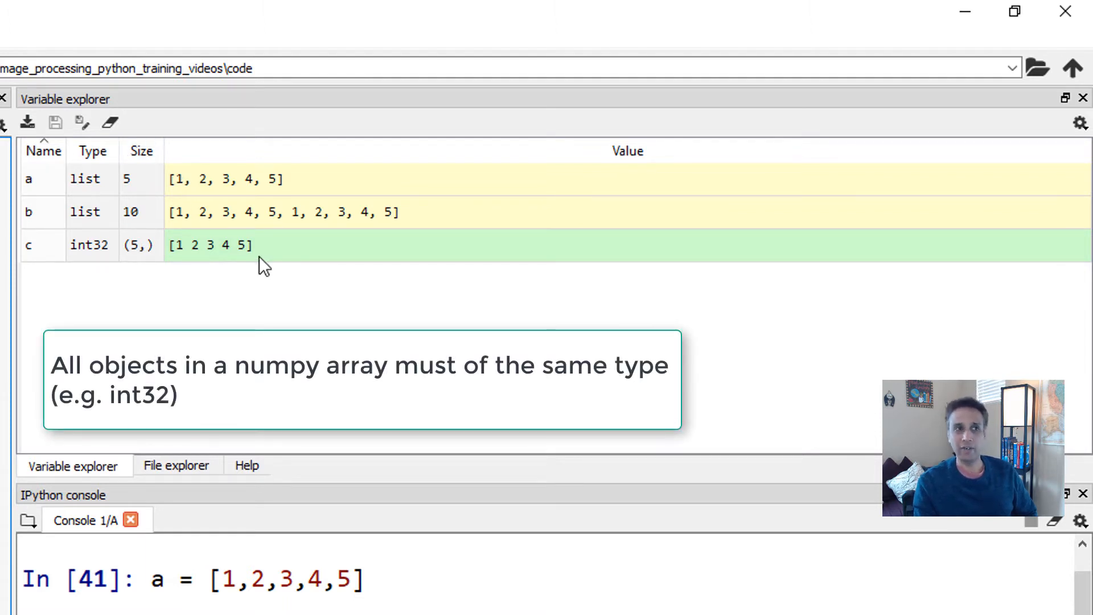
mouse_move(142, 268)
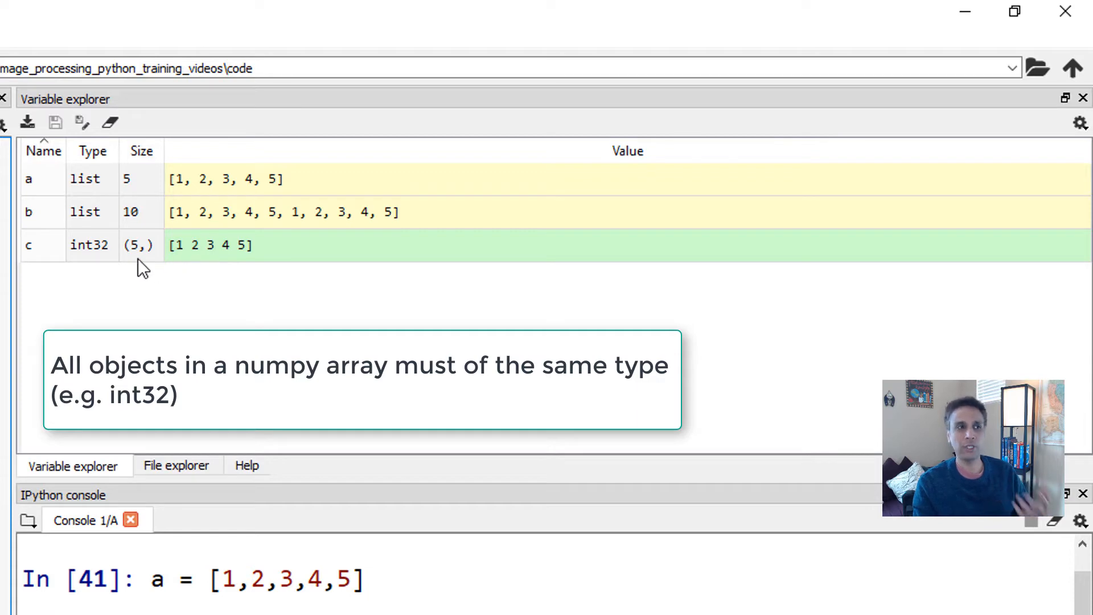
mouse_move(86, 264)
type("type")
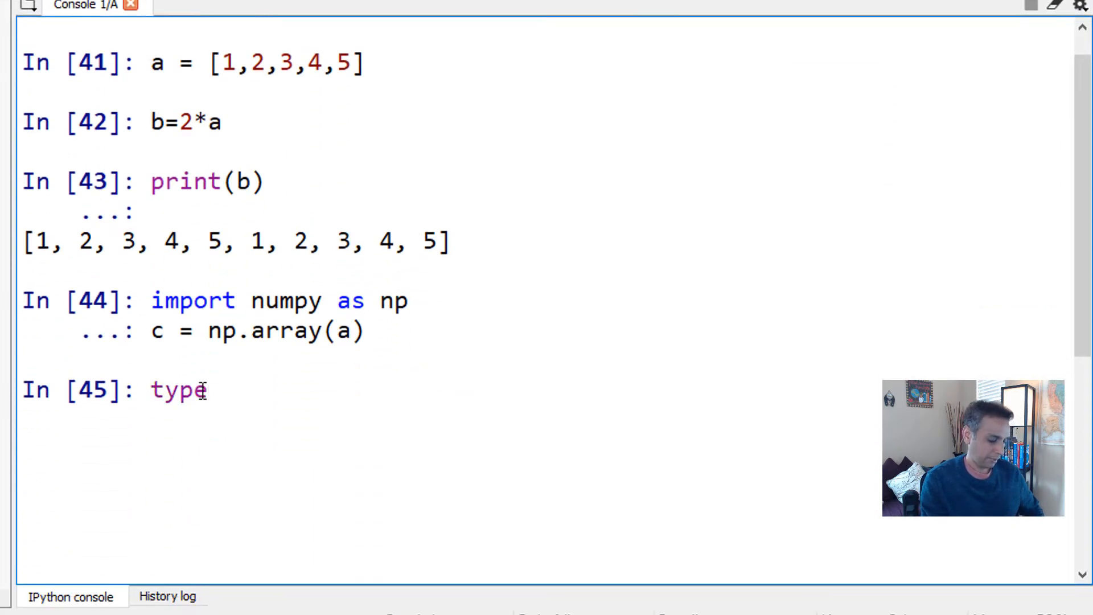
Query type(c) and type(a) in the IPython console to compare ndarray and list.
type("(c")
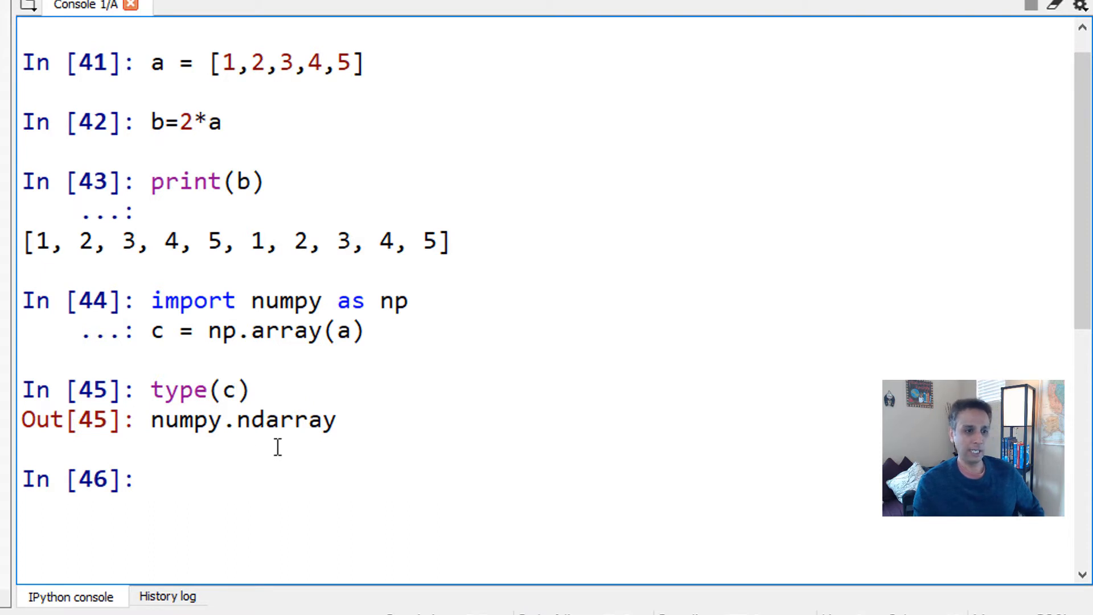
type("type")
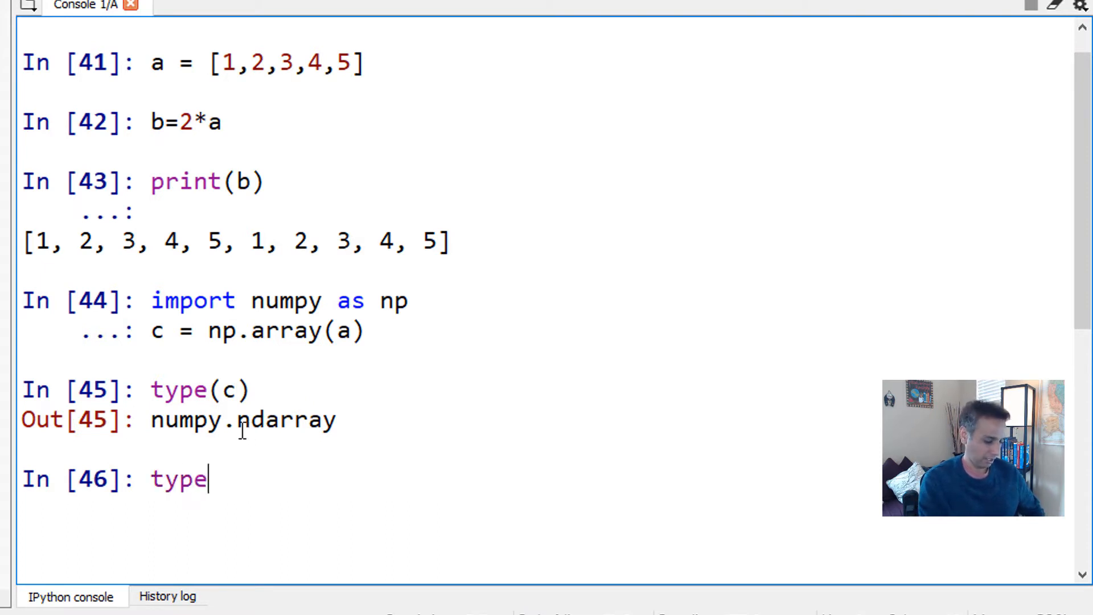
type("(a)")
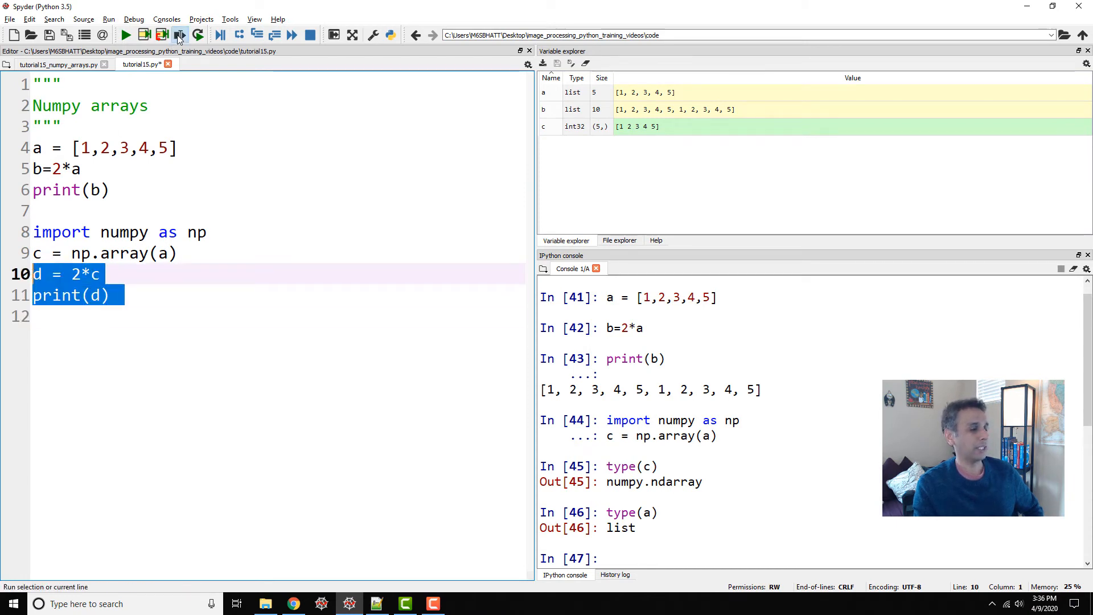
Run d = 2*c and print(d) so the console shows [2 4 6 8 10].
left_click(179, 35)
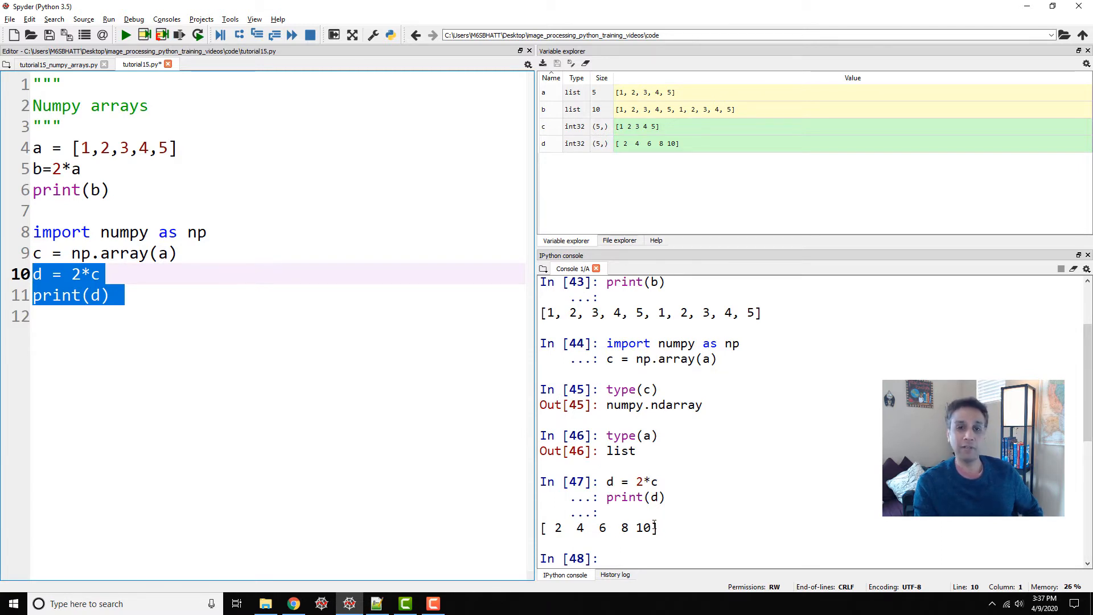
mouse_move(663, 527)
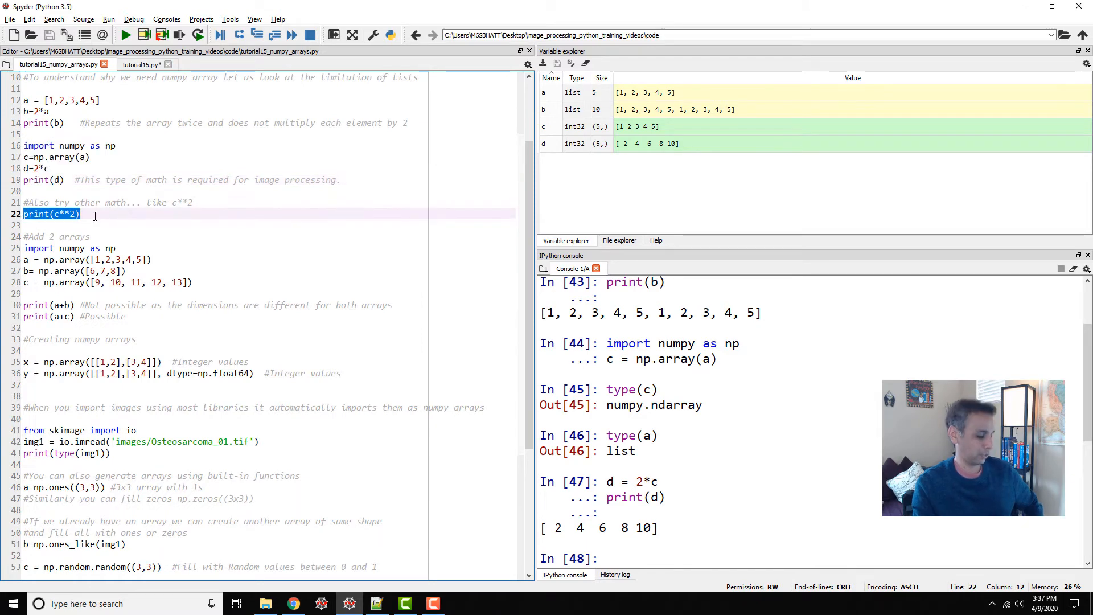
Evaluate c**2 in the console, giving array([1, 4, 9, 16, 25], dtype=int32), and highlight int32.
left_click(141, 64)
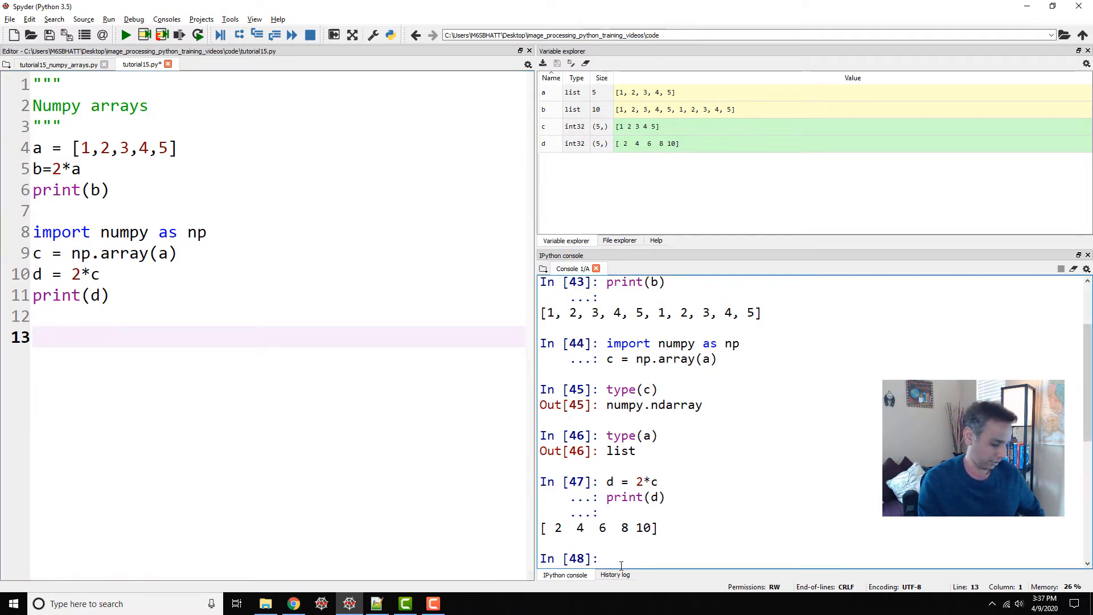
type("c**2")
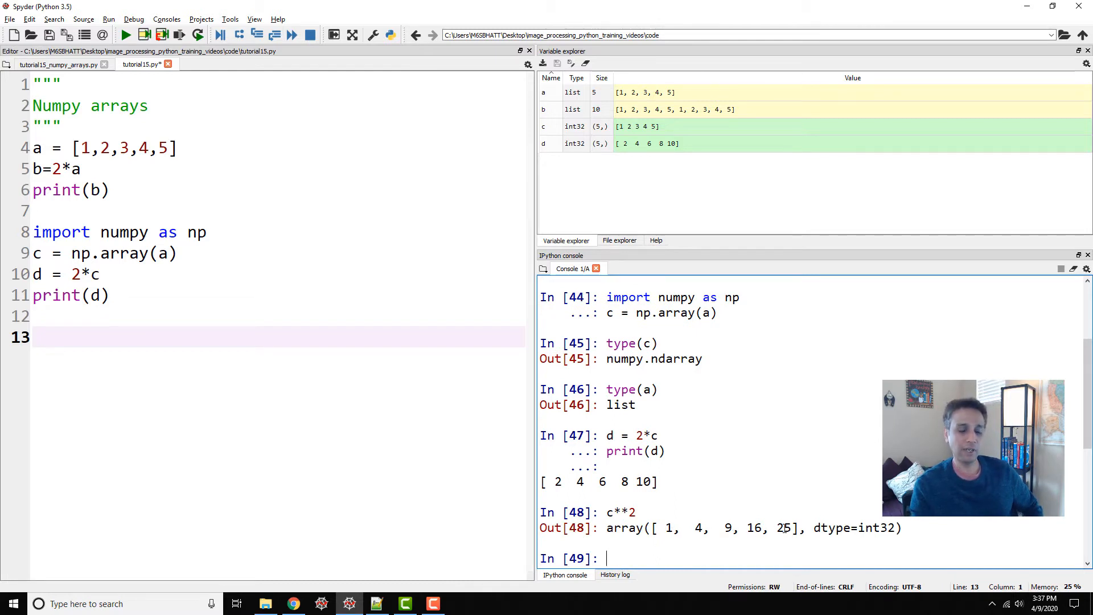
double_click(828, 528)
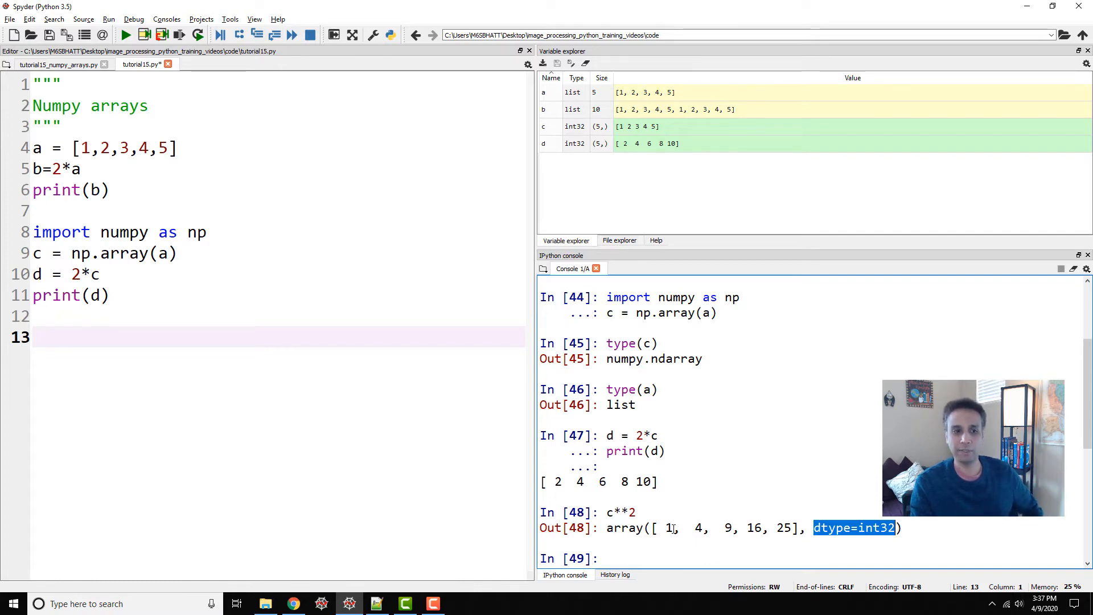
left_click(46, 64)
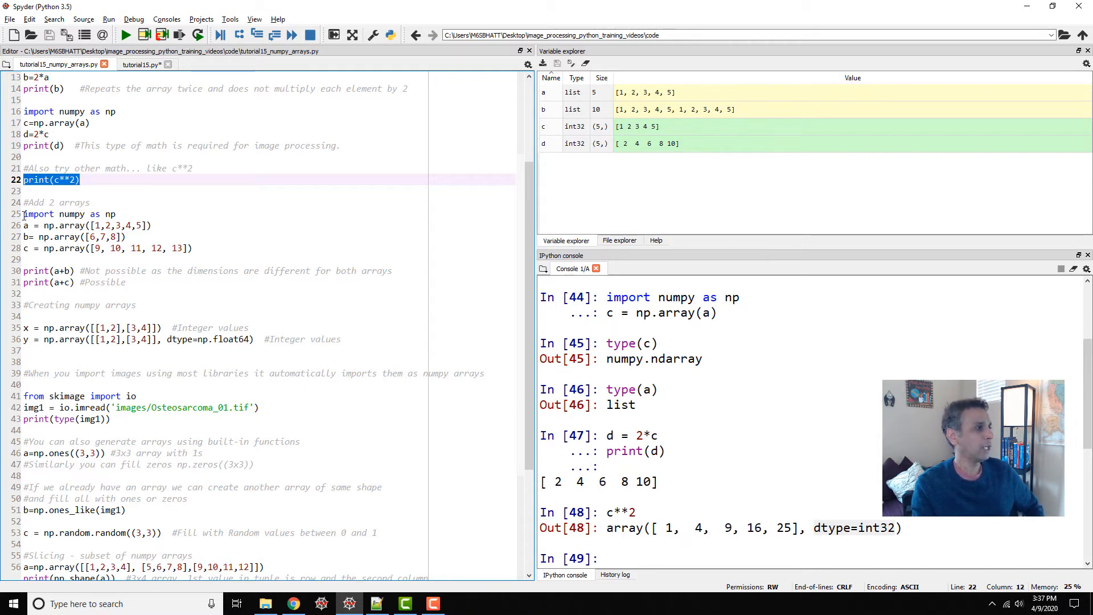
Copy the 'Add 2 arrays' block with print(a+b) and print(a+c) over the old list code in tutorial15.py.
left_click_drag(23, 214, 197, 248)
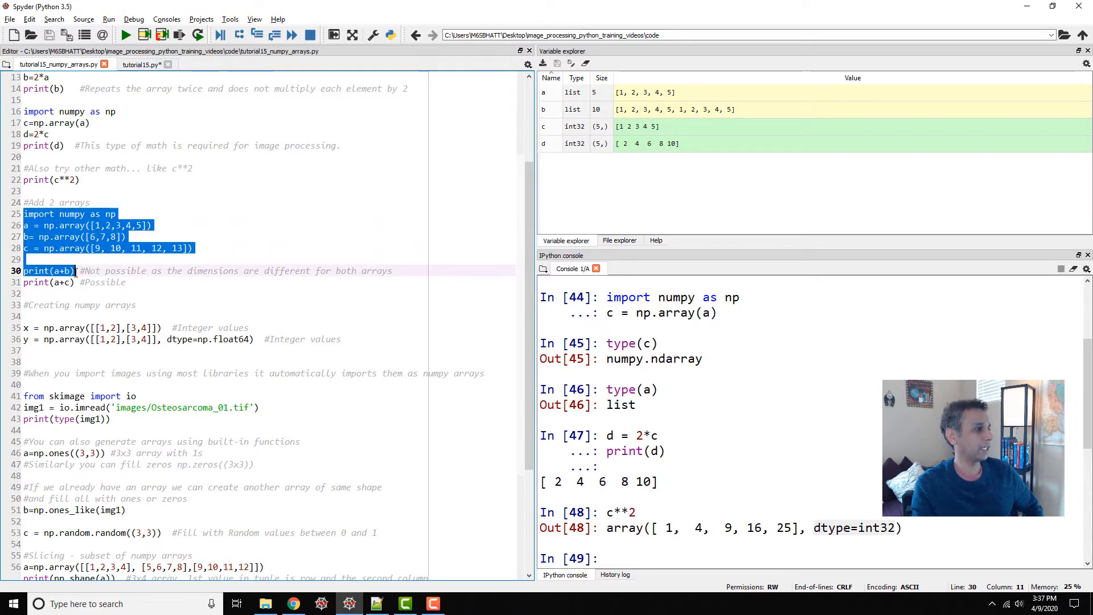
left_click(132, 283)
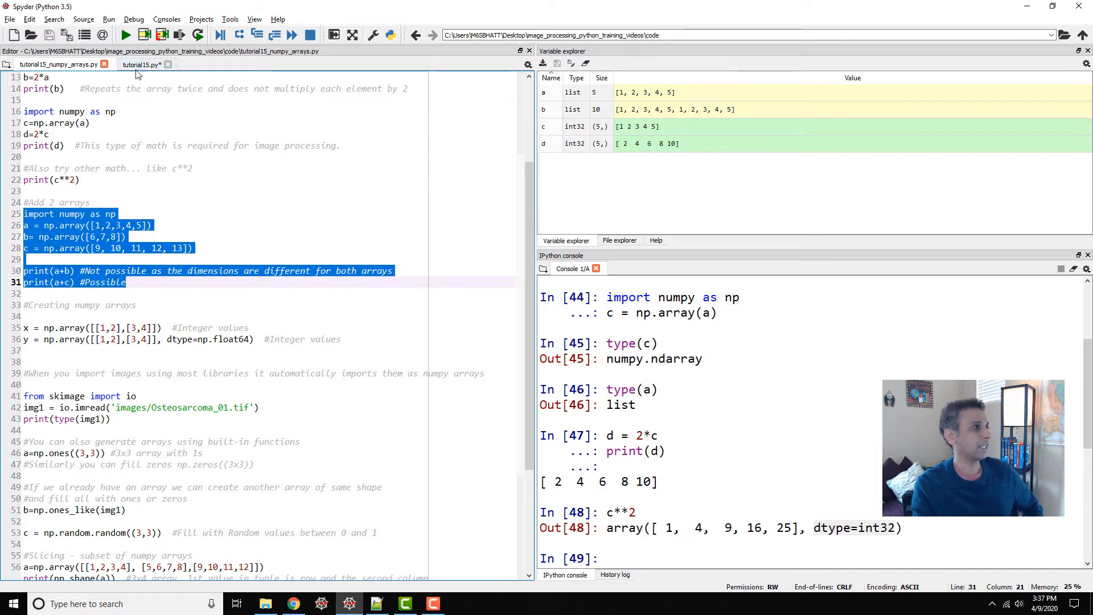
left_click(140, 64)
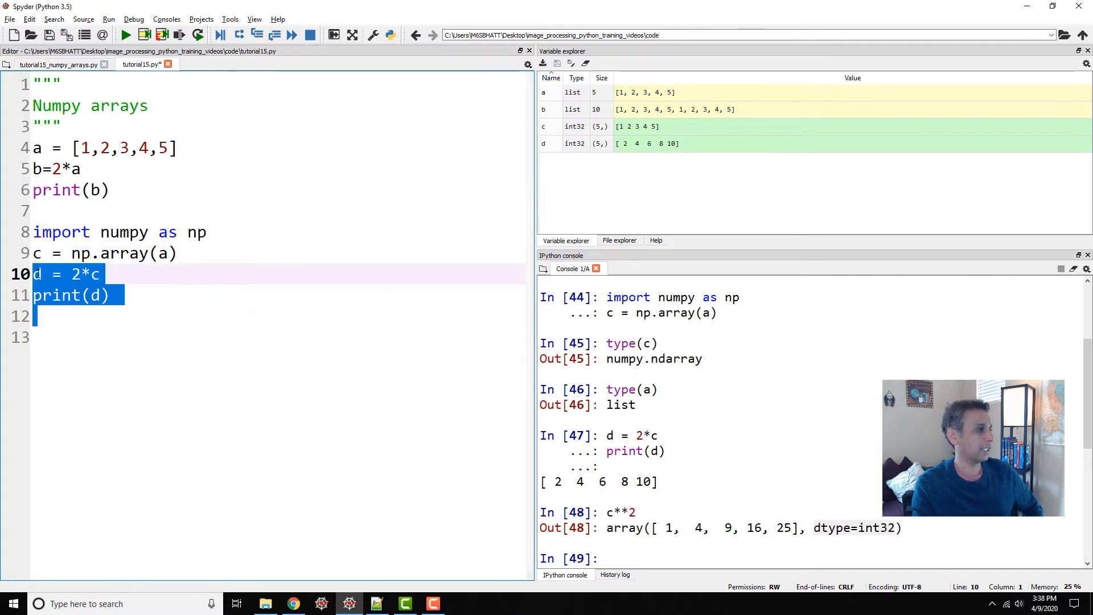
left_click(6, 7)
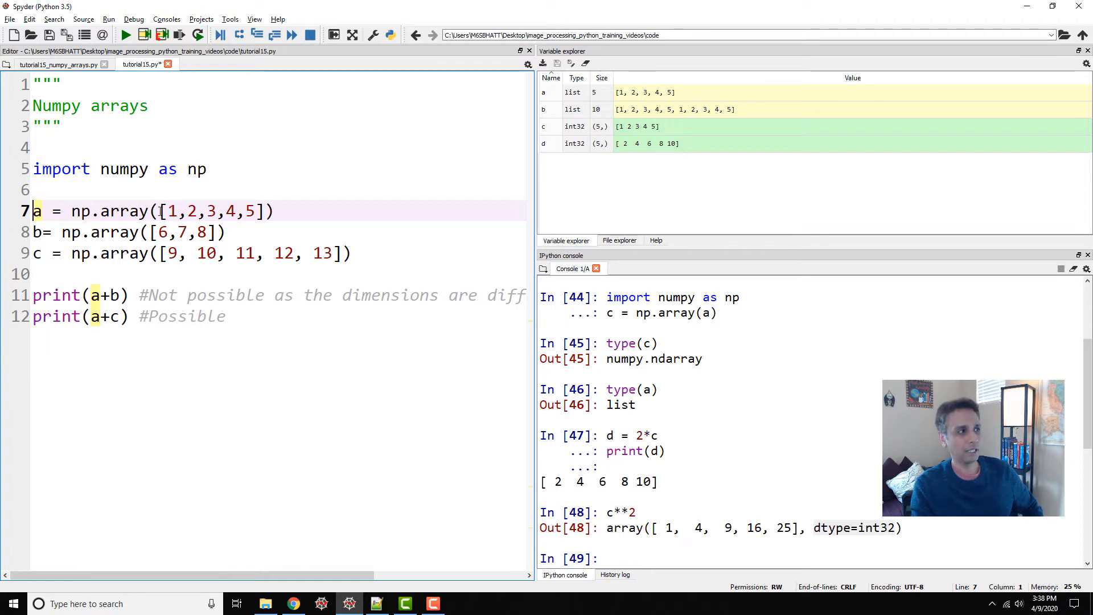
left_click_drag(159, 212, 265, 212)
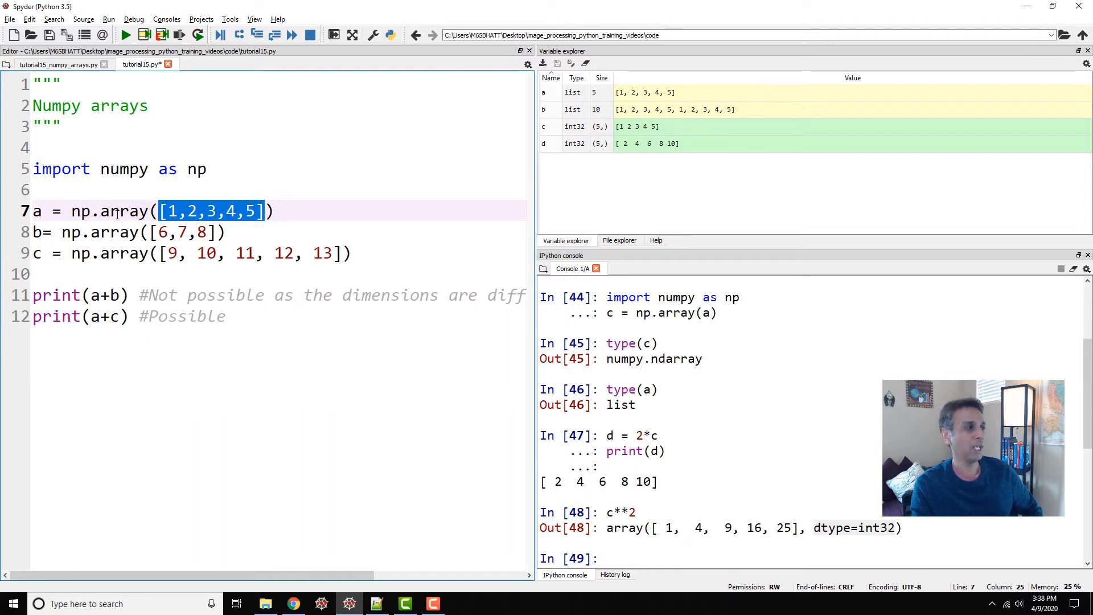
left_click(100, 232)
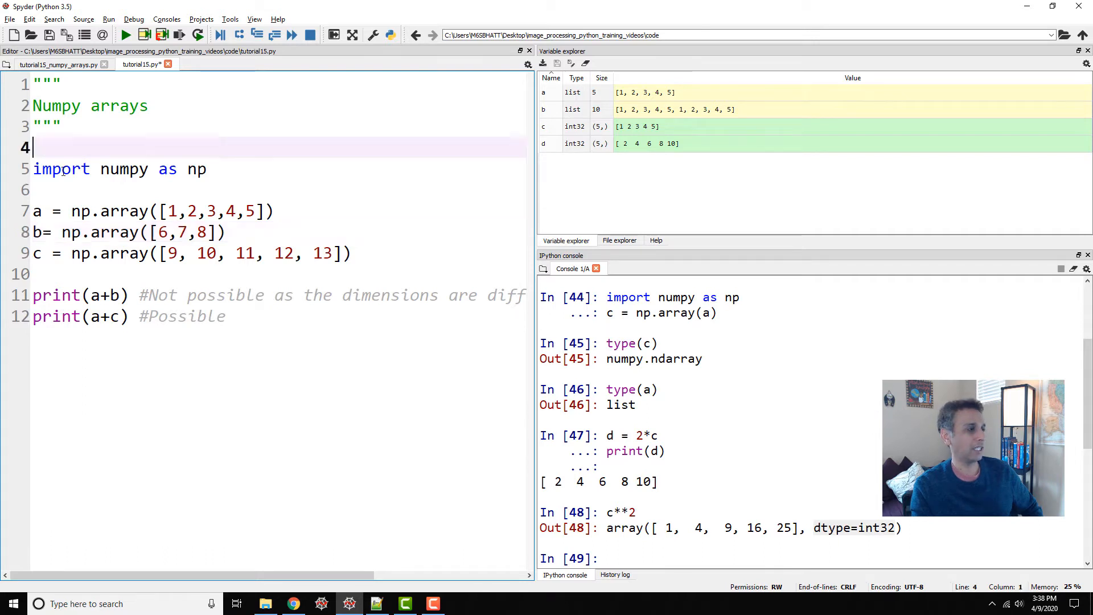
Run the import, array definitions and print(a+b), raising the broadcast ValueError.
left_click_drag(33, 148, 128, 295)
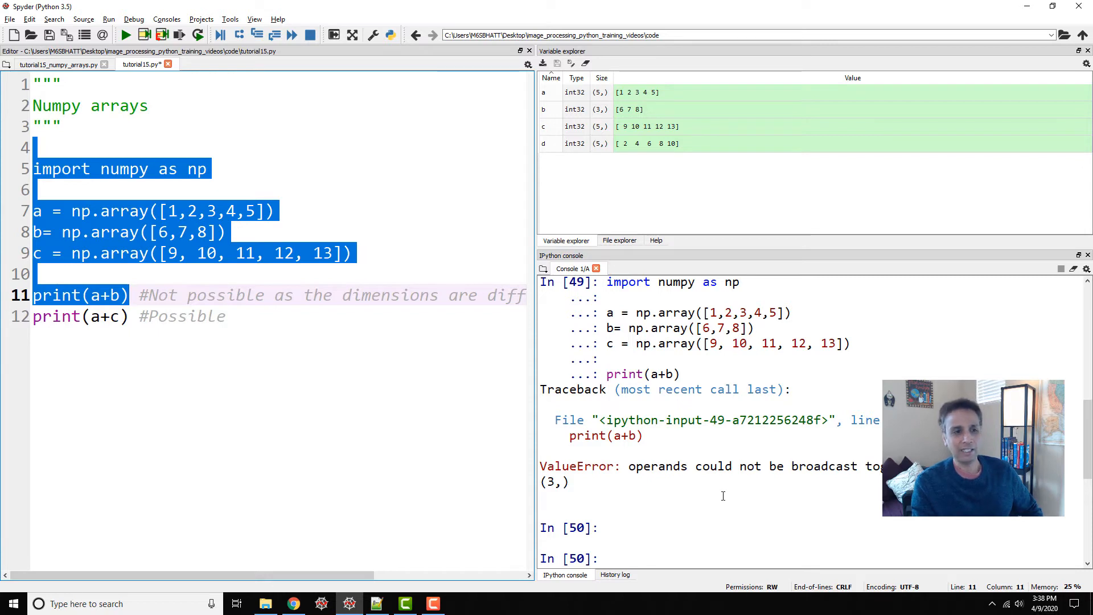
mouse_move(738, 479)
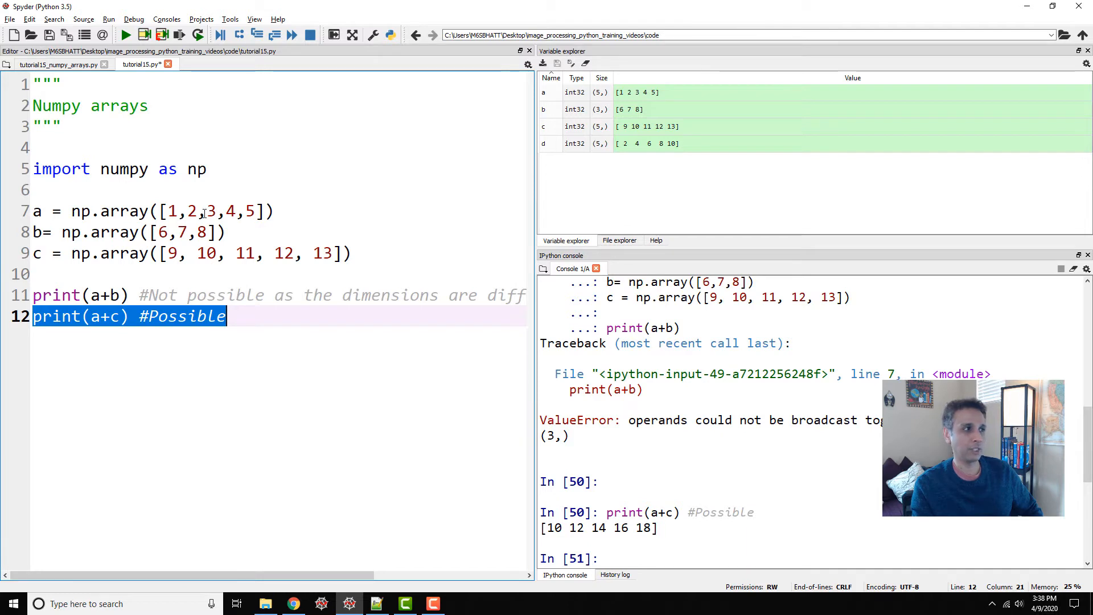
mouse_move(334, 371)
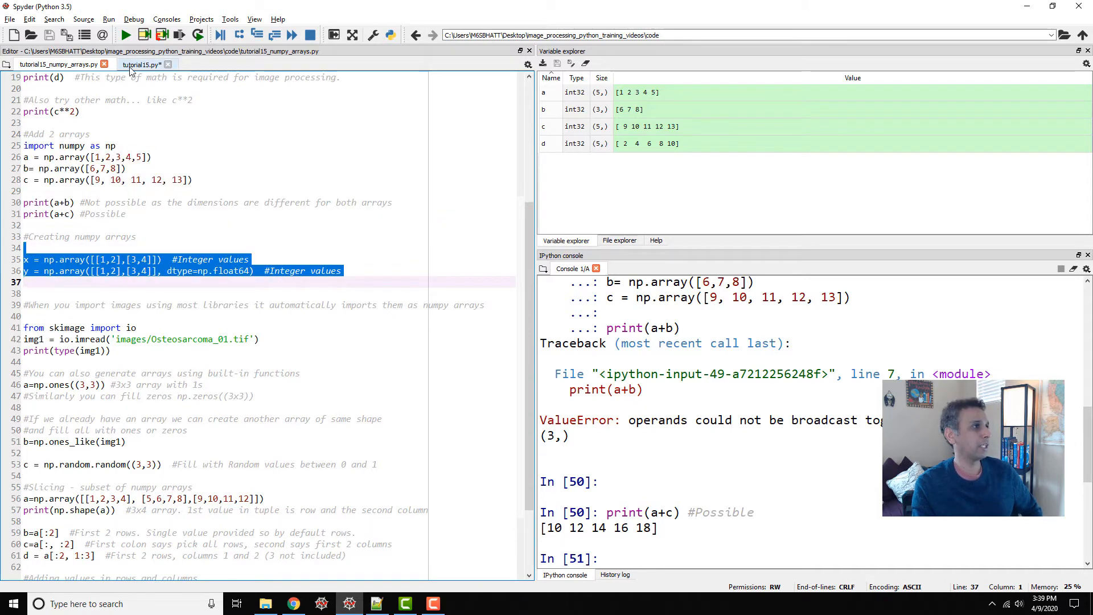
Paste the x and y 2×2 array definitions into tutorial15.py and run the x line.
left_click(136, 63)
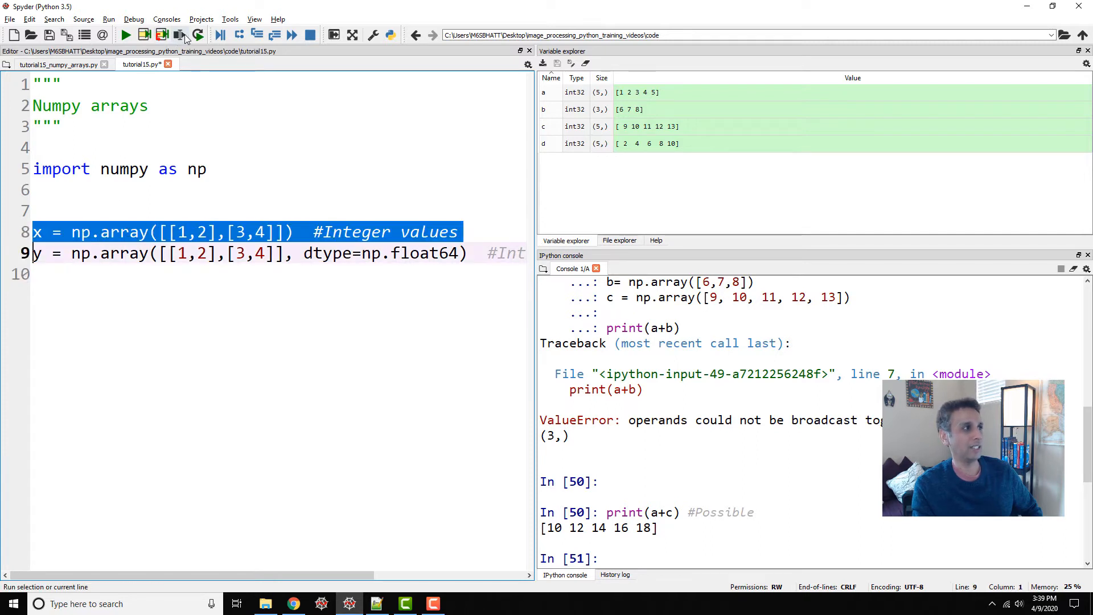
left_click(187, 34)
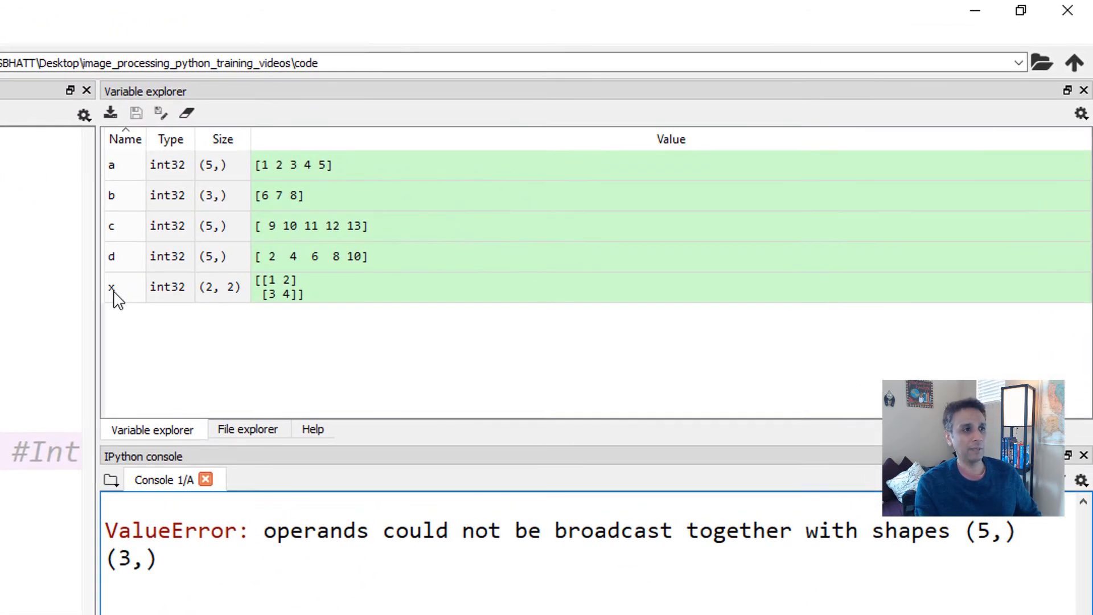
mouse_move(181, 301)
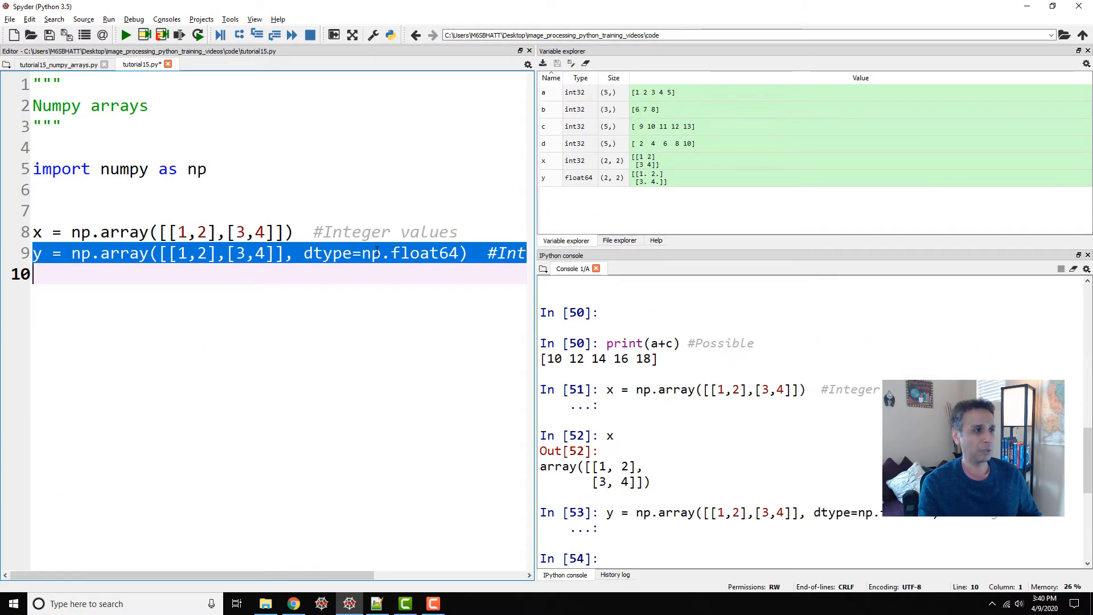
mouse_move(596, 202)
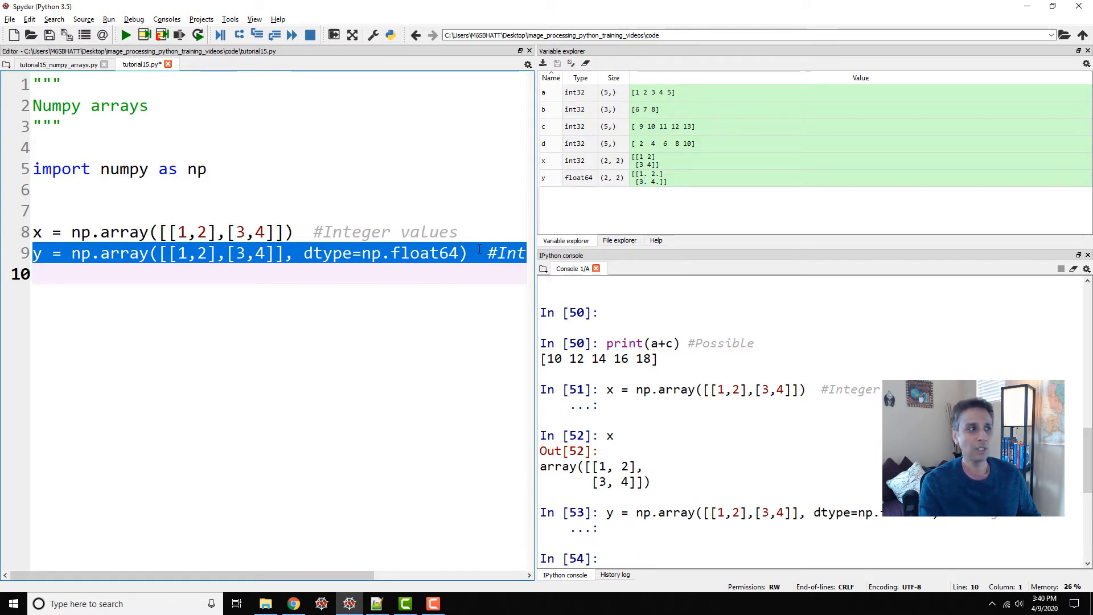
Add z=y/2 below the y definition, giving the float array [[0.5 1.] [1.5 2.]].
left_click(168, 282)
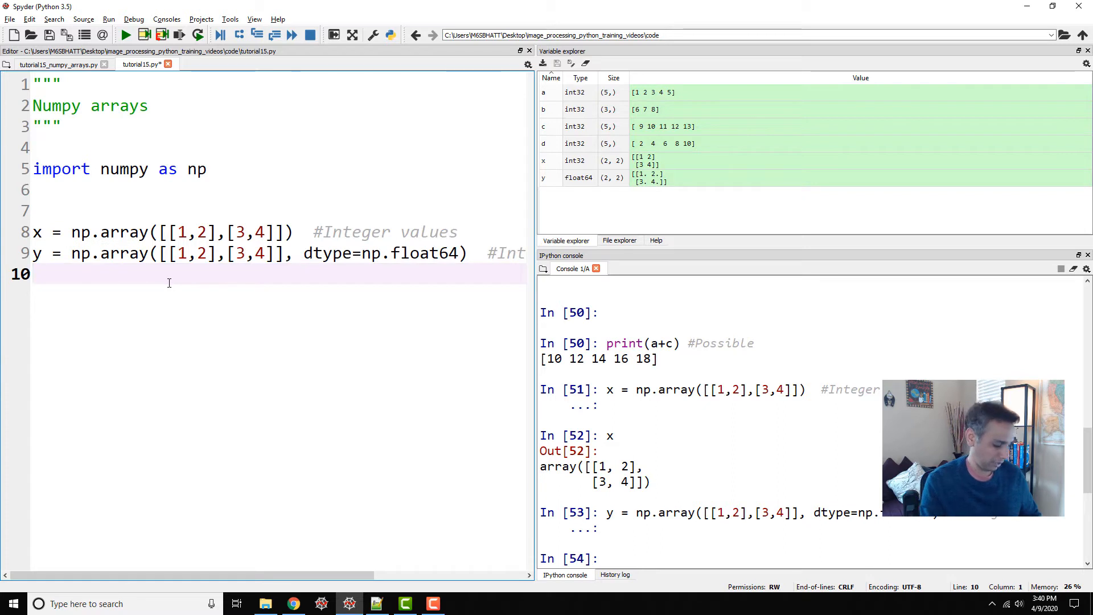
type("z=y/")
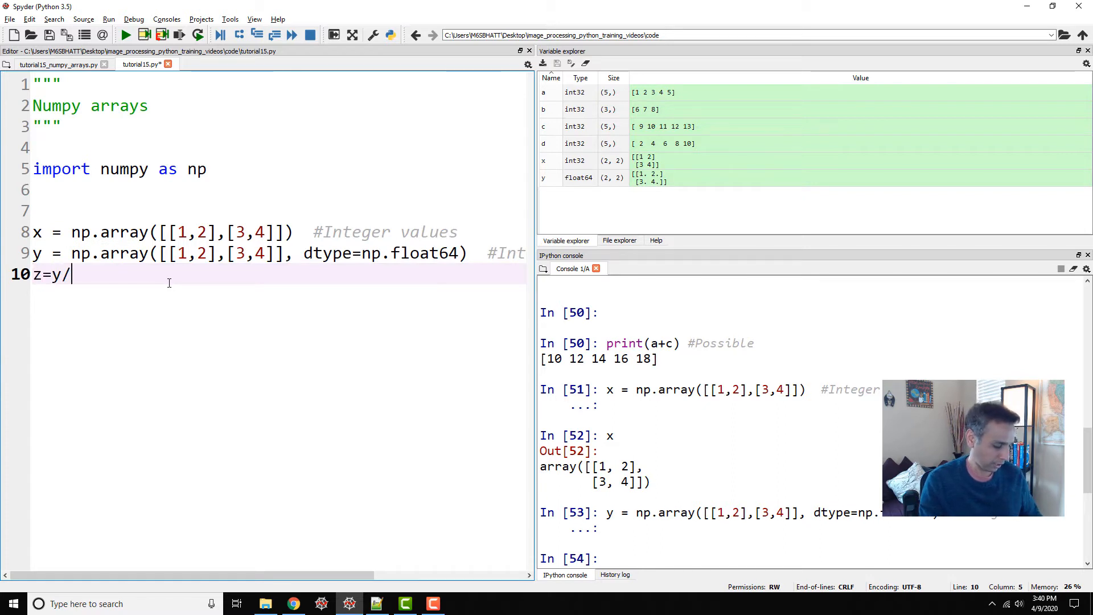
type("2")
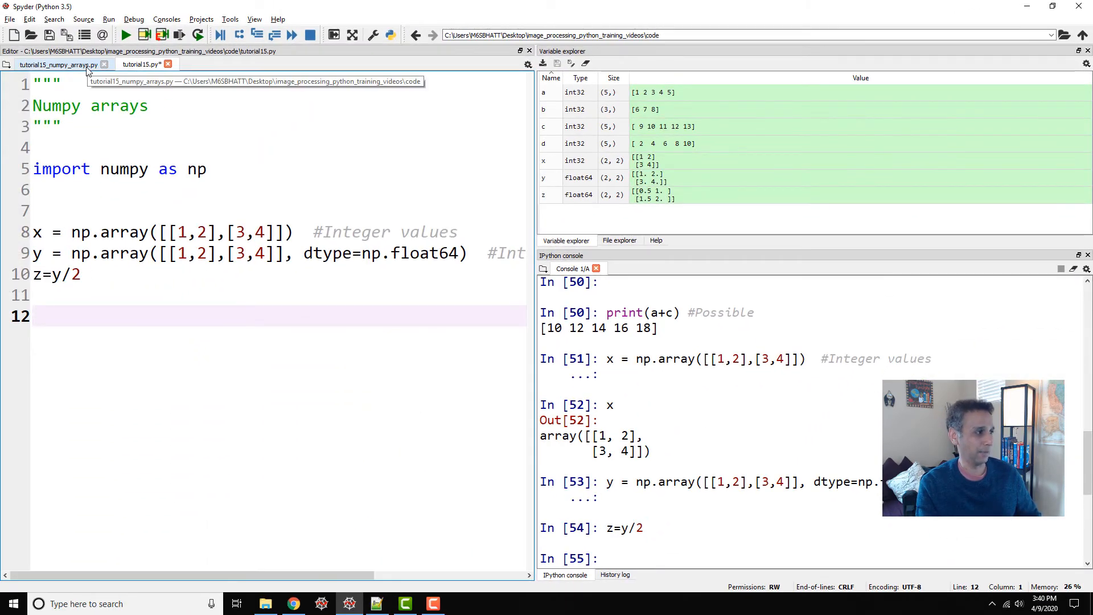
Paste the skimage io import, imread of images/Osteosarcoma_01.tif and type print over the x/y/z code.
left_click(54, 64)
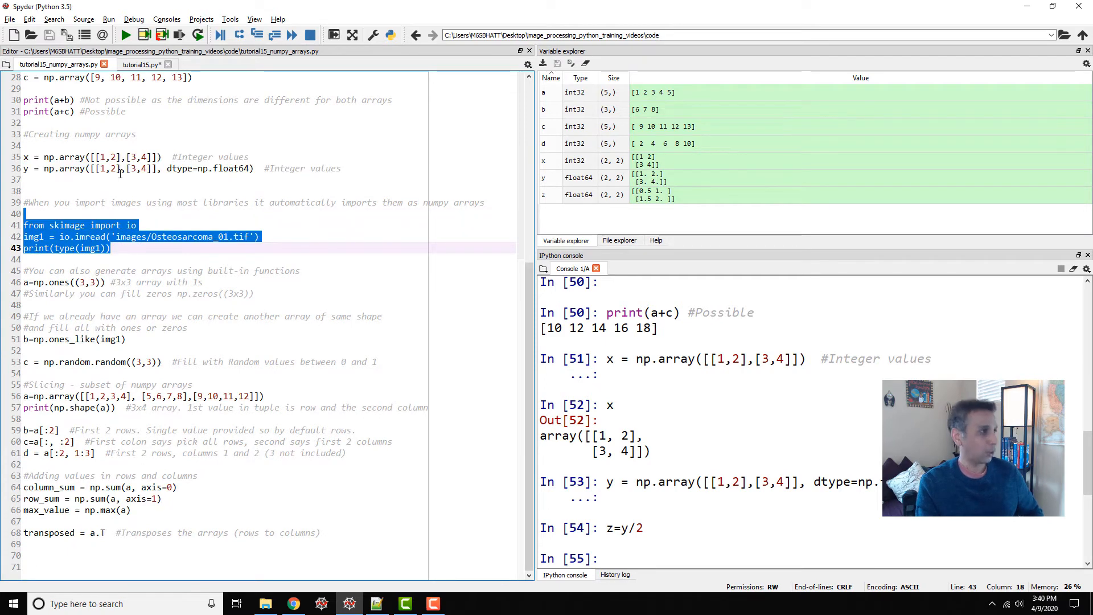
left_click(116, 64)
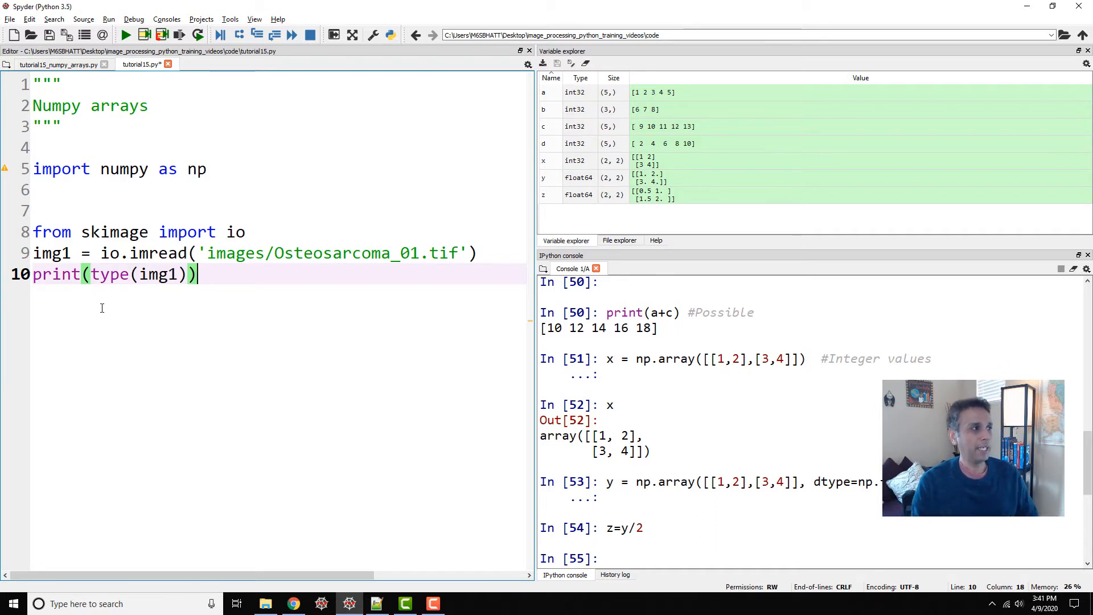
left_click(256, 232)
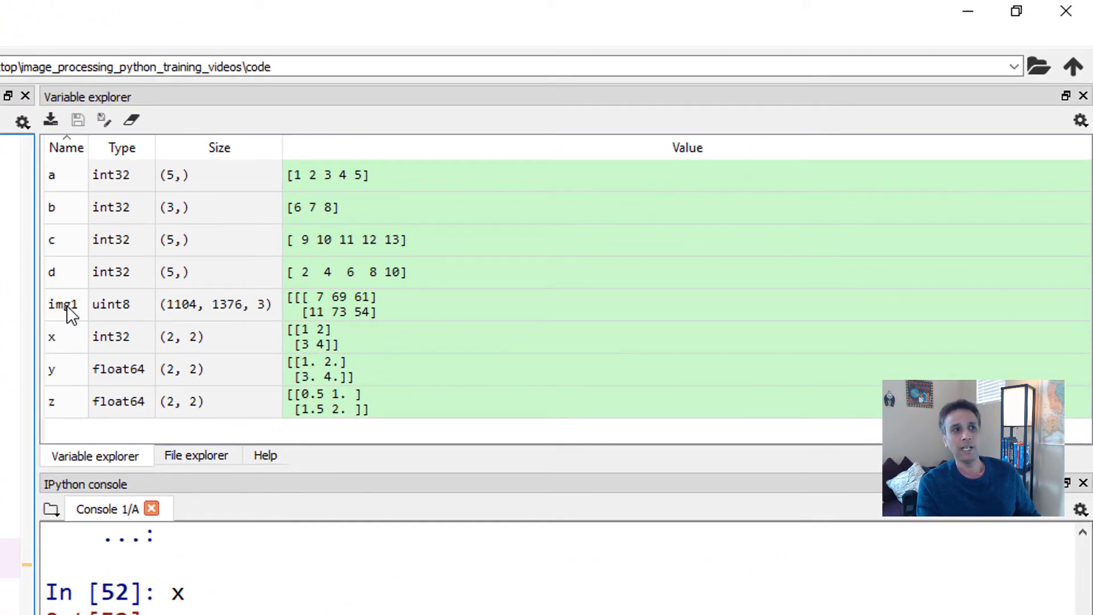
mouse_move(181, 314)
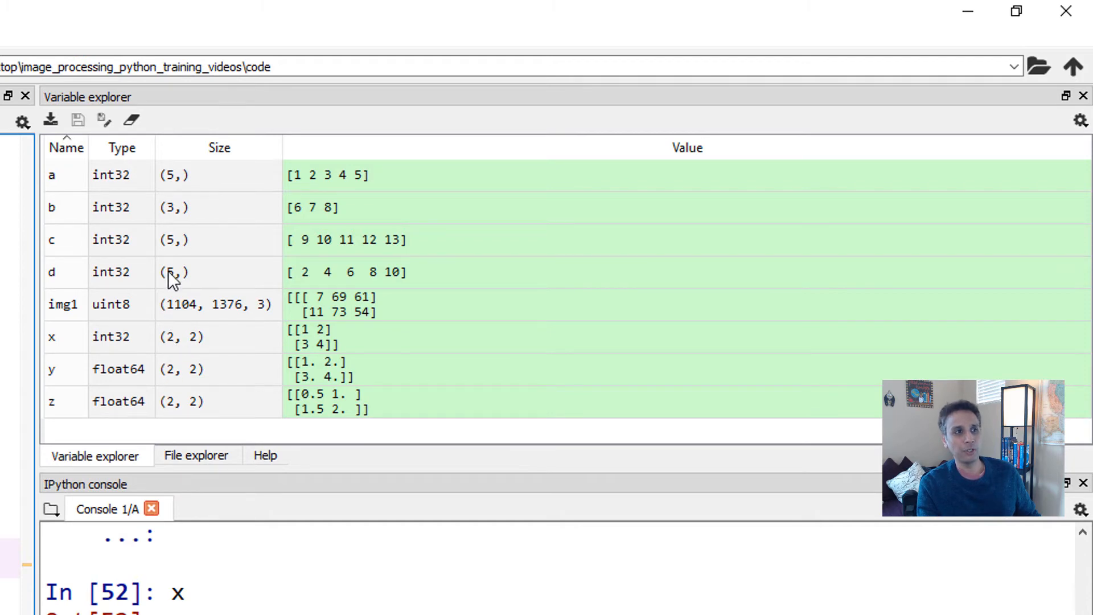
mouse_move(190, 319)
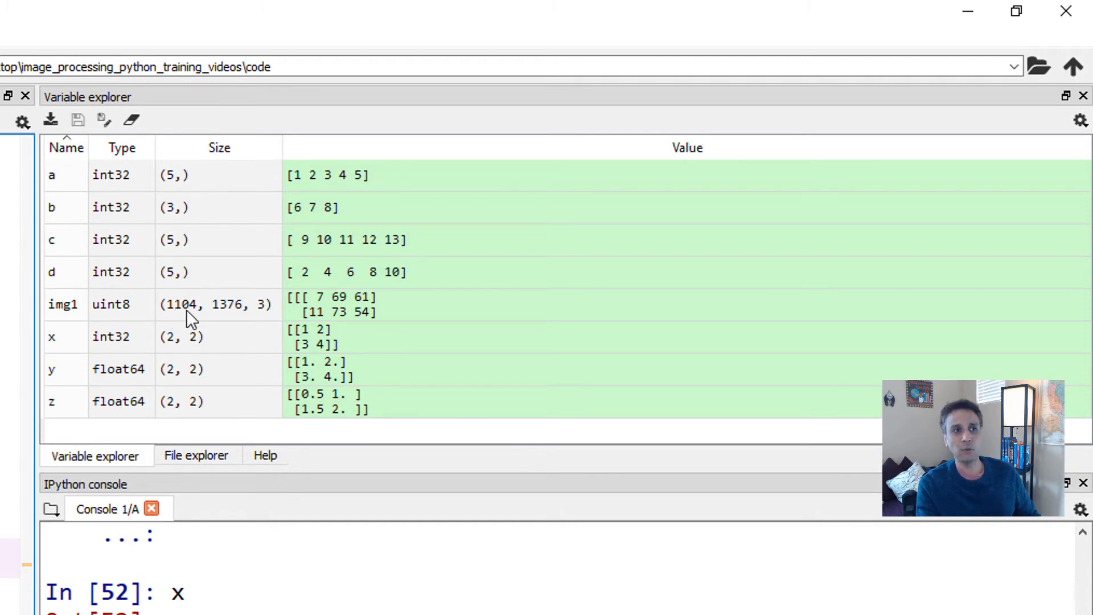
mouse_move(226, 316)
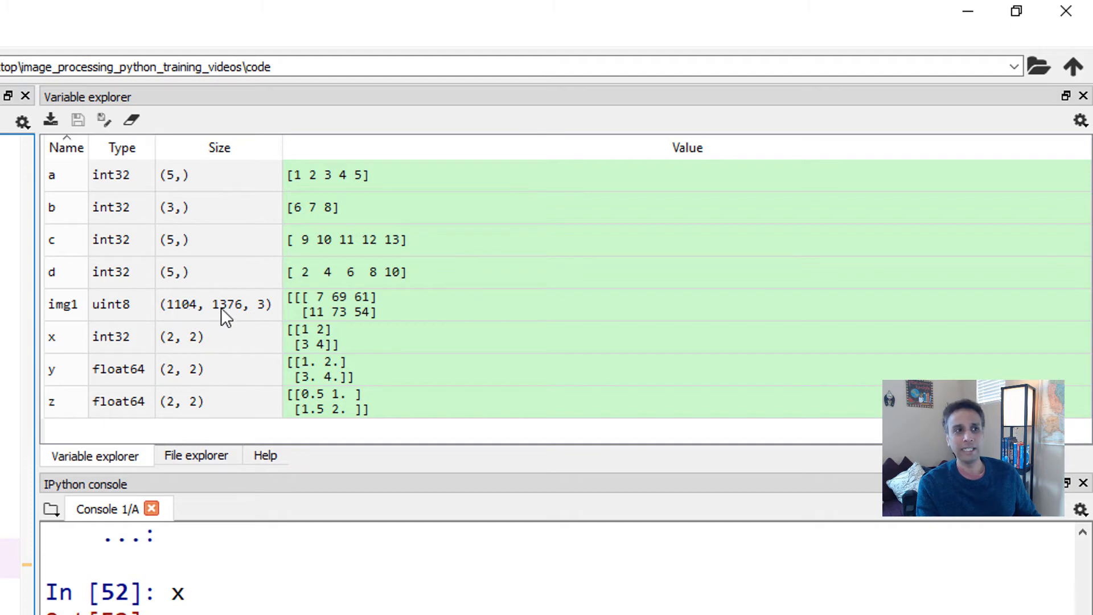
mouse_move(263, 317)
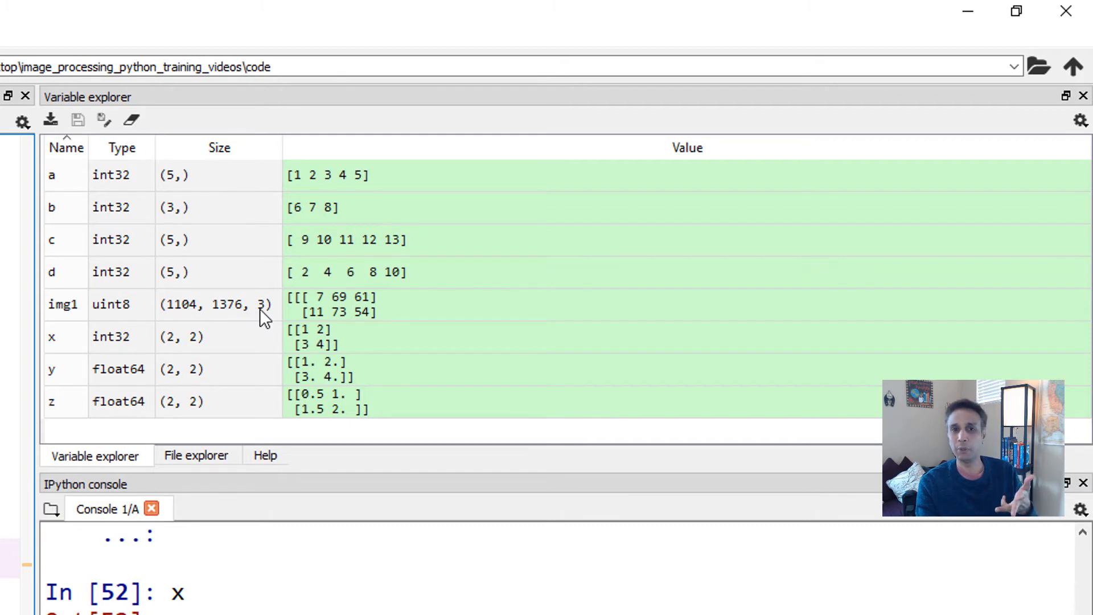
mouse_move(350, 312)
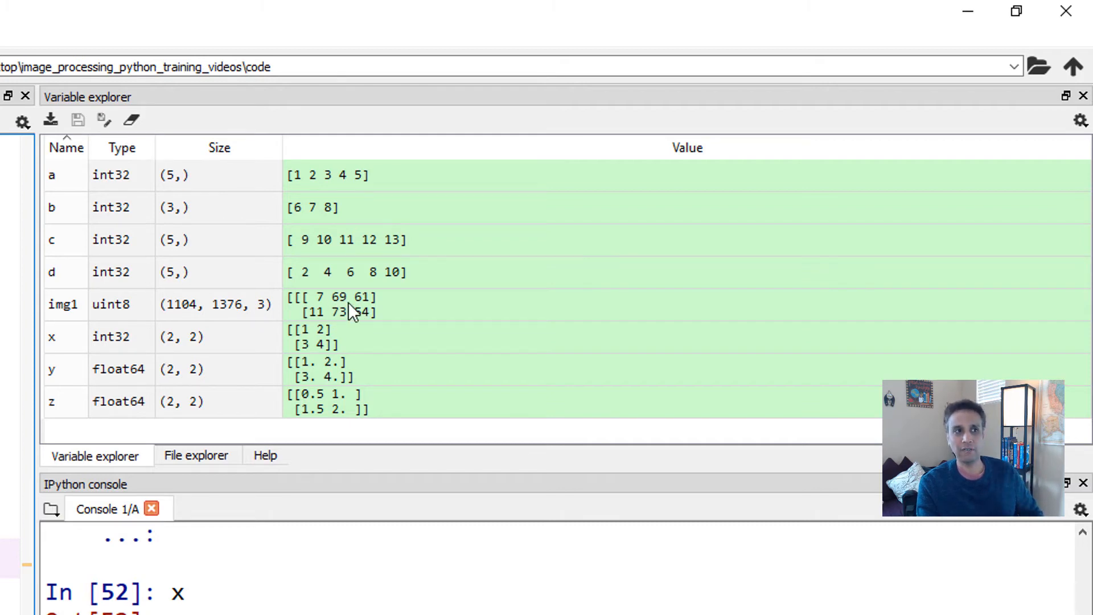
double_click(63, 305)
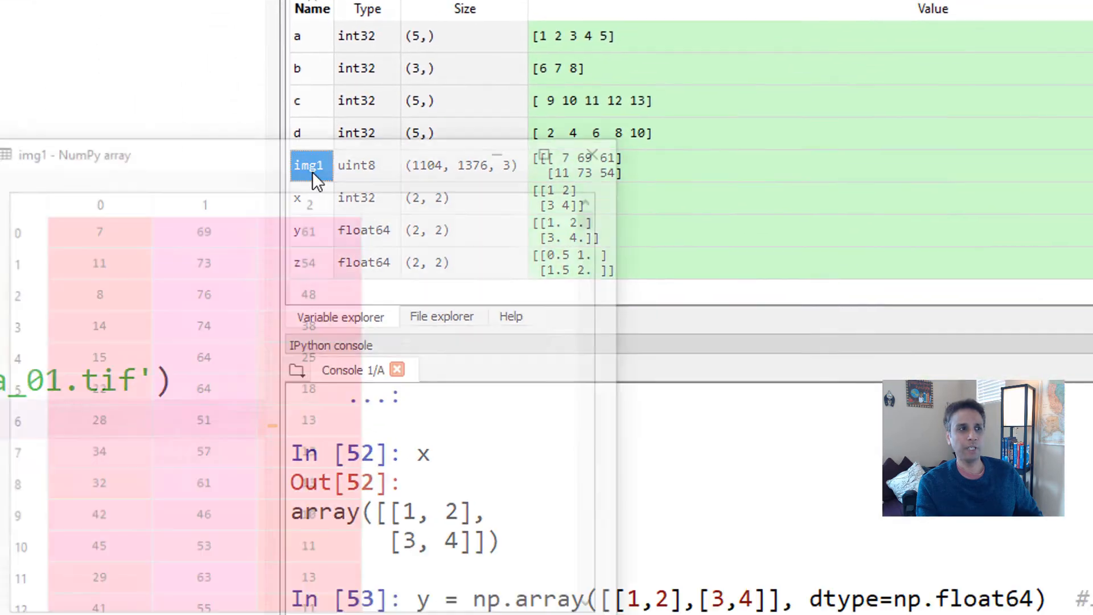
double_click(309, 166)
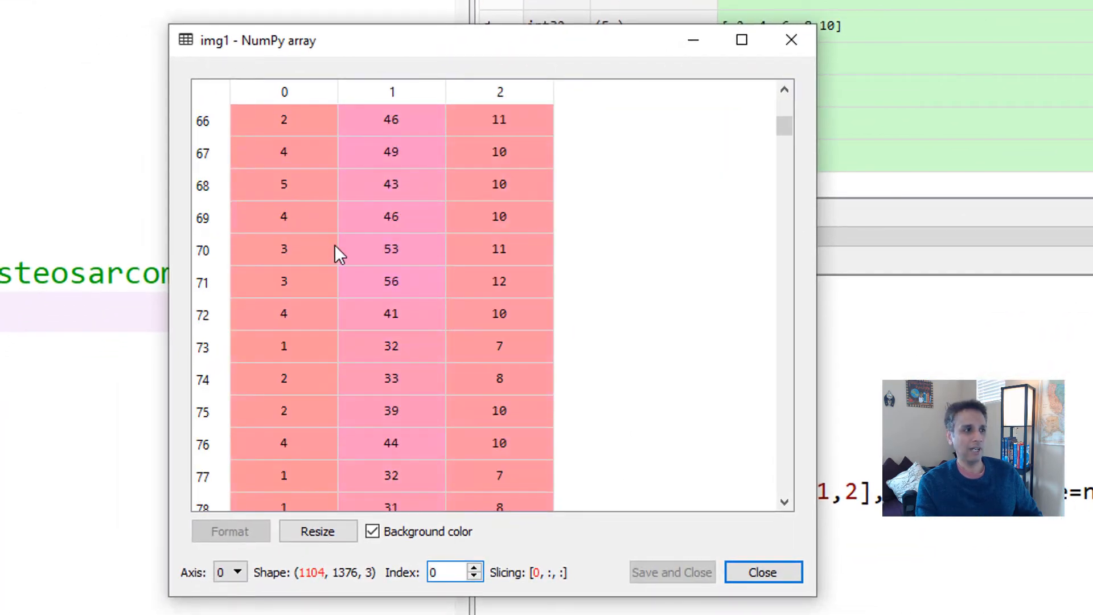
scroll("down", 3)
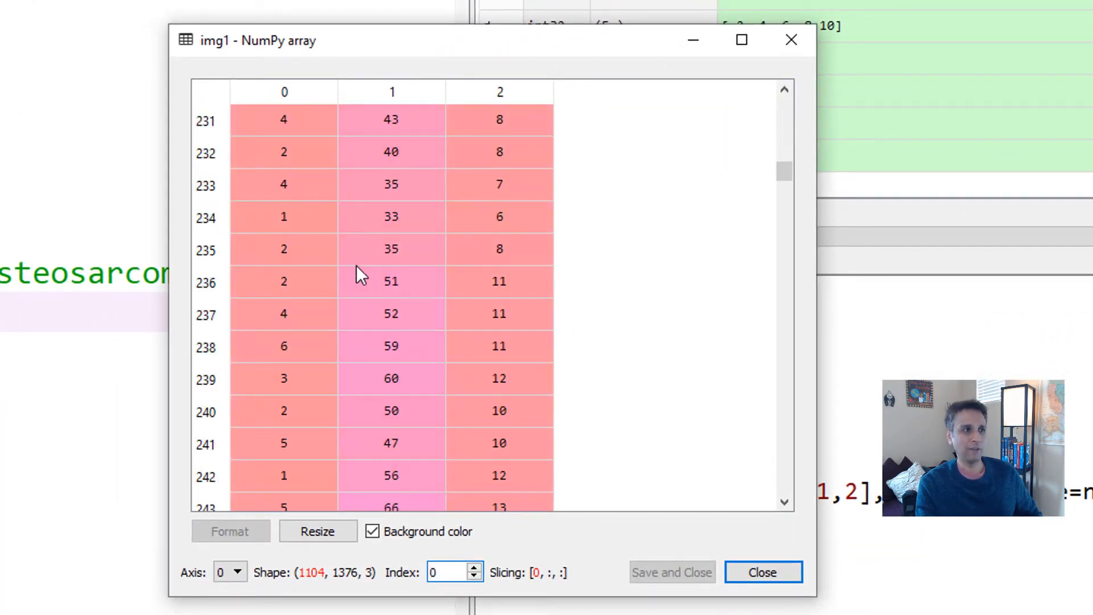
mouse_move(296, 557)
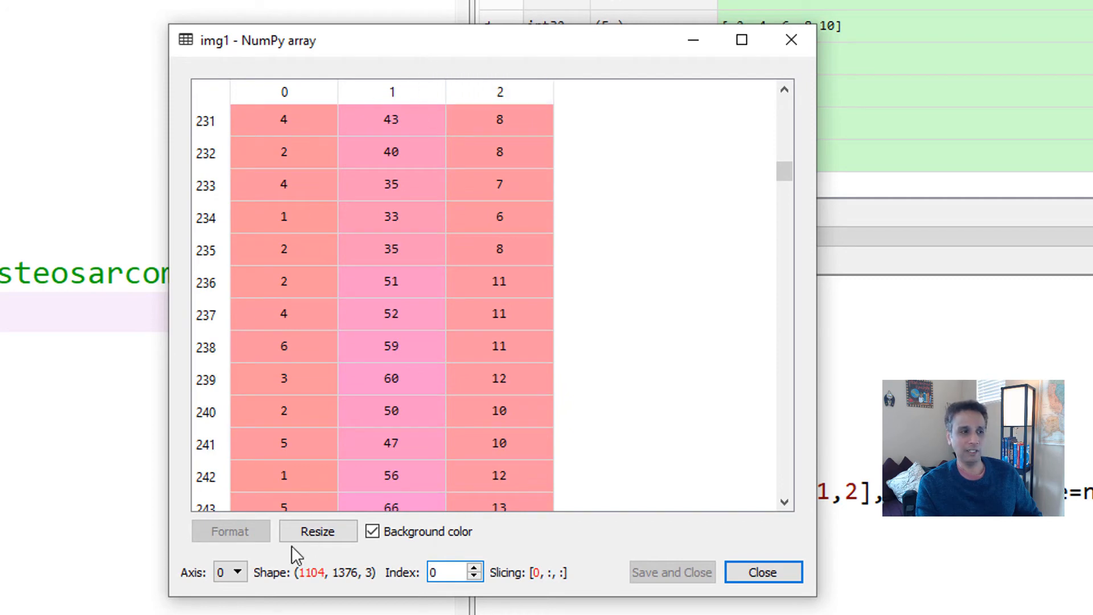
left_click(232, 573)
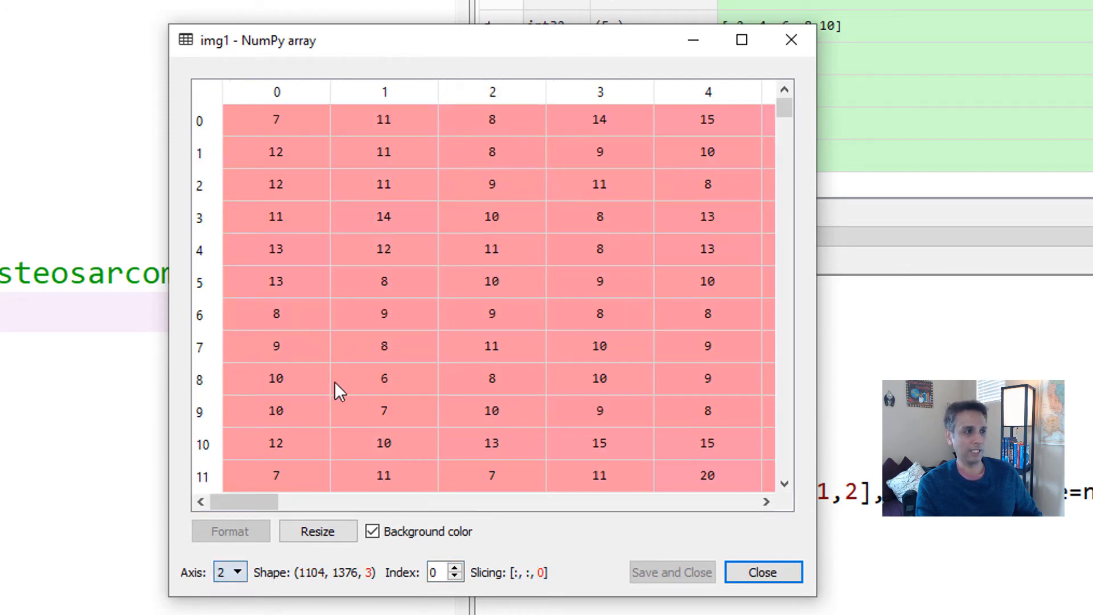
scroll("down", 3)
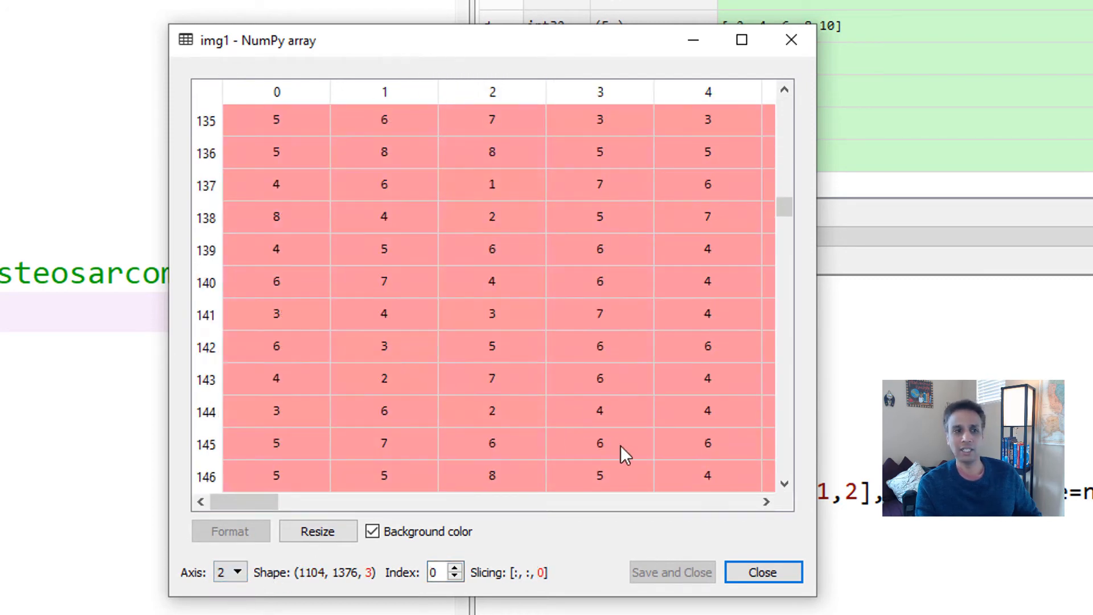
left_click_drag(251, 501, 529, 500)
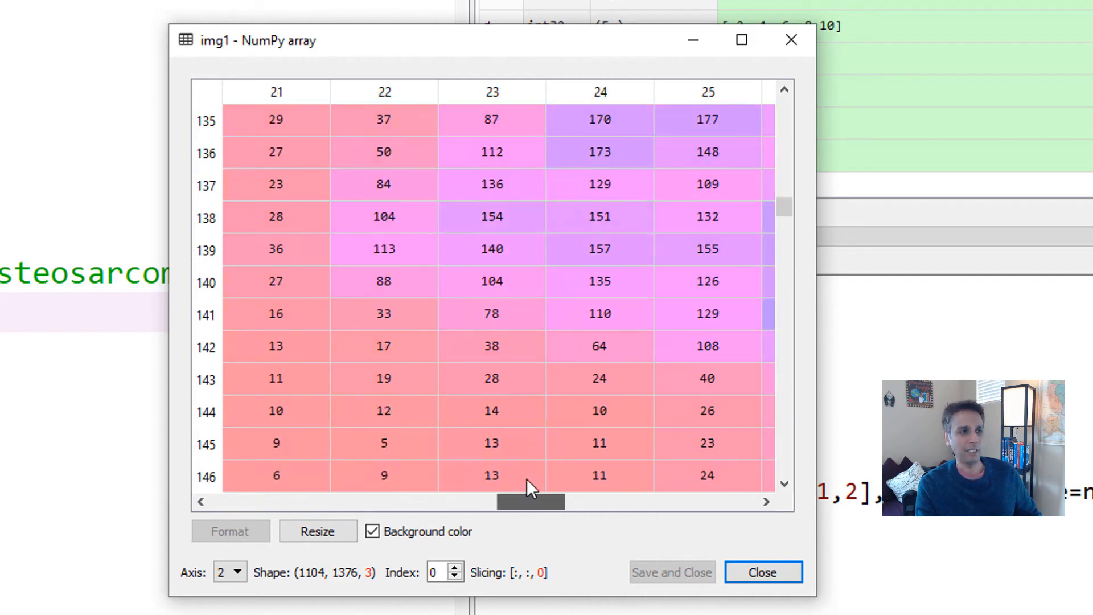
left_click_drag(530, 501, 571, 501)
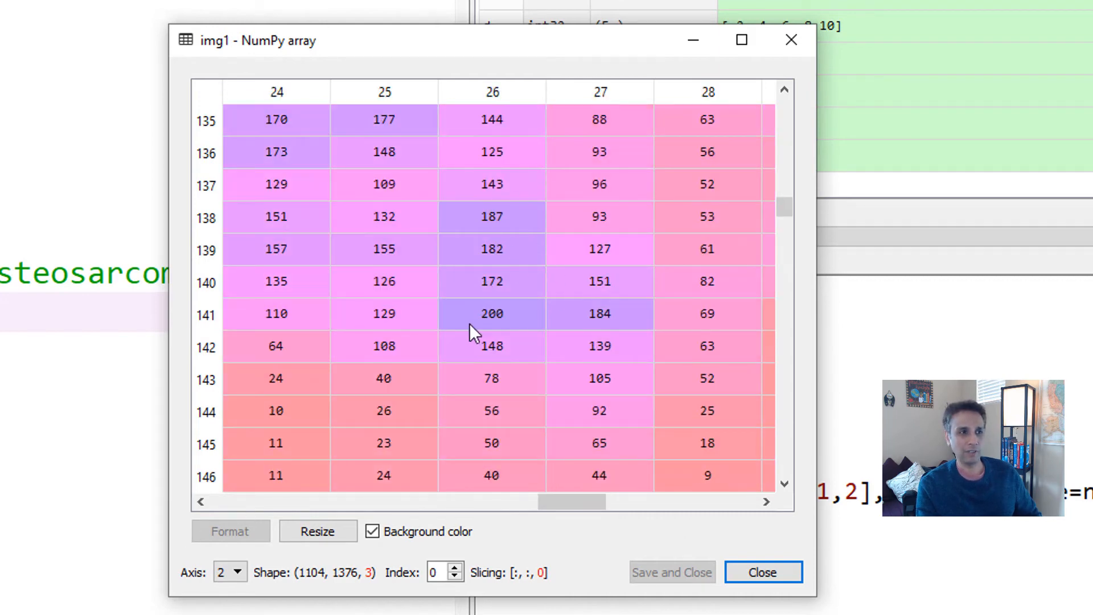
left_click_drag(551, 502, 666, 502)
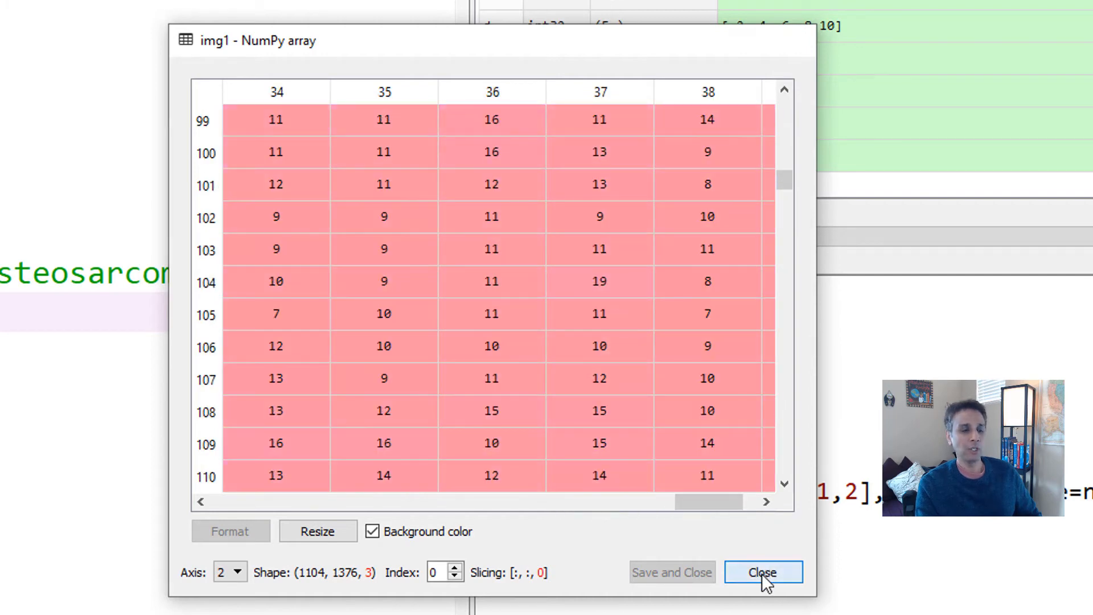
left_click(762, 588)
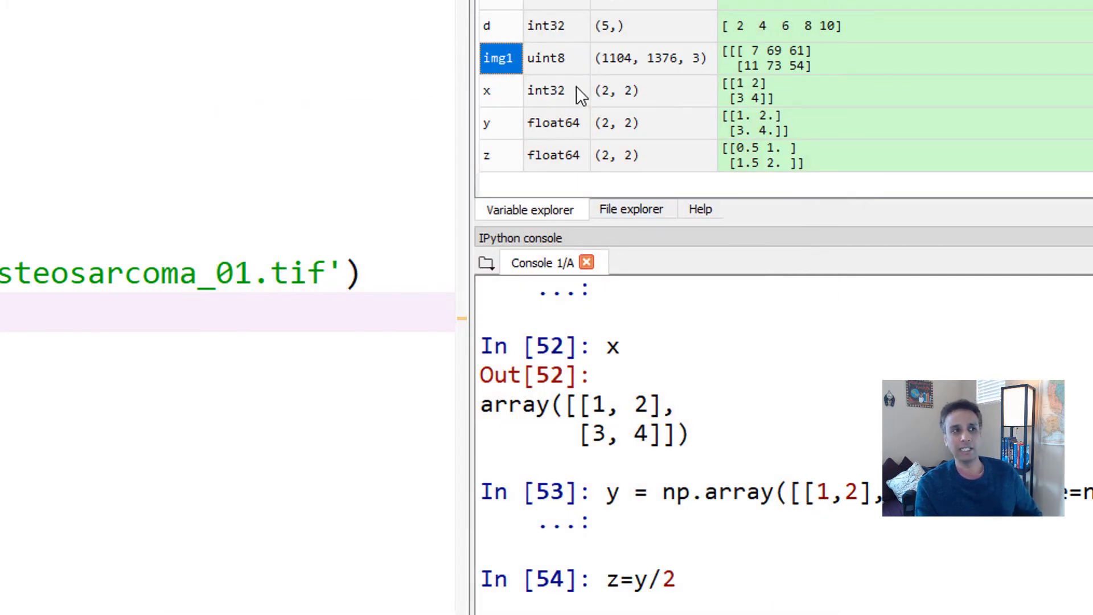
mouse_move(553, 70)
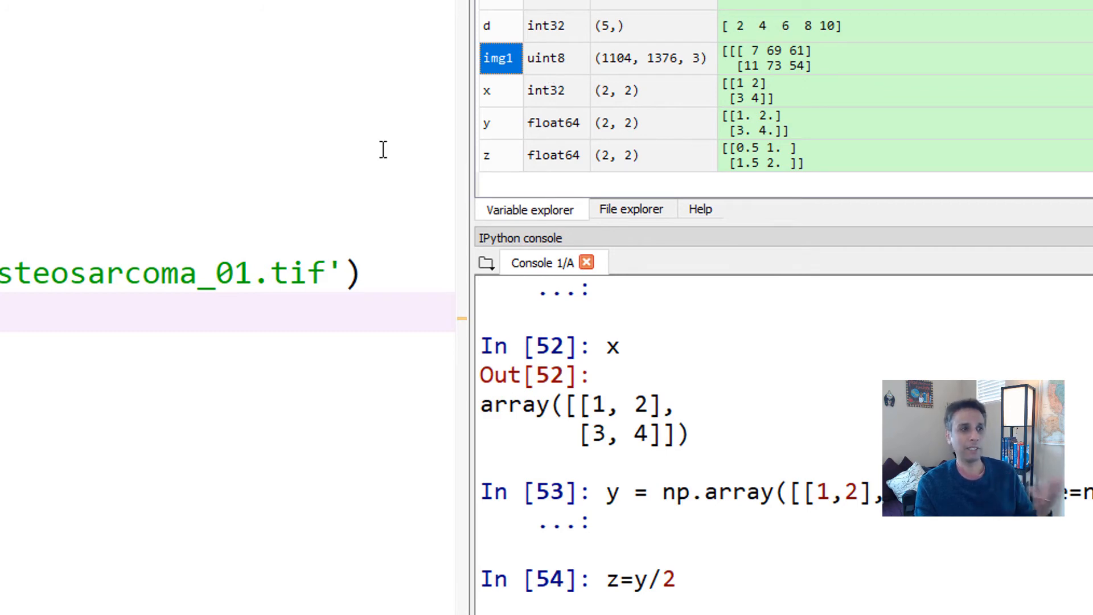
mouse_move(583, 82)
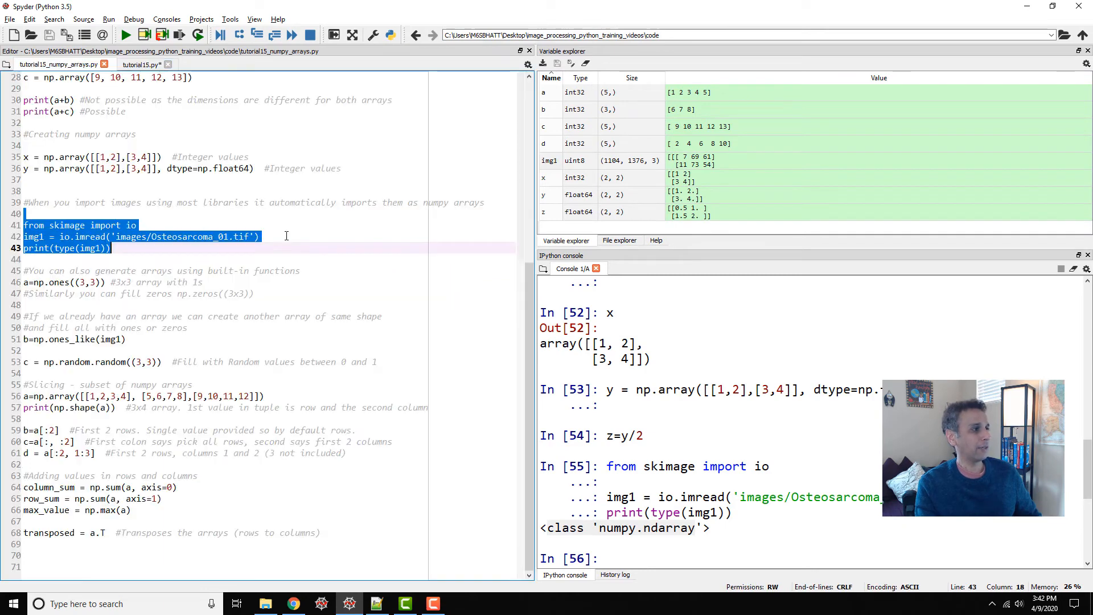
mouse_move(21, 283)
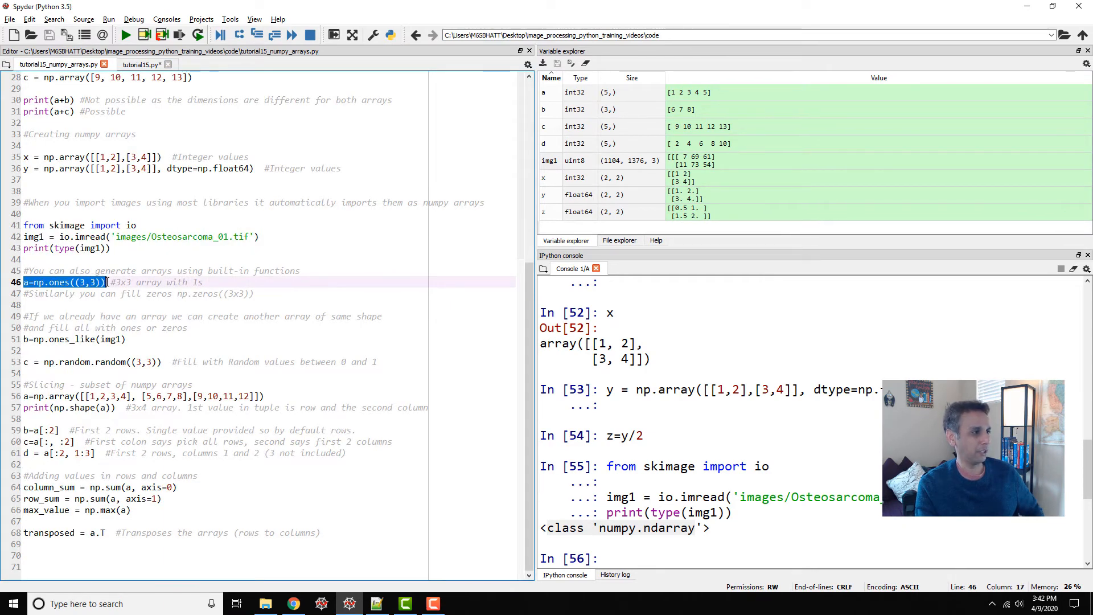
Add the line a=np.ones((3,3)) below the print statement in tutorial15.py.
left_click(142, 64)
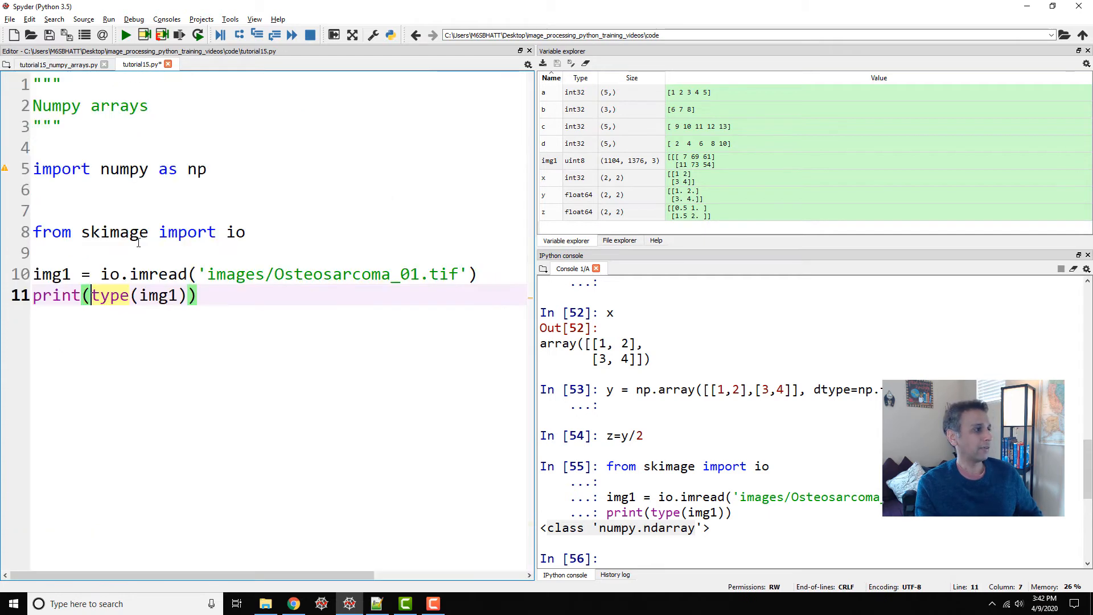
key("enter")
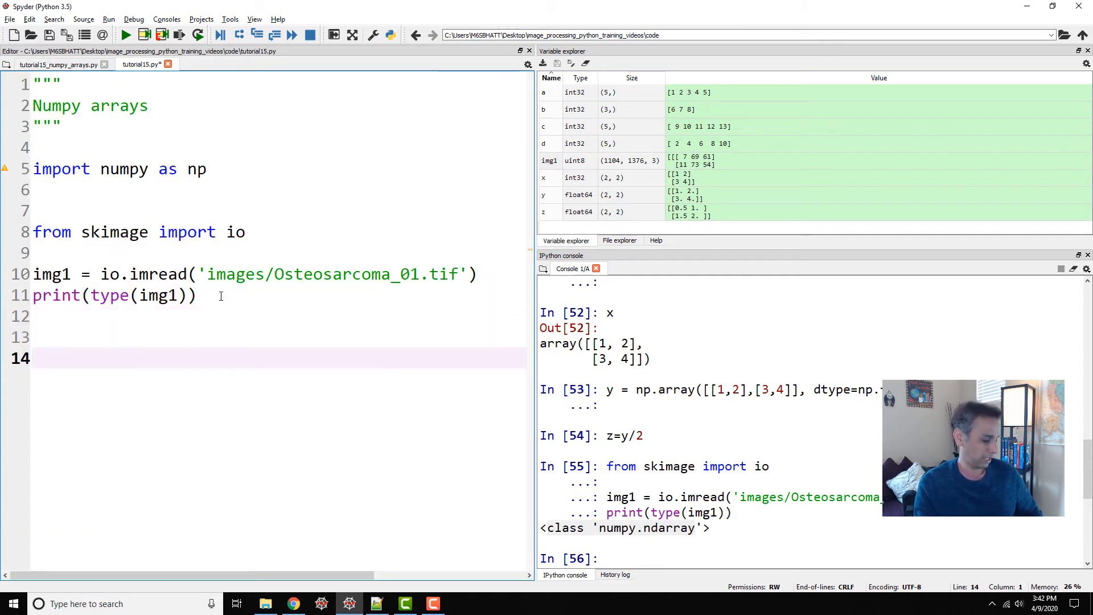
type("a=np.ones((3,3))")
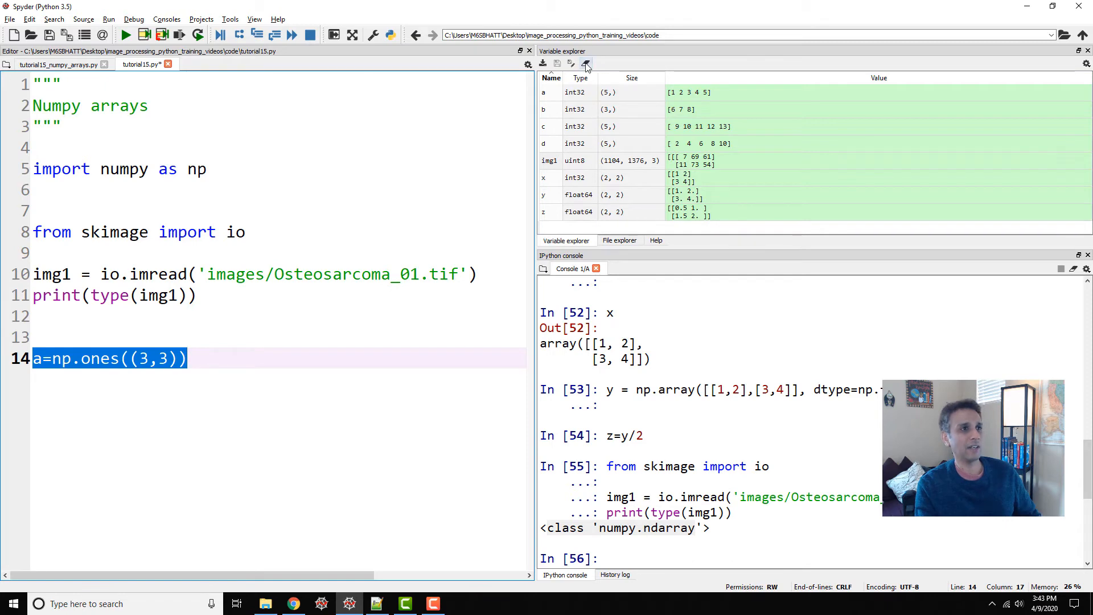
Remove all variables, rerun the script and view a as a 3×3 float64 array of ones.
left_click(587, 64)
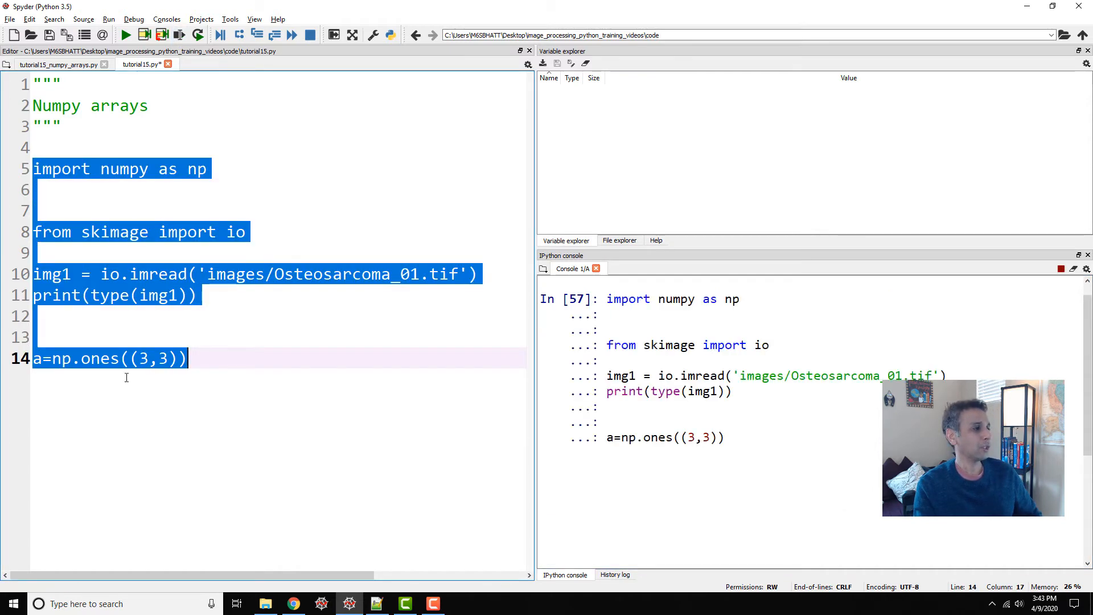
key("f9")
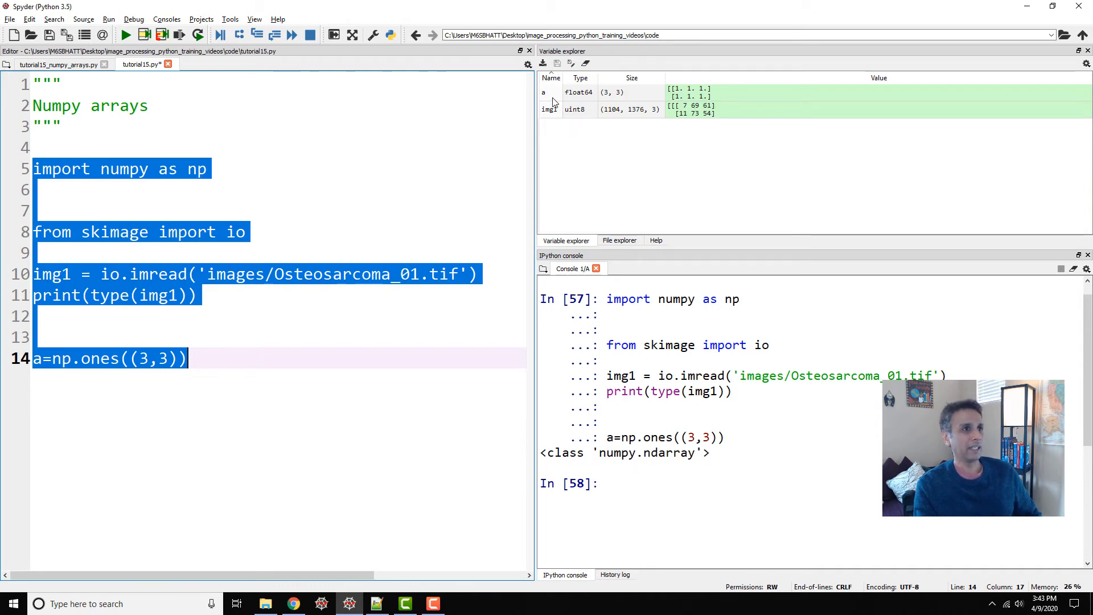
double_click(544, 92)
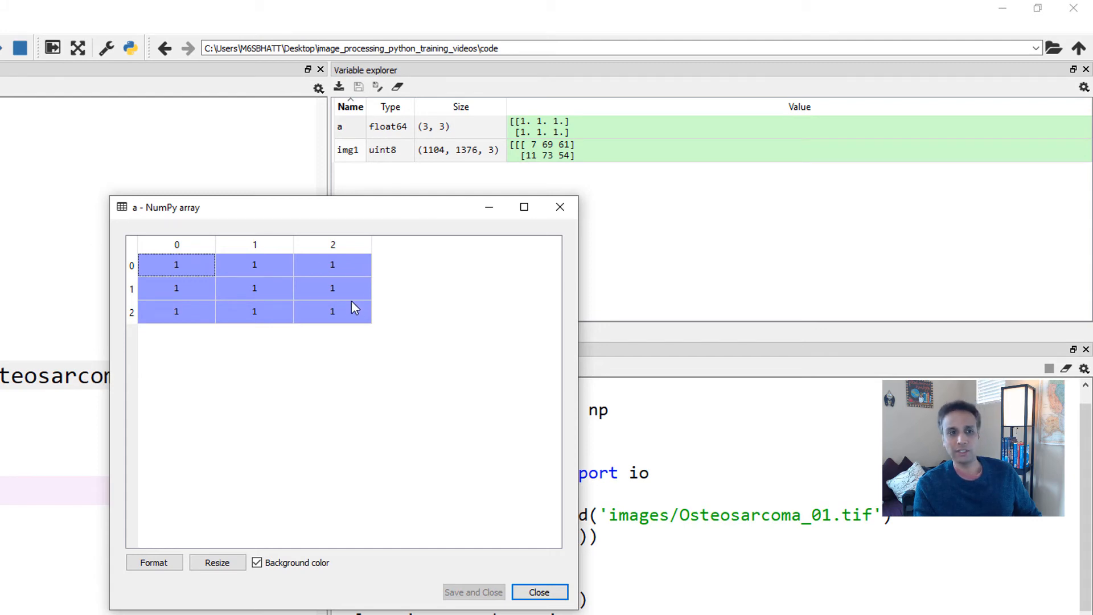
left_click(541, 591)
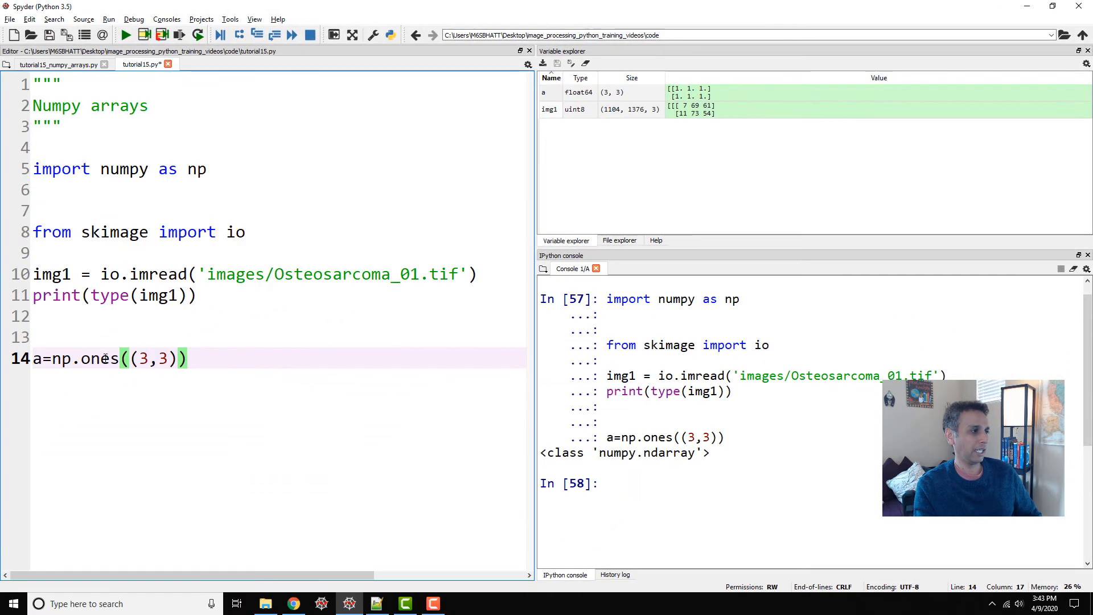
Select the word 'ones' on line 14 for replacement.
left_click(35, 18)
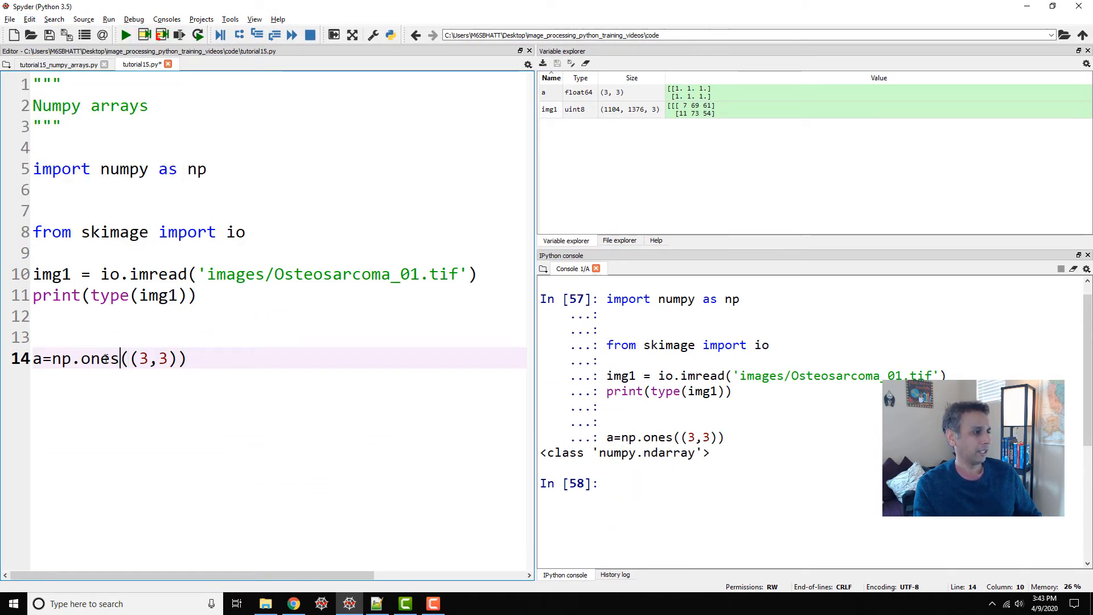
double_click(101, 358)
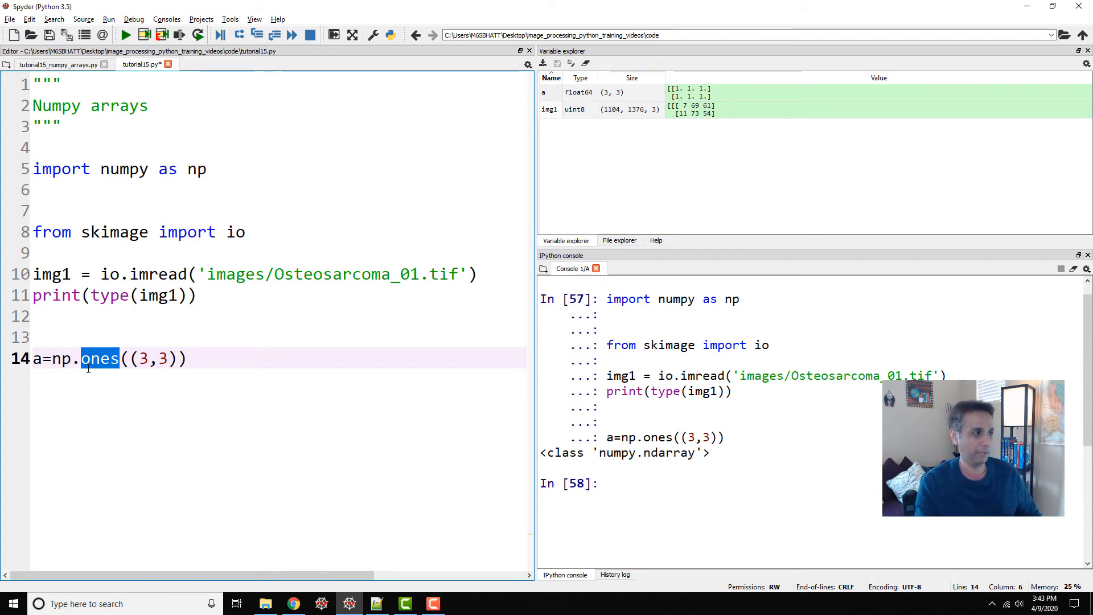
Replace ones with zeros on line 14, run it and view a as a 3×3 array of zeros.
type("zeros")
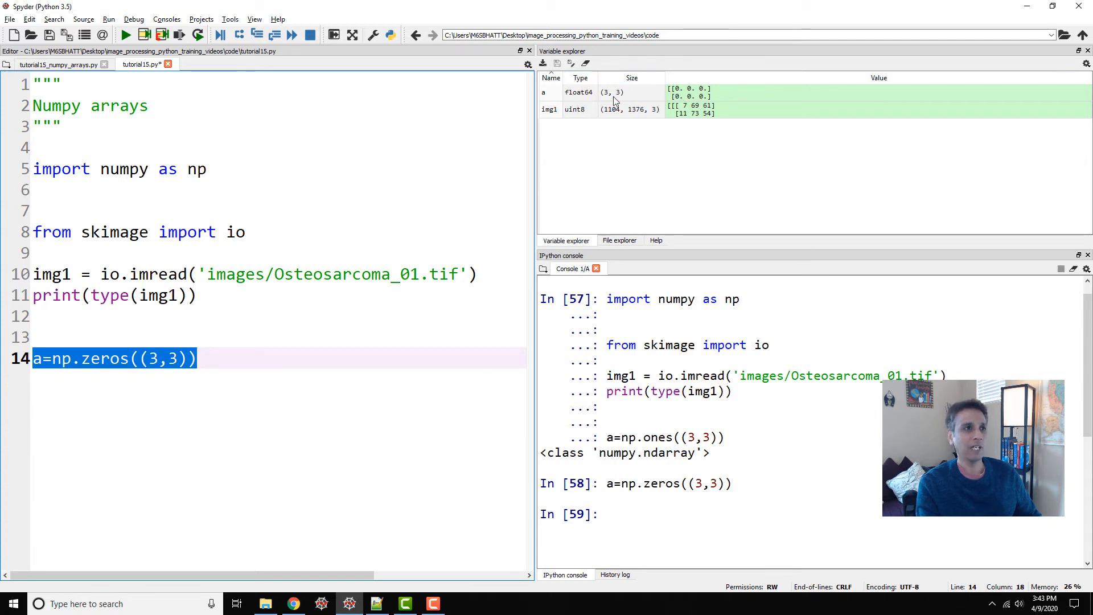
double_click(543, 91)
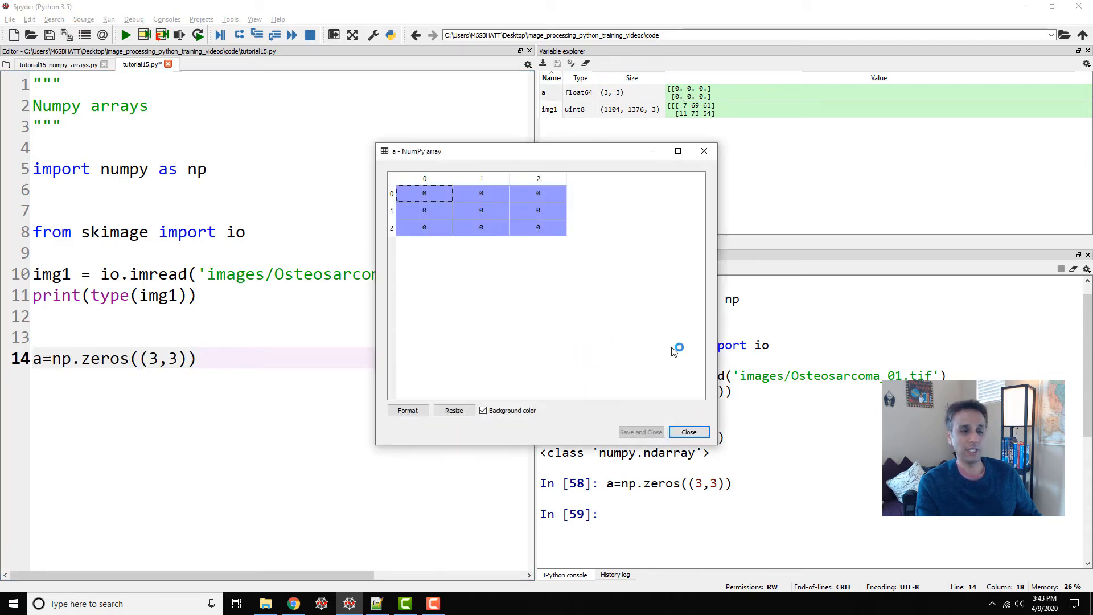
left_click(689, 432)
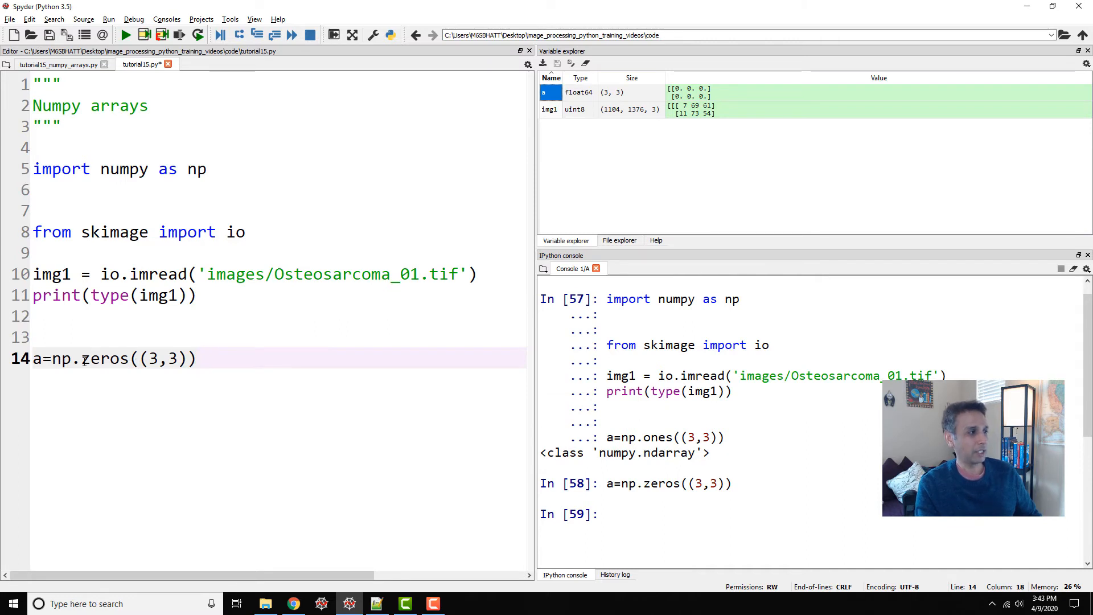
Start retyping line 14 as a=np.o to pick ones_like(img1) from the completion list.
left_click_drag(108, 357, 197, 357)
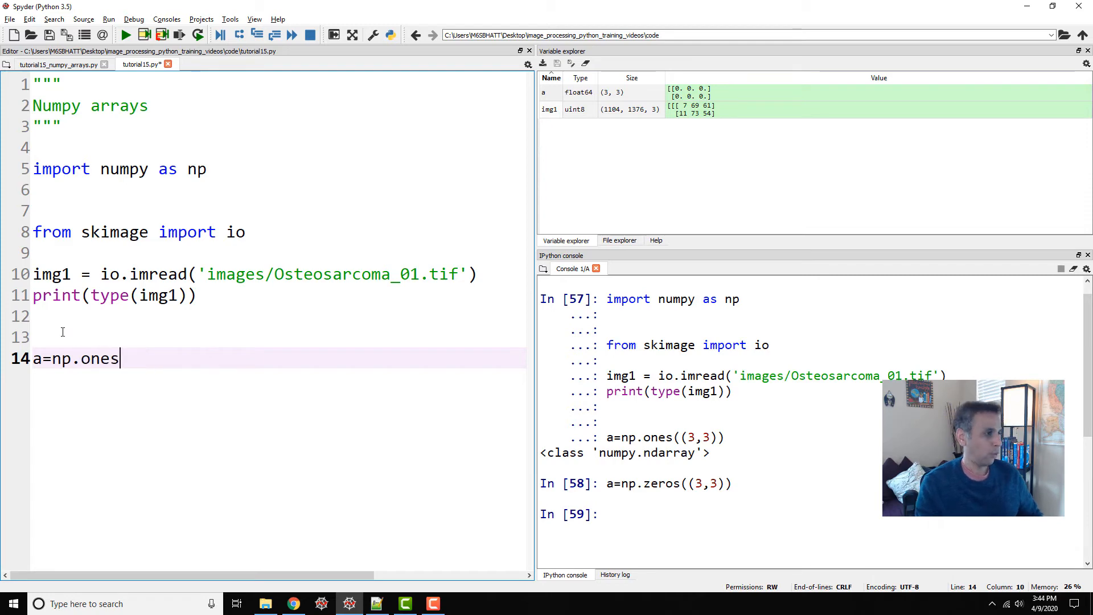
double_click(101, 358)
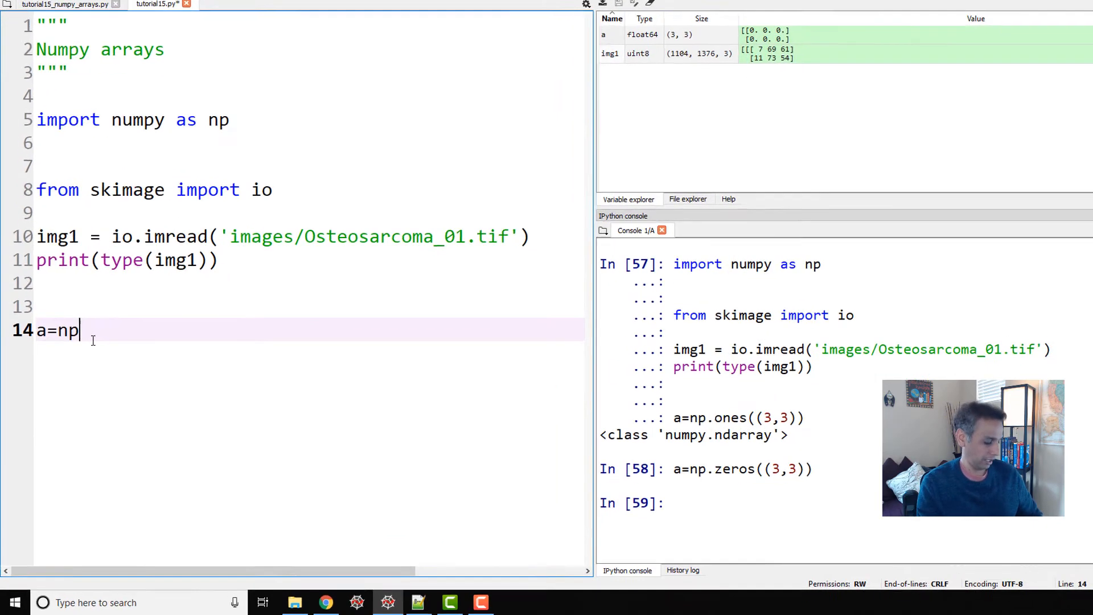
type(".")
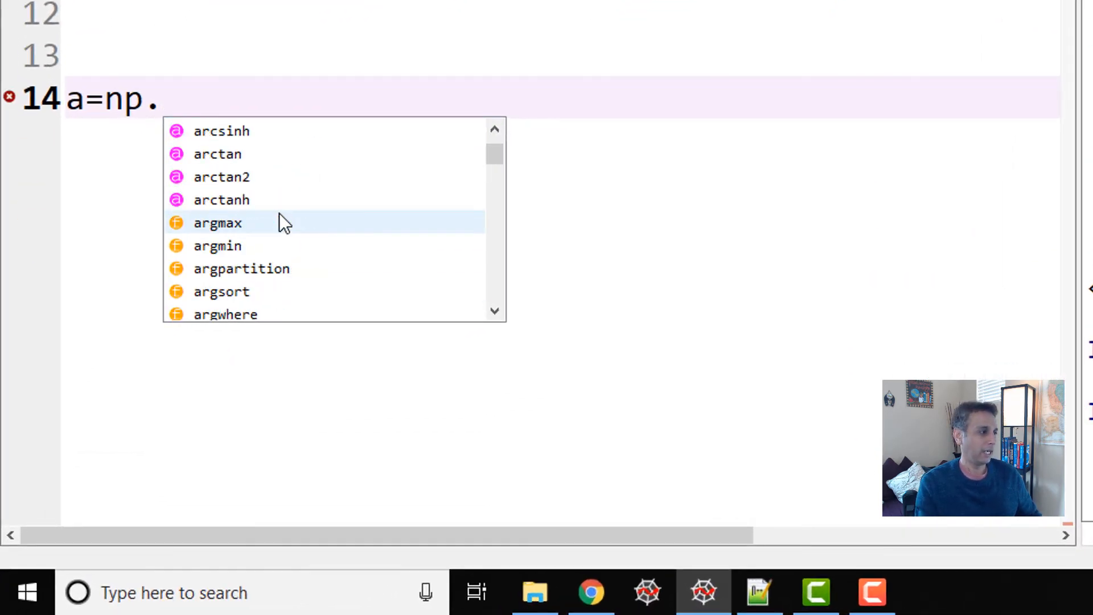
type("o")
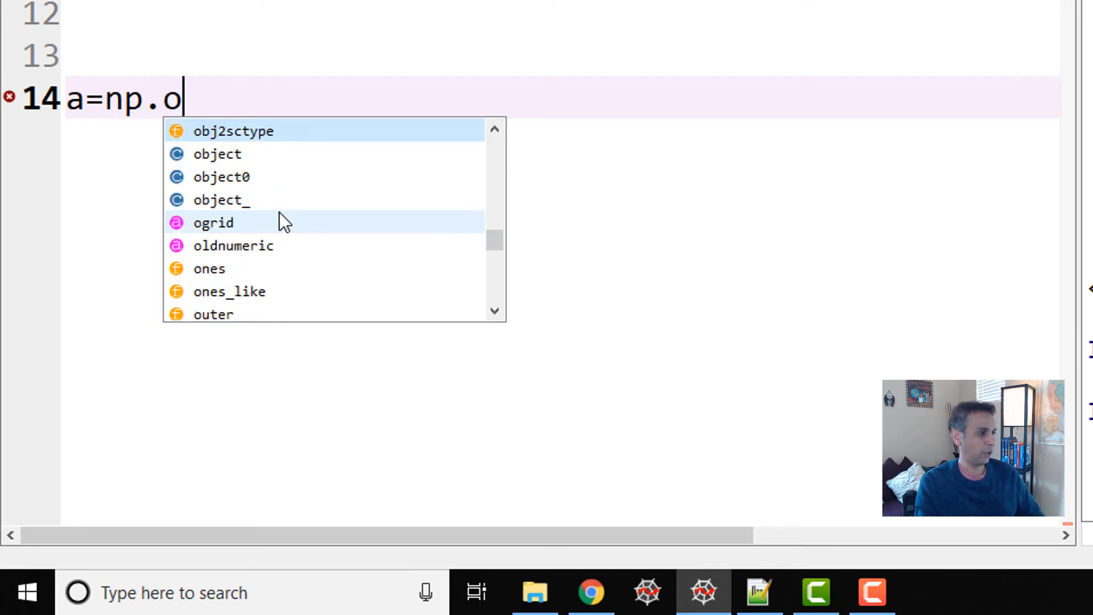
mouse_move(220, 273)
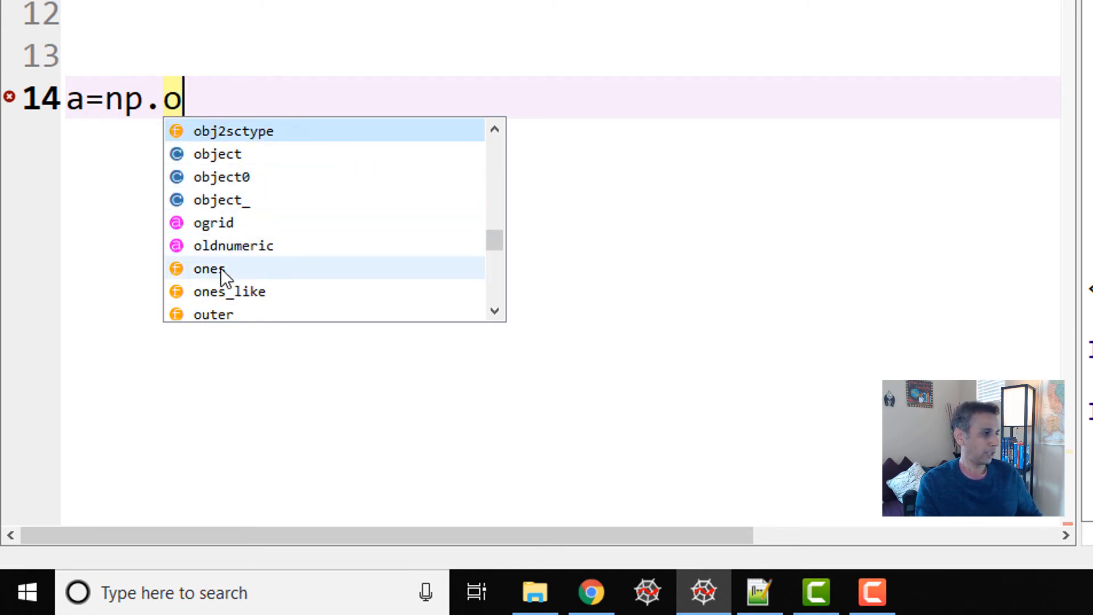
mouse_move(232, 307)
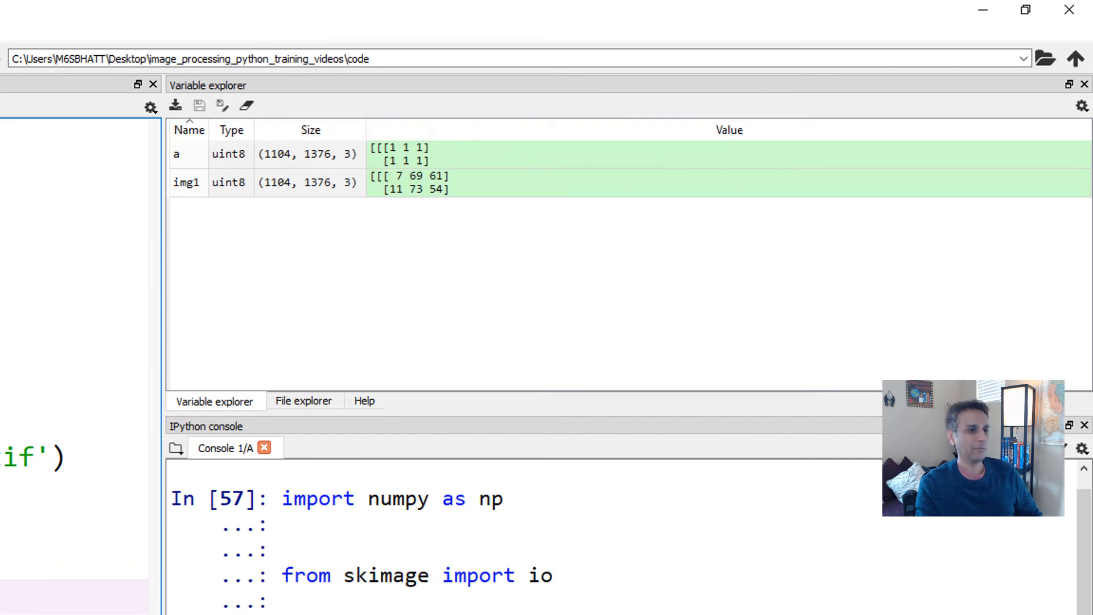
View a as a uint8 array of ones shaped like img1, scrolling through its values.
double_click(177, 154)
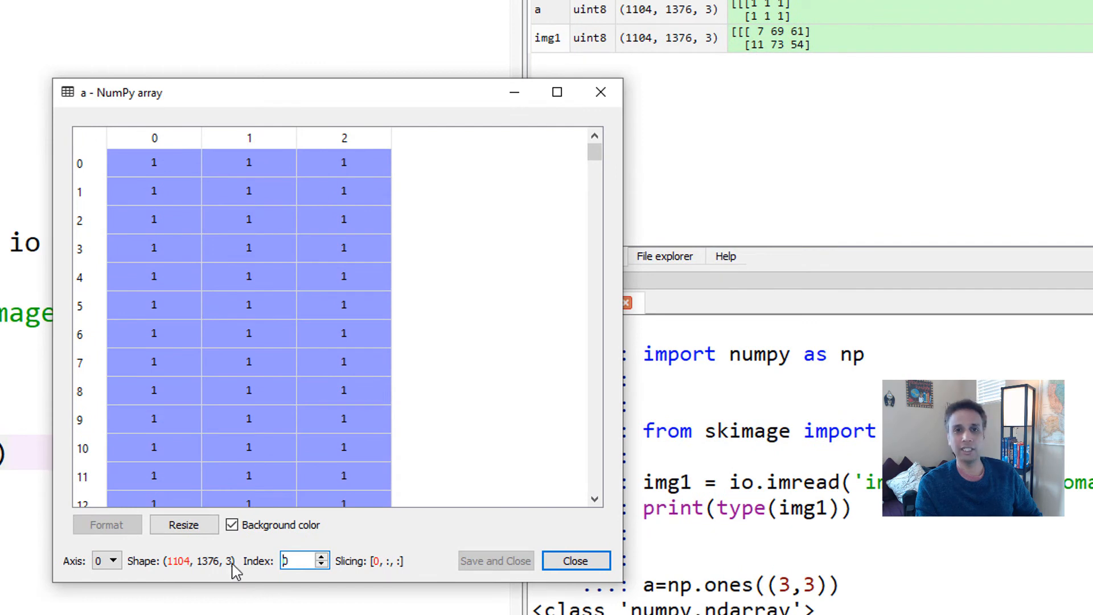
scroll("down", 3)
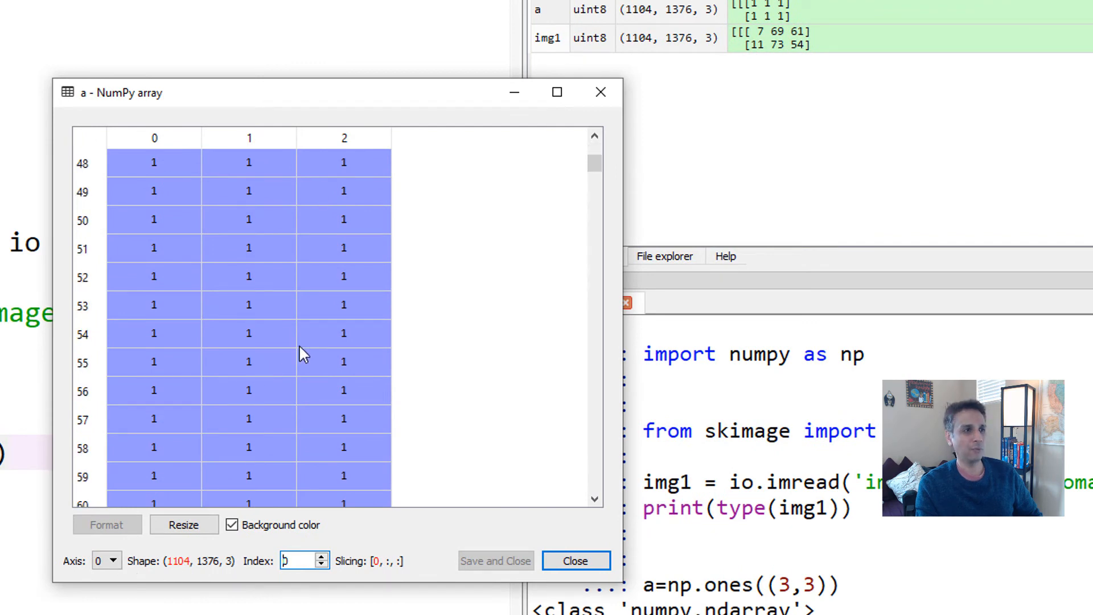
left_click(574, 560)
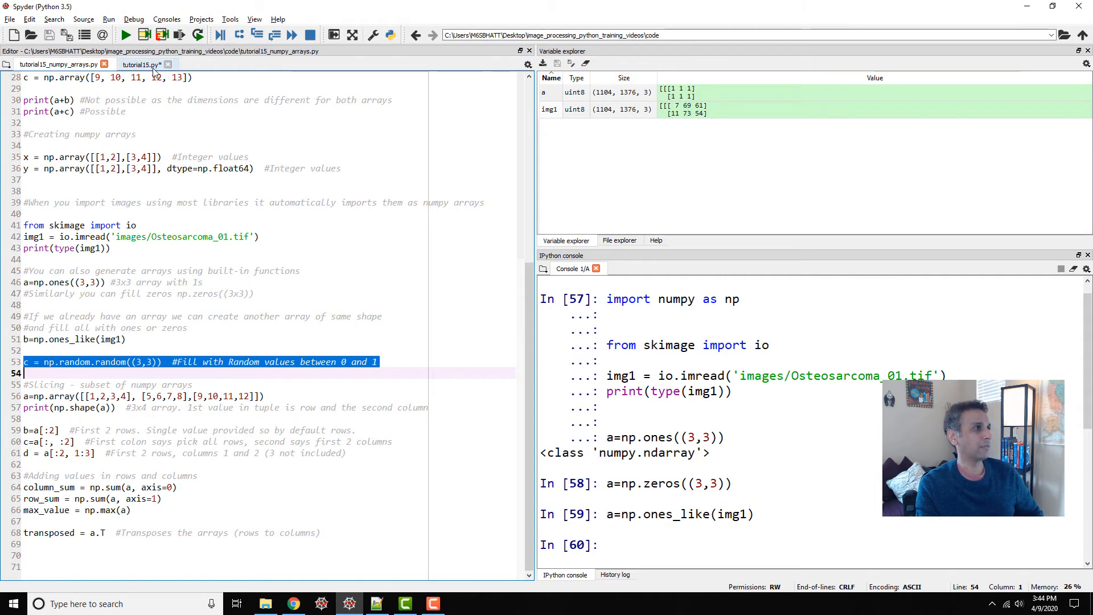
Run c=np.random.random((3,3)) in the console to create a 3×3 array of random values.
left_click(145, 64)
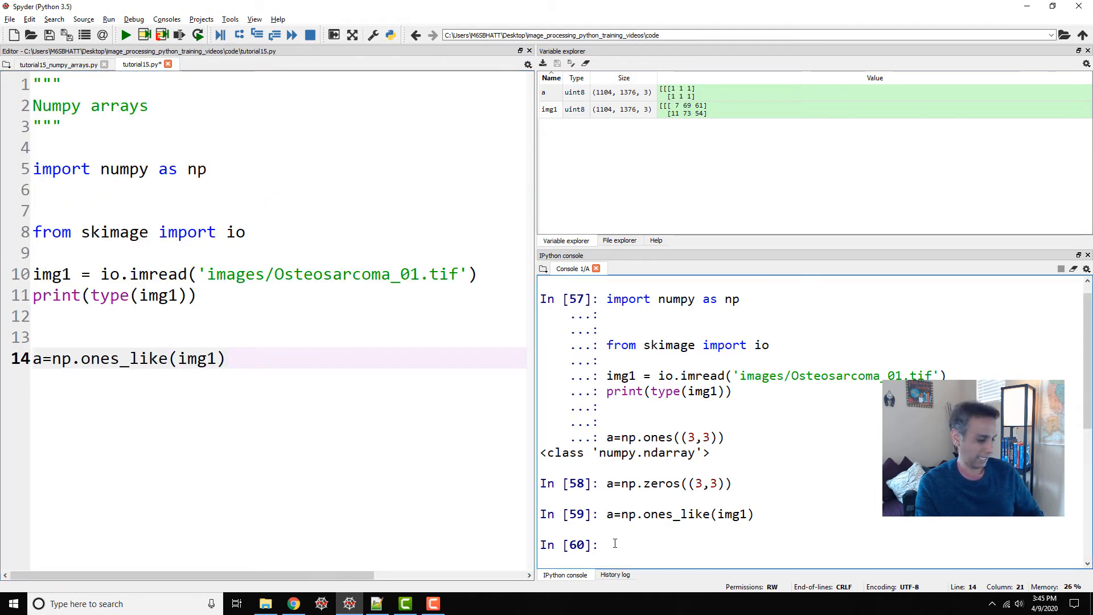
key("Return")
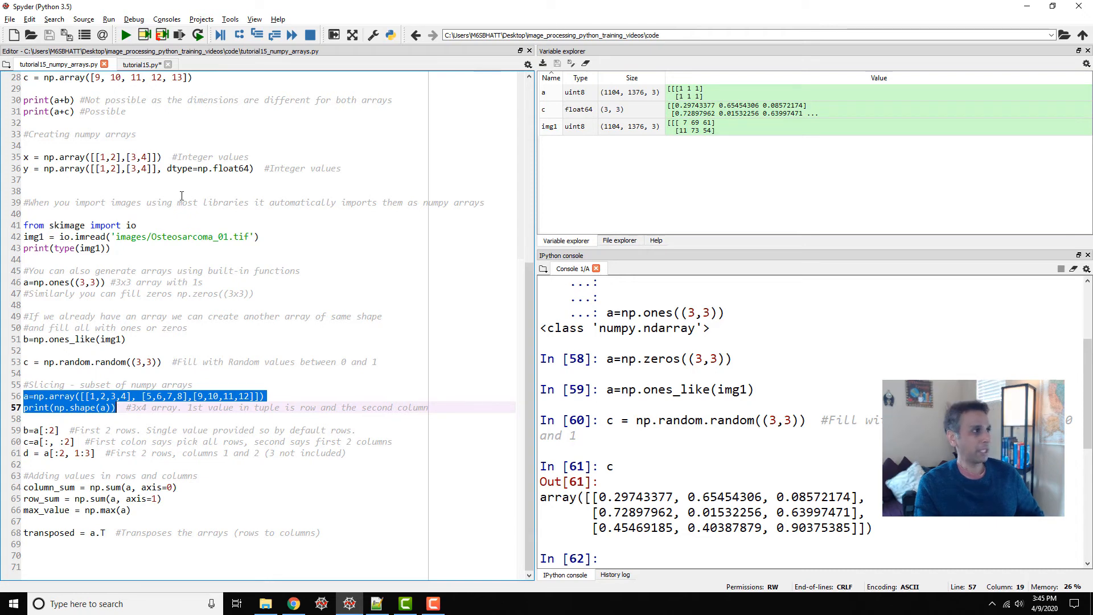
Delete the import and image-reading lines, clear all variables, and run the 3×4 array script.
left_click(132, 64)
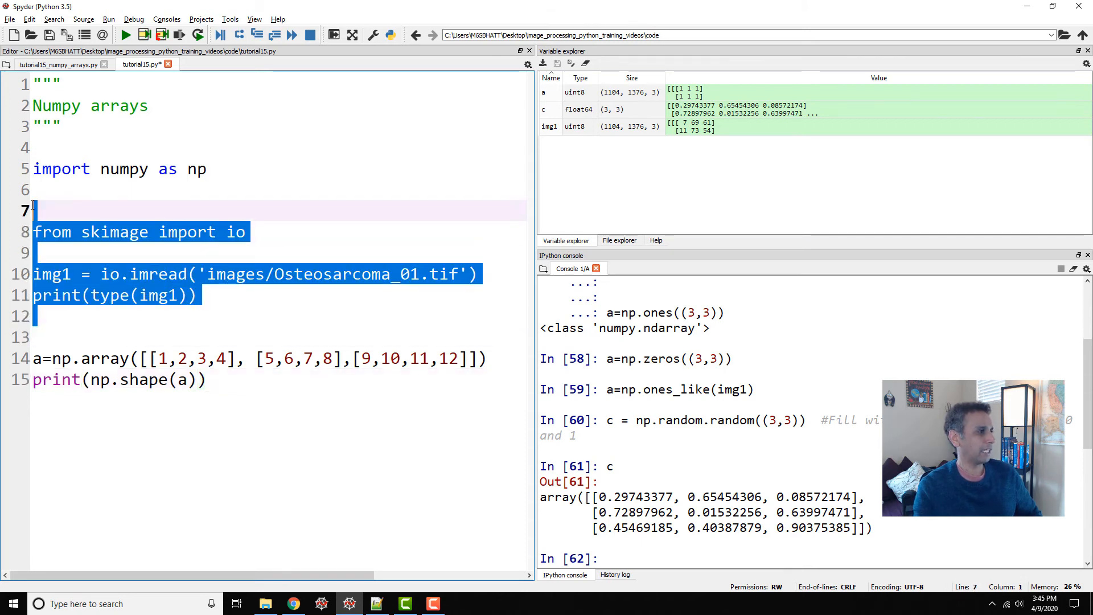
key("Delete")
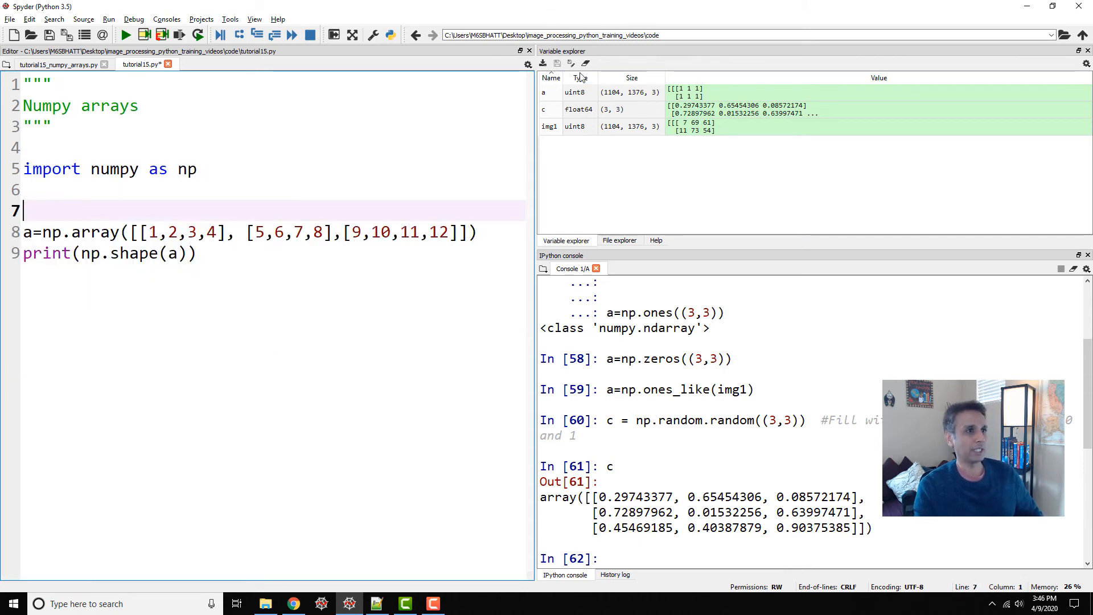
left_click(587, 64)
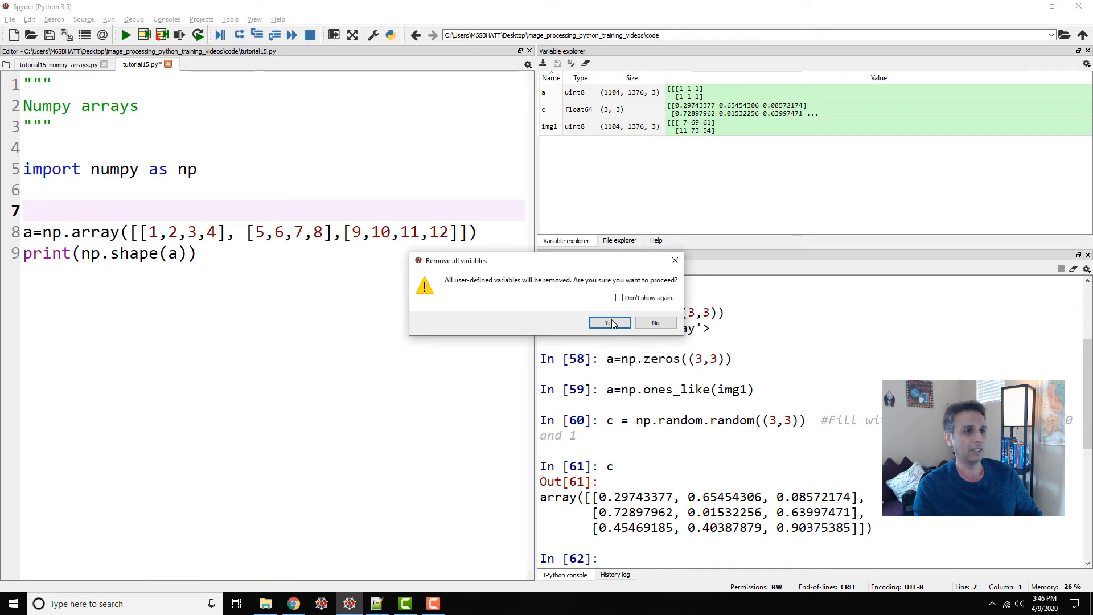
left_click(609, 322)
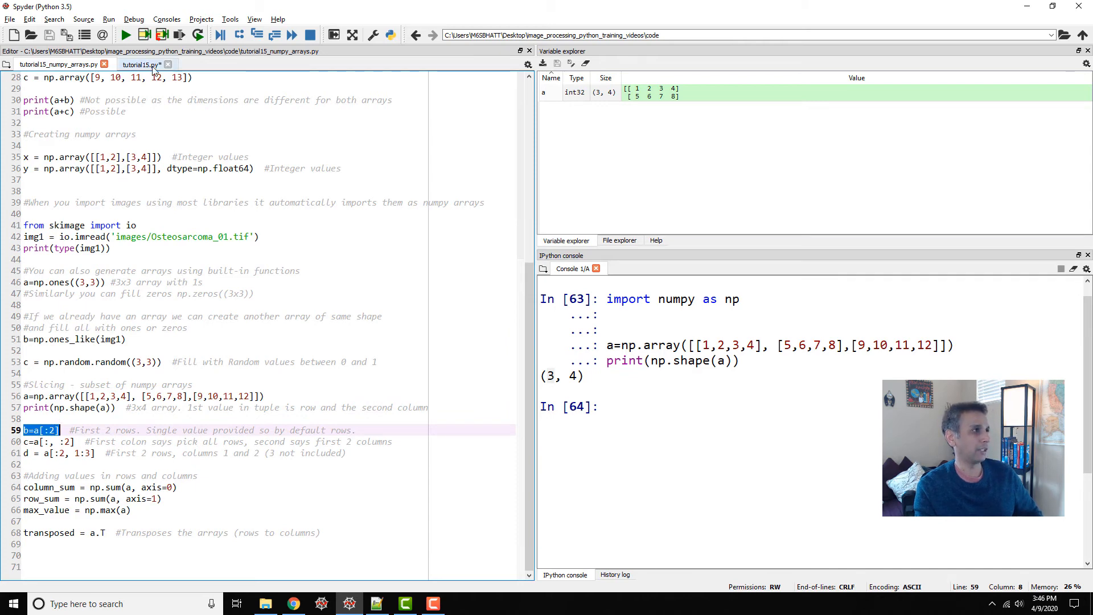
left_click(144, 64)
type("a")
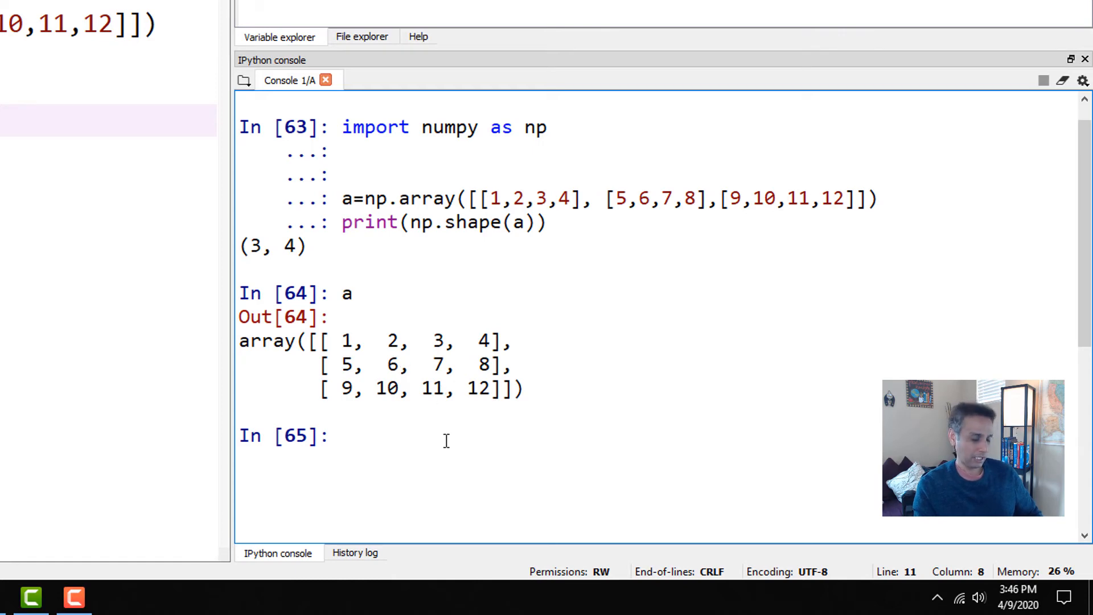
Slice b=a[:2] in the console and display it as [[1,2,3,4],[5,6,7,8]].
type("b=a[:2]")
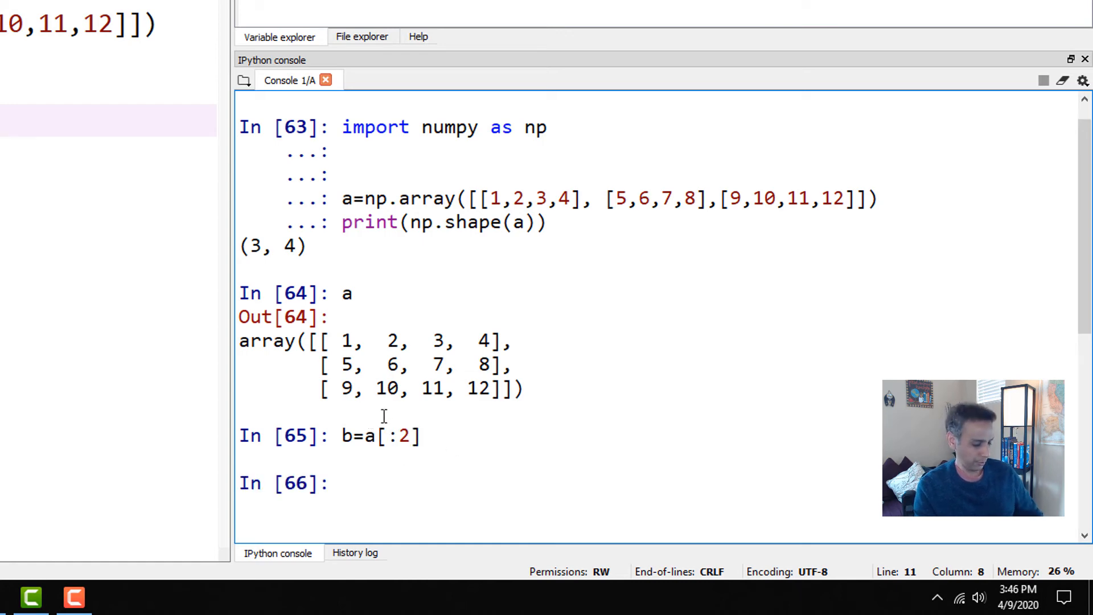
type("b")
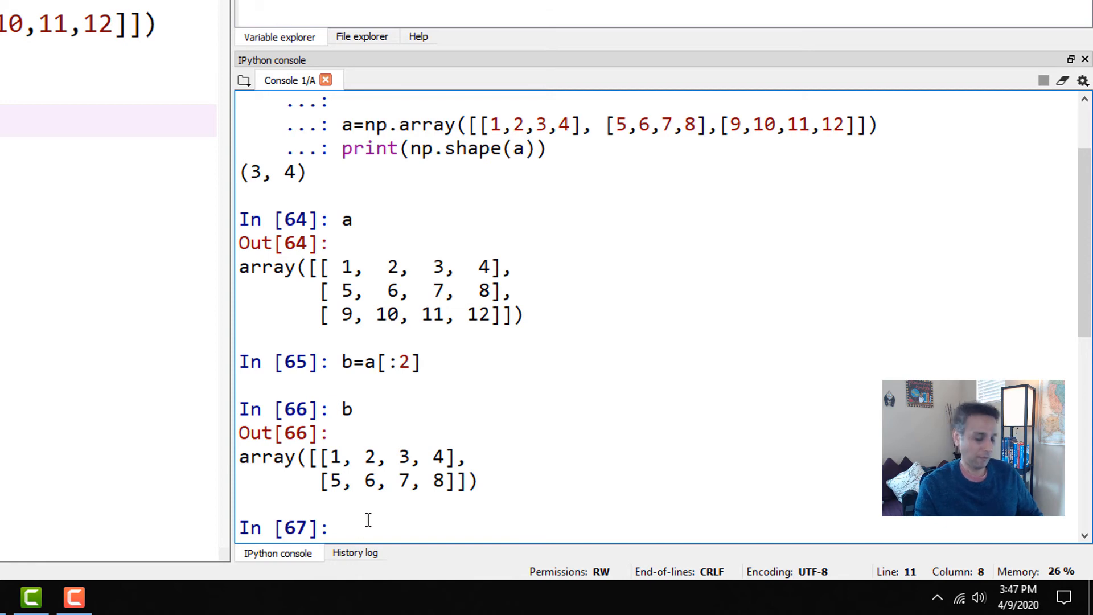
Reassign b=a[:2, 1:3] and display it, highlighting the value 5 in a's output.
type("b=a[:2]")
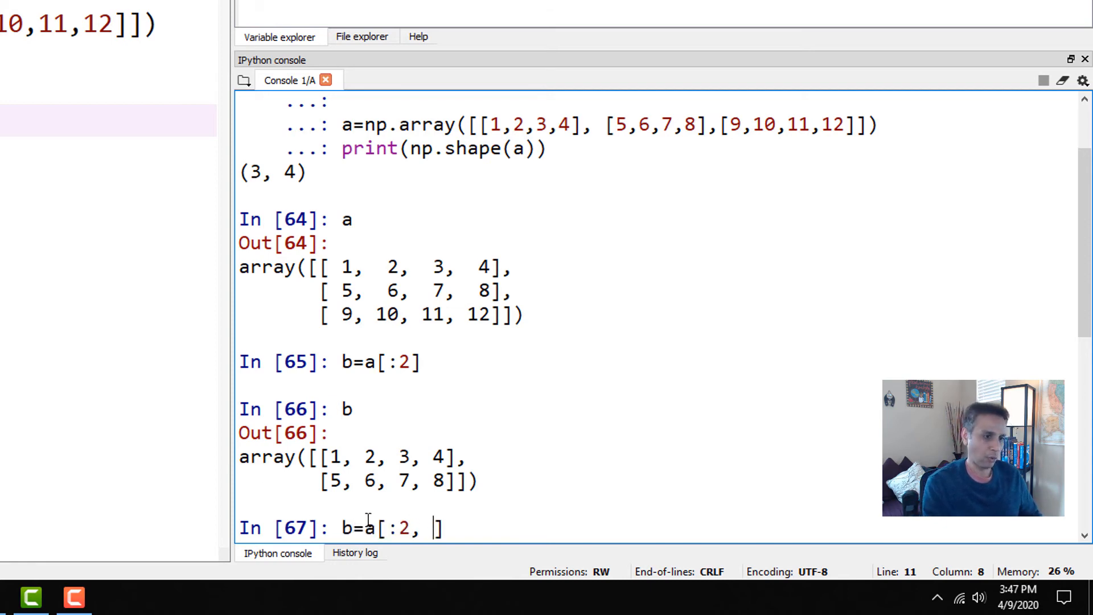
type("1:")
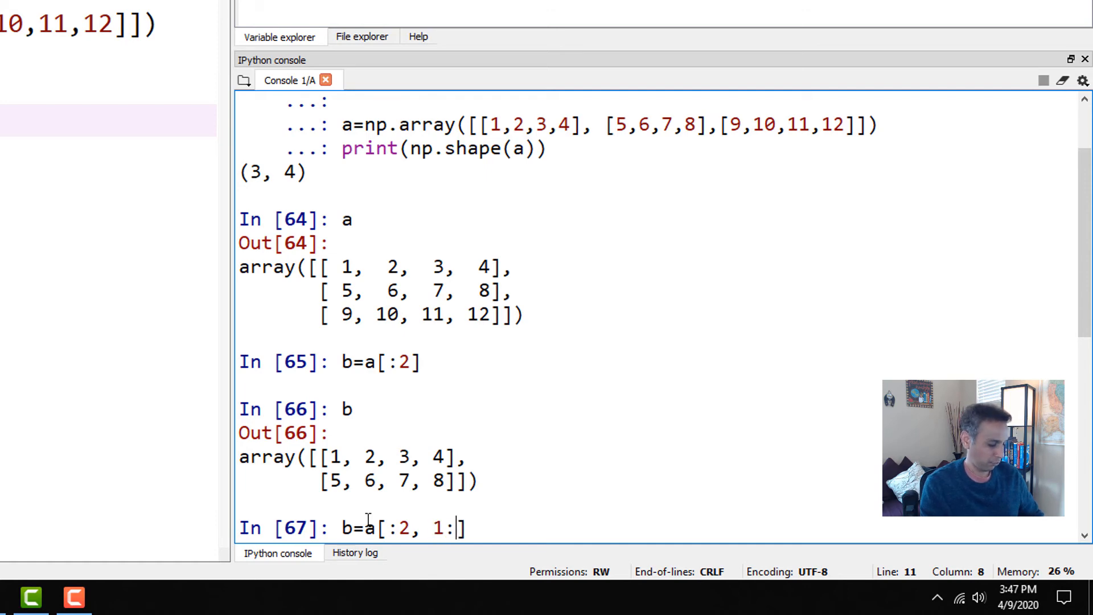
type("3")
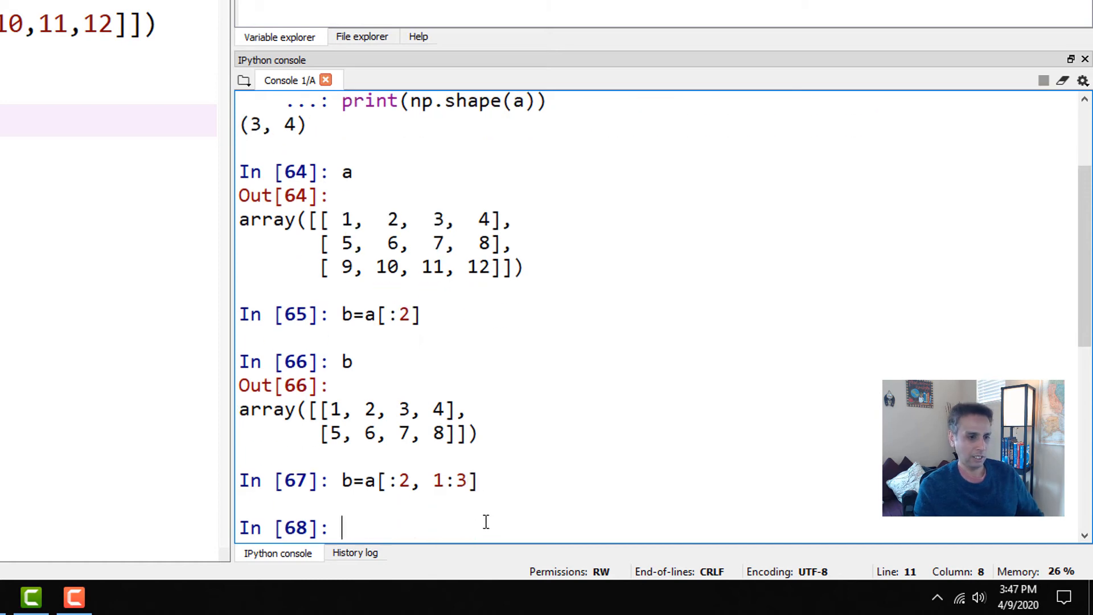
type("b")
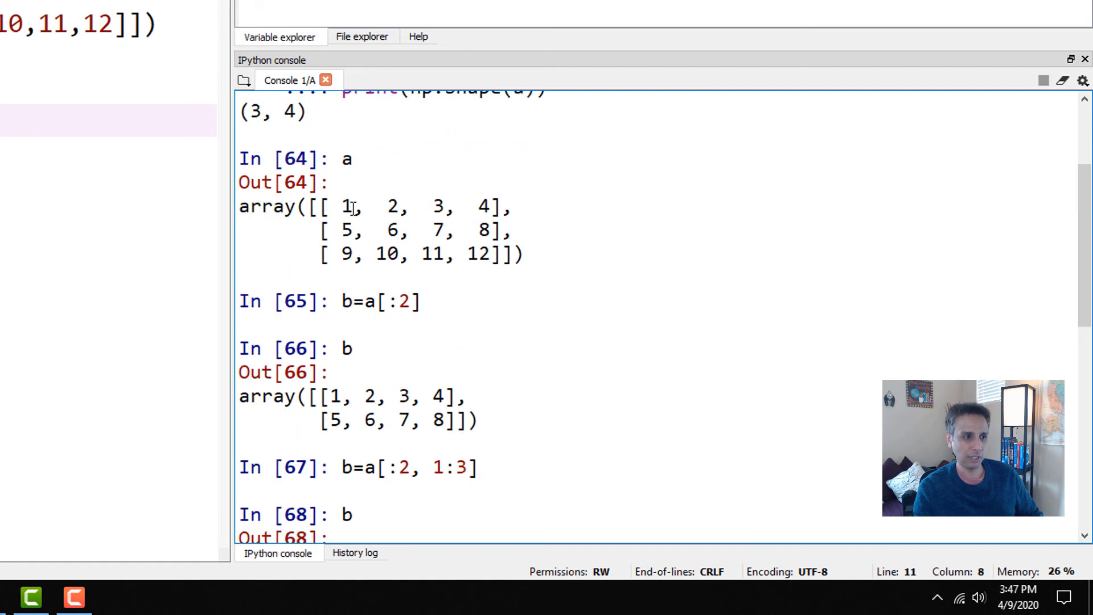
double_click(348, 228)
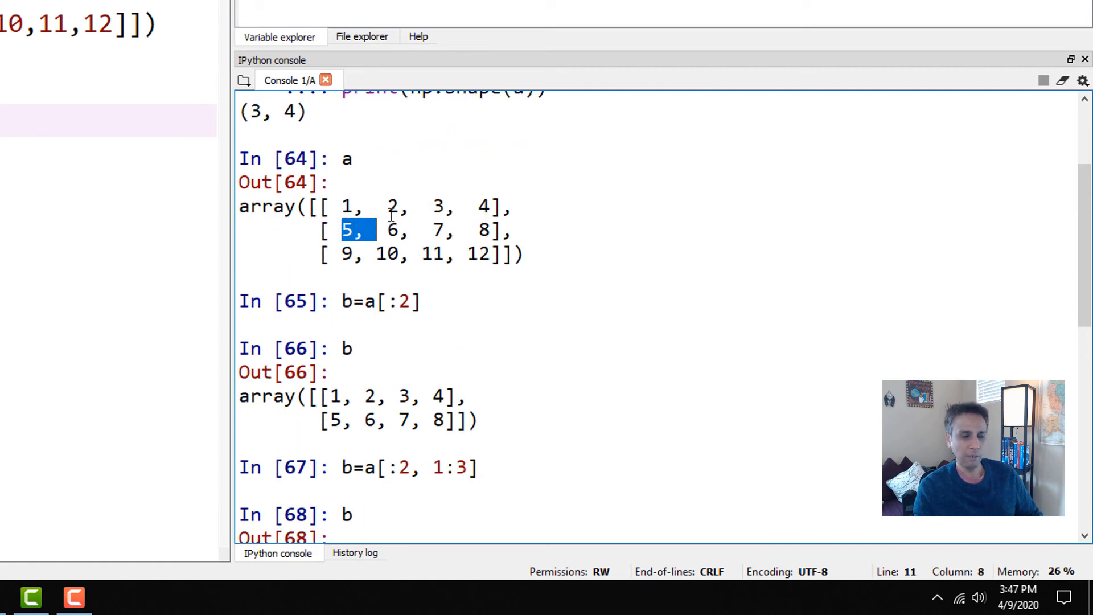
left_click(389, 206)
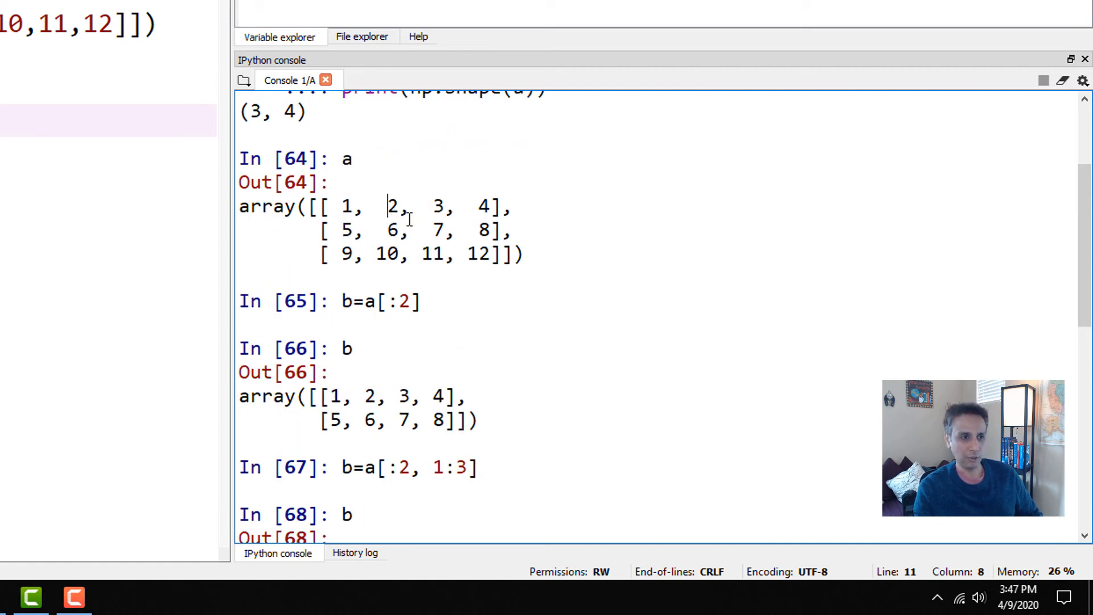
Copy the column_sum, row_sum, max_value and transposed lines into tutorial15.py.
scroll("down", 3)
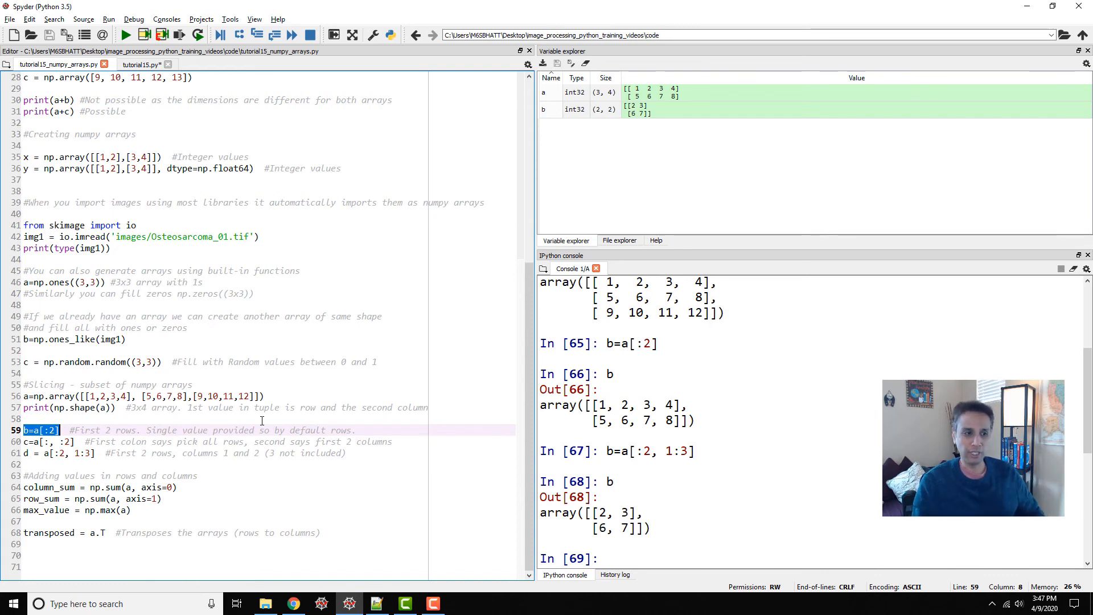
mouse_move(147, 476)
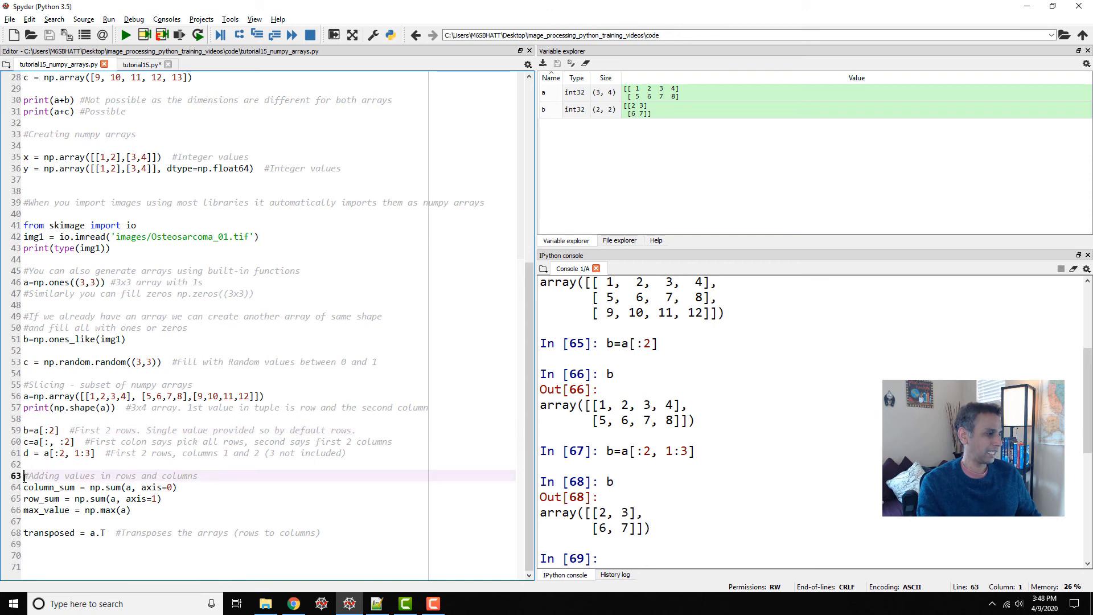
left_click_drag(24, 476, 109, 533)
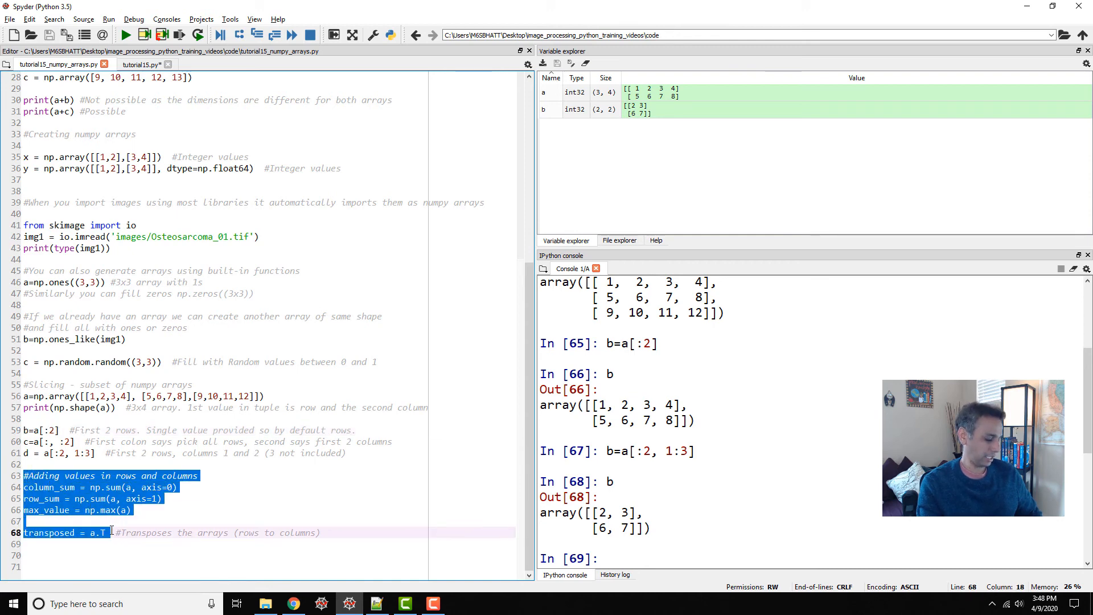
left_click(141, 64)
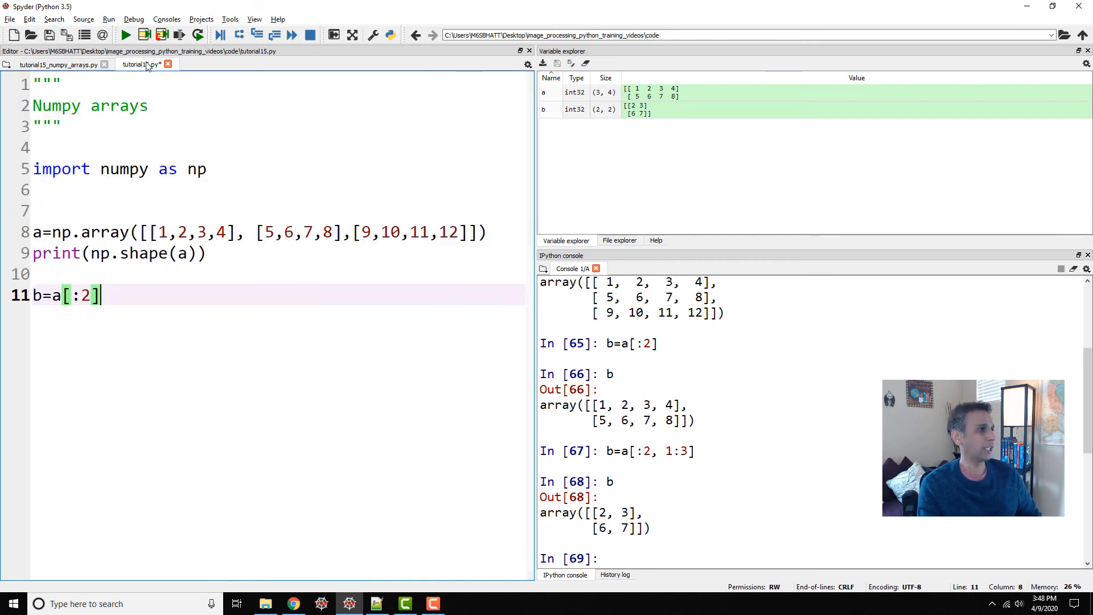
key("Enter")
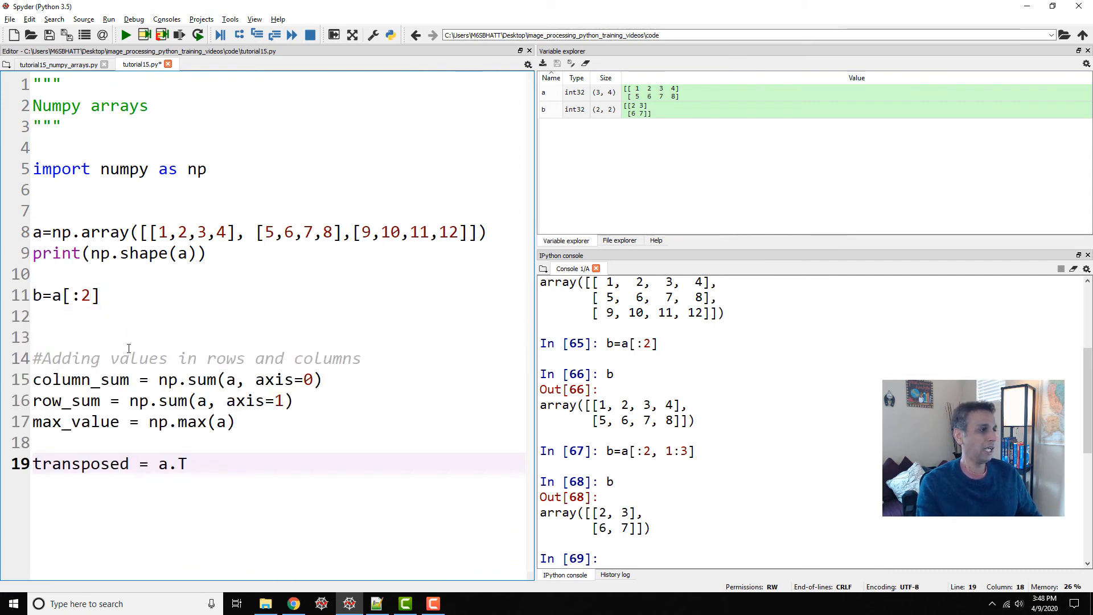
mouse_move(612, 554)
type("a")
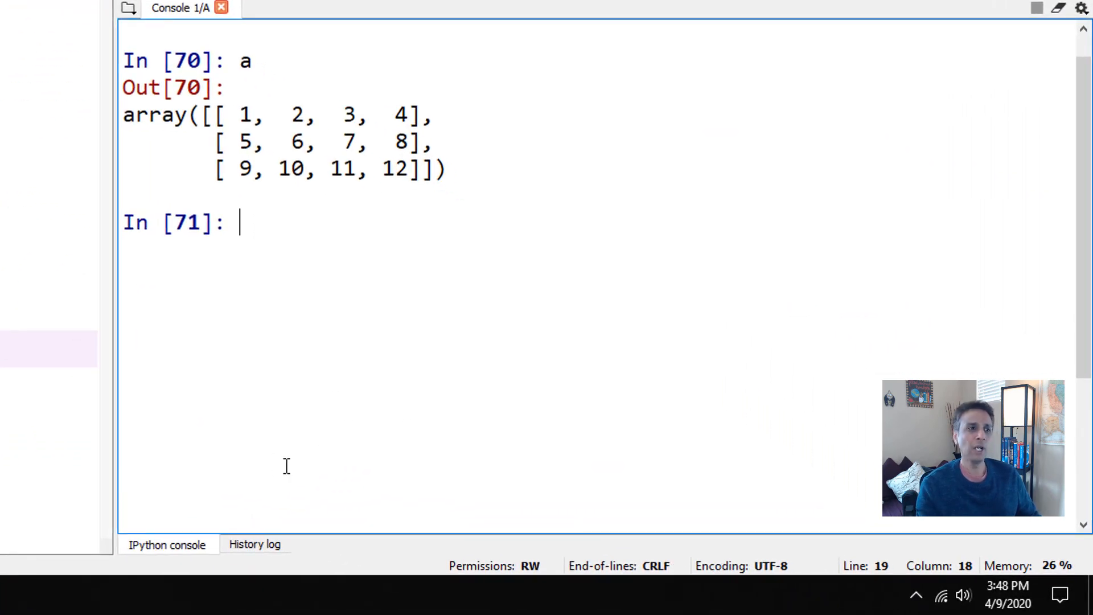
left_click_drag(239, 115, 340, 115)
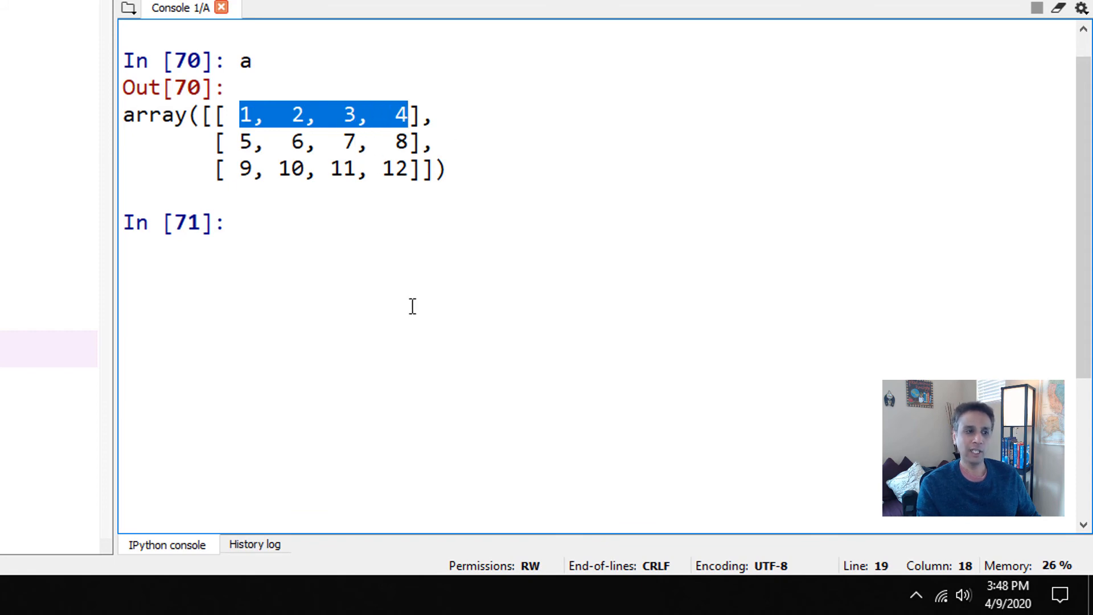
mouse_move(300, 230)
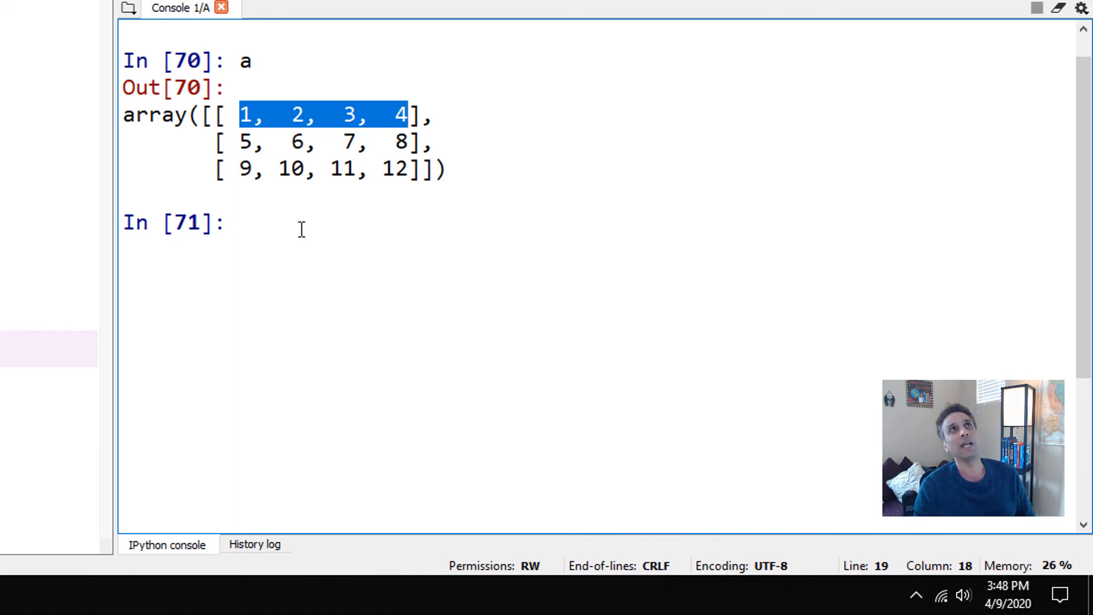
mouse_move(242, 176)
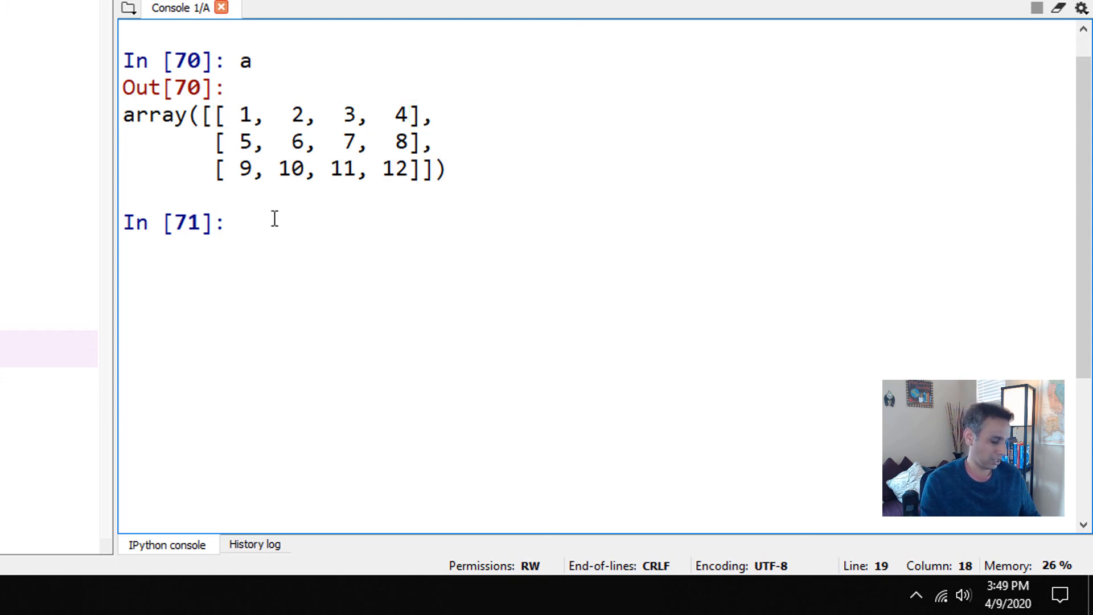
Run np.sum(a, axis=0) in the console to get column sums [15, 18, 21, 24].
type("np.sum")
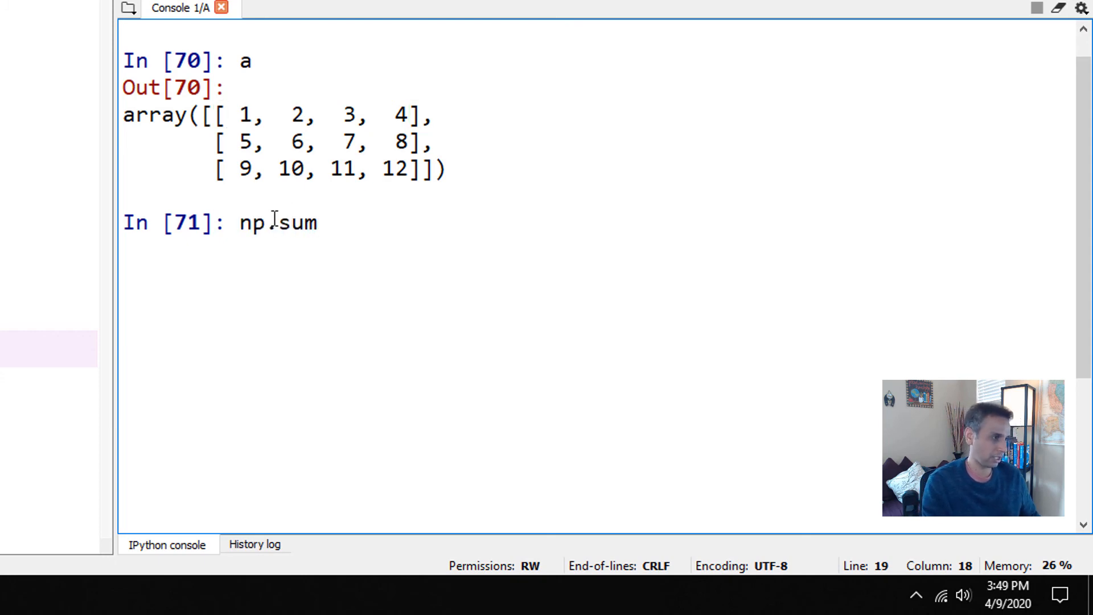
type("(a,")
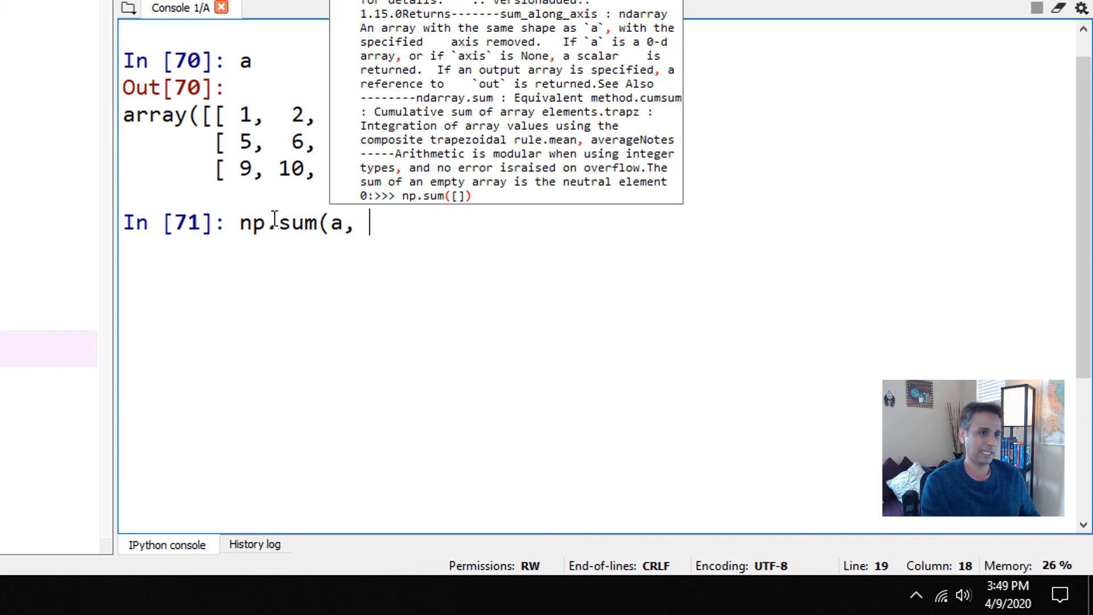
type("ax")
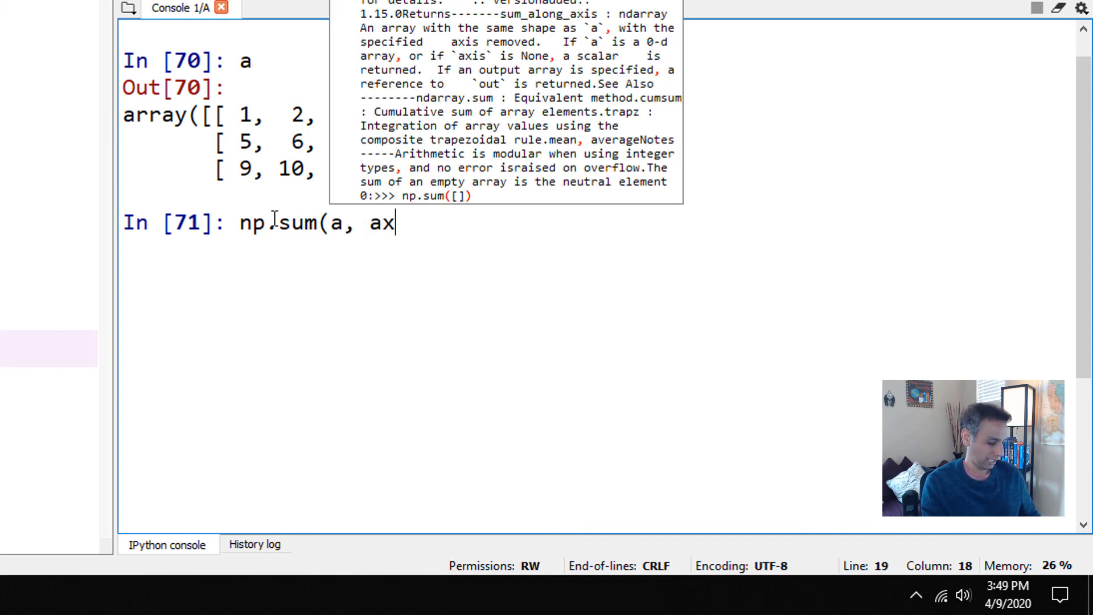
type("is=0")
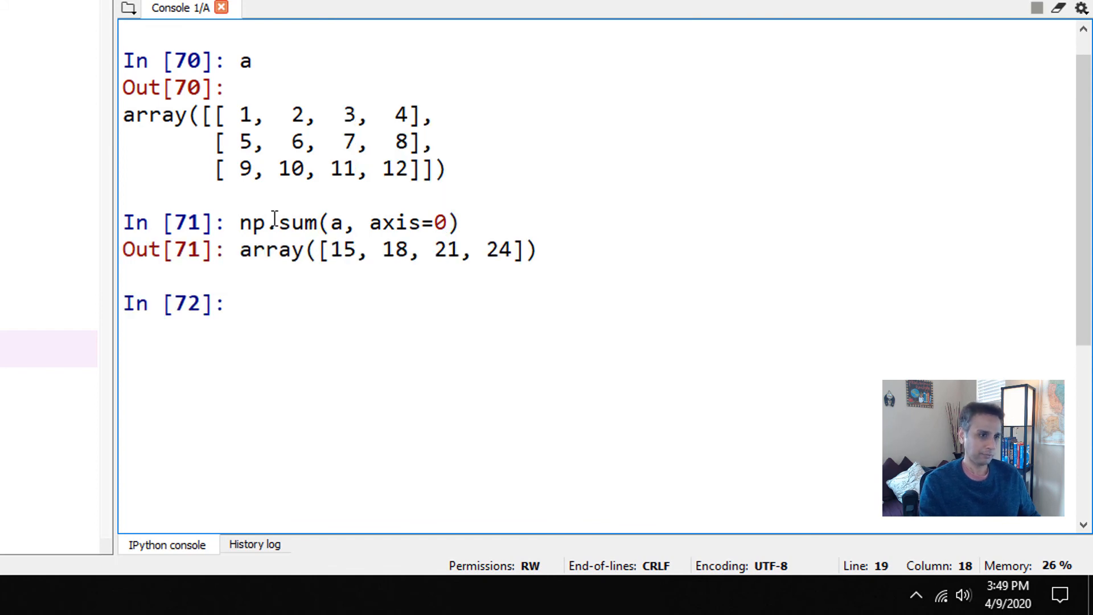
mouse_move(266, 123)
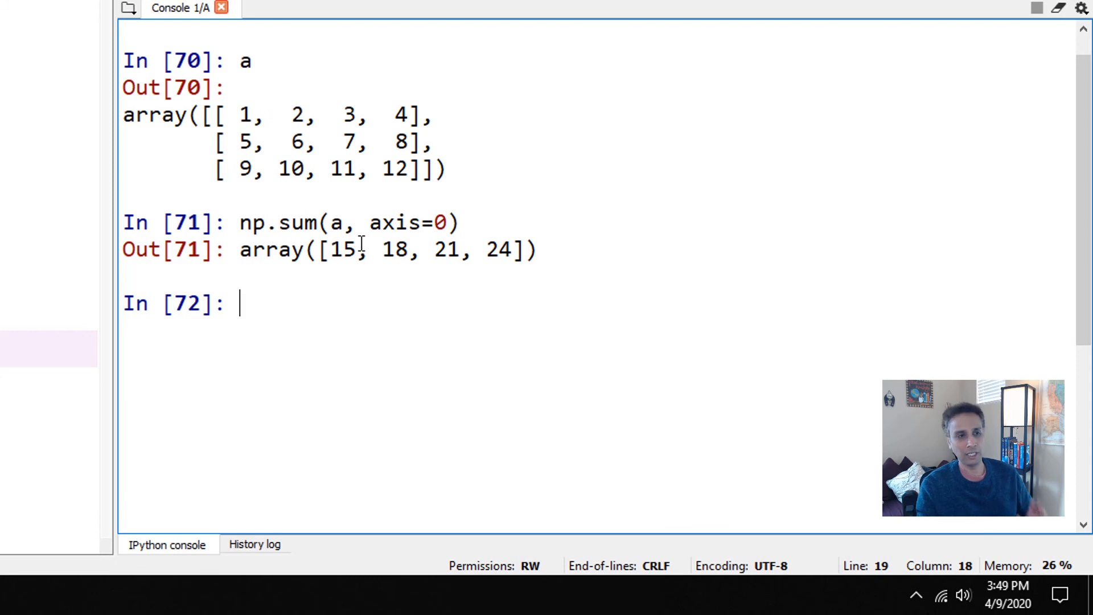
mouse_move(442, 224)
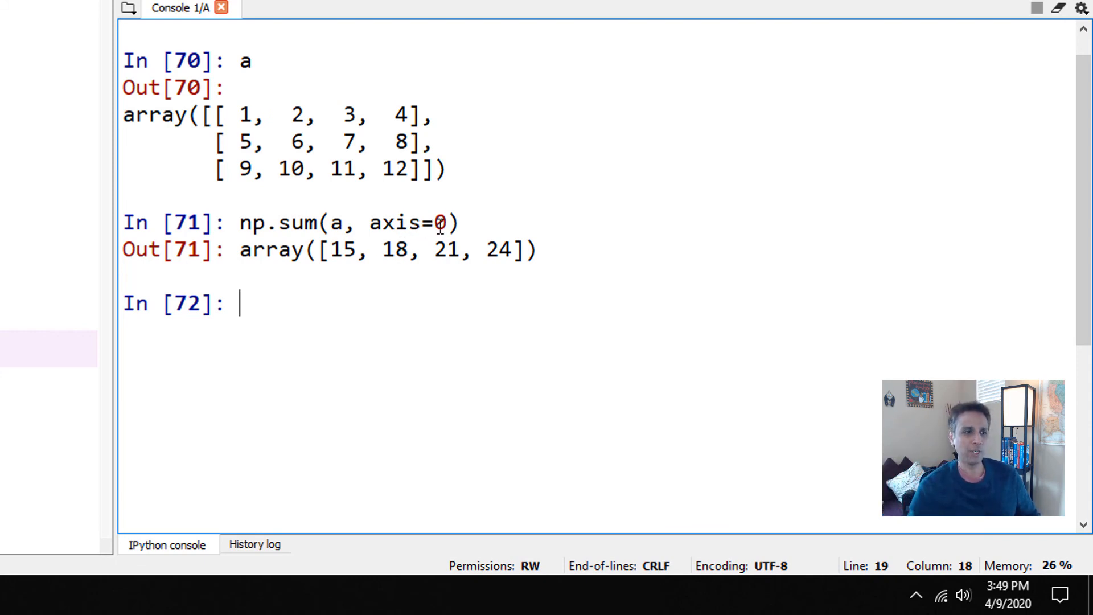
Run np.sum(a, axis=1) to get row sums [10, 26, 42].
type("np.sum(a, axis=0)")
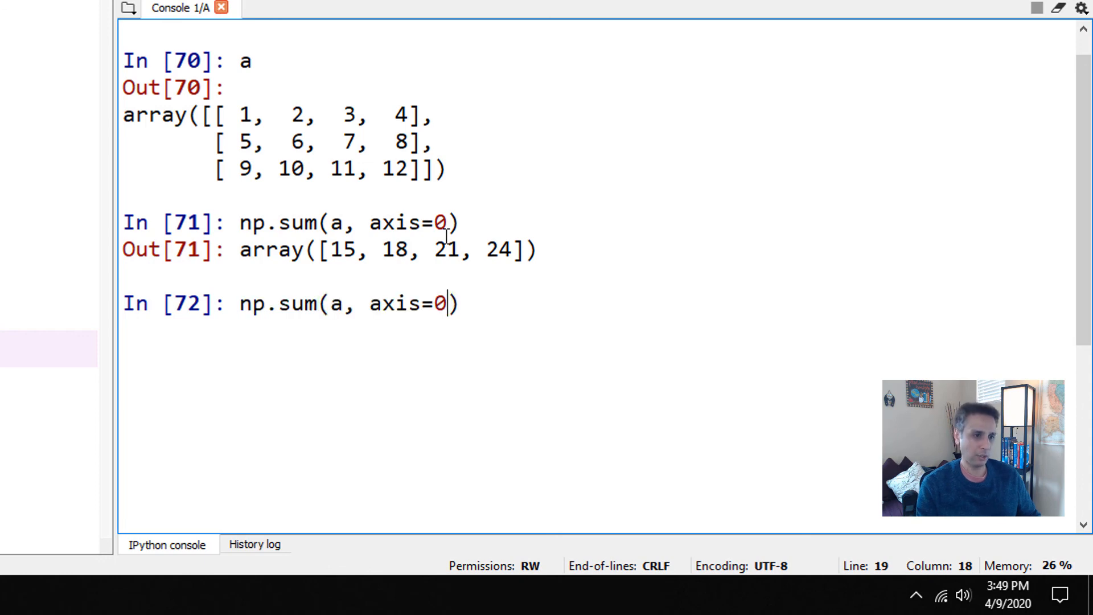
type("1")
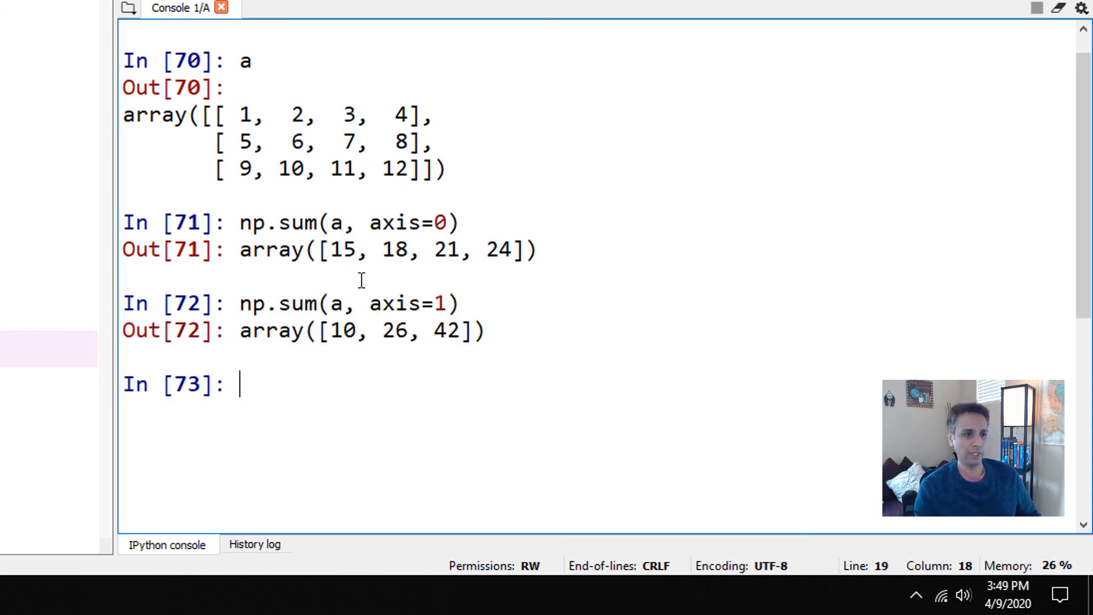
mouse_move(238, 111)
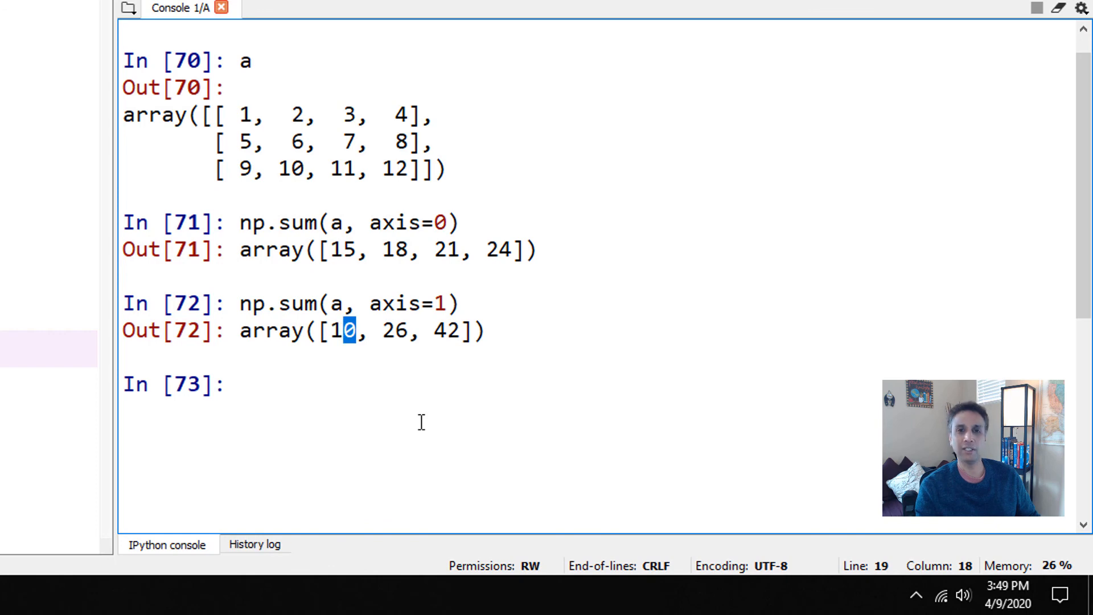
mouse_move(253, 168)
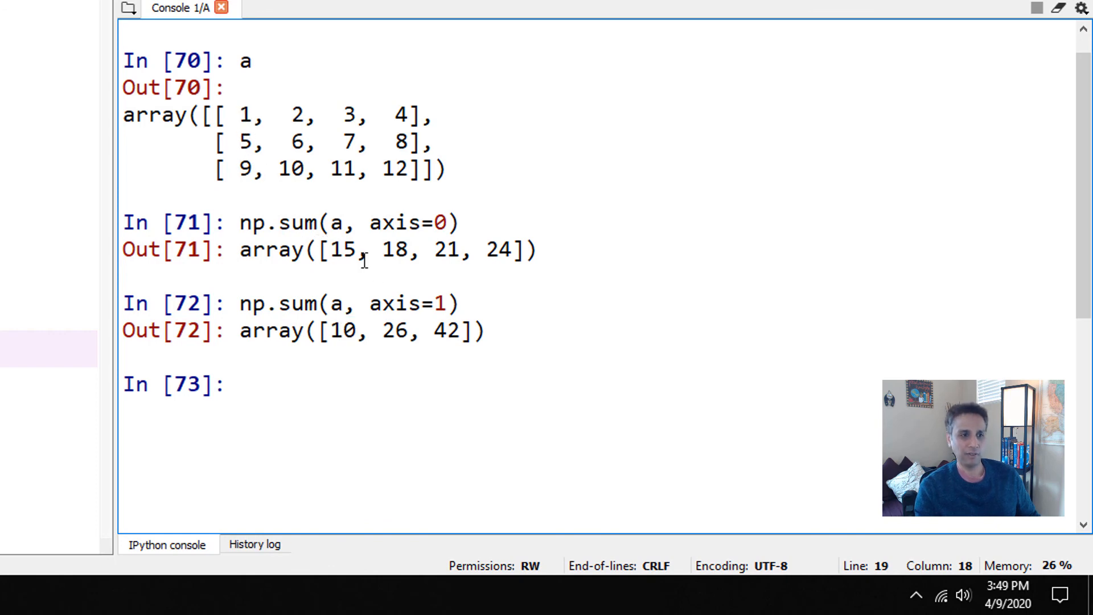
double_click(344, 248)
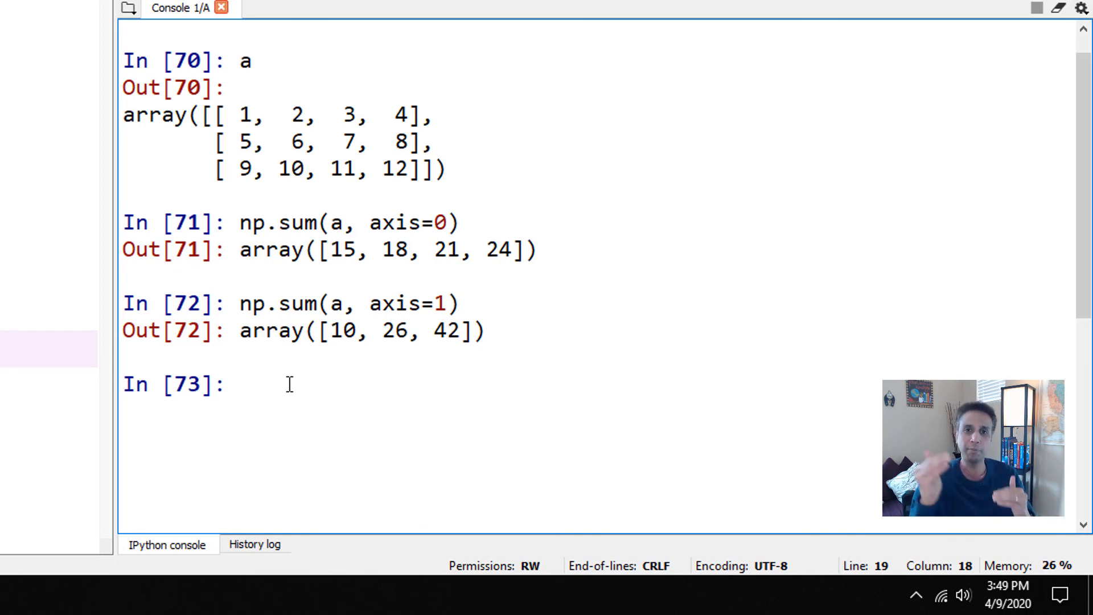
Run np.max(a) in the console to get the maximum value 12.
type("np")
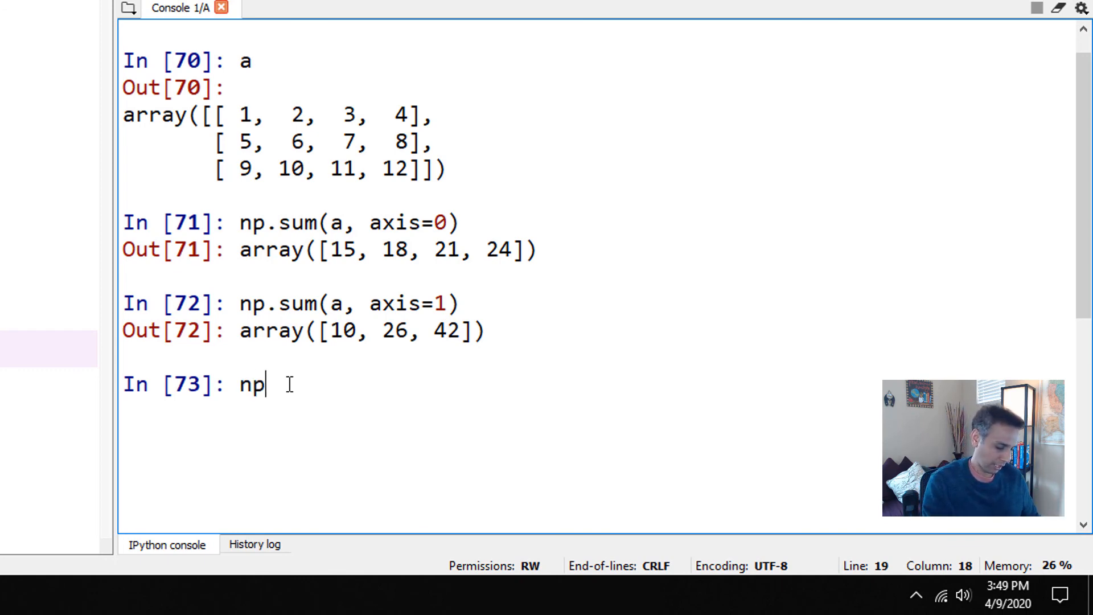
type(".max(")
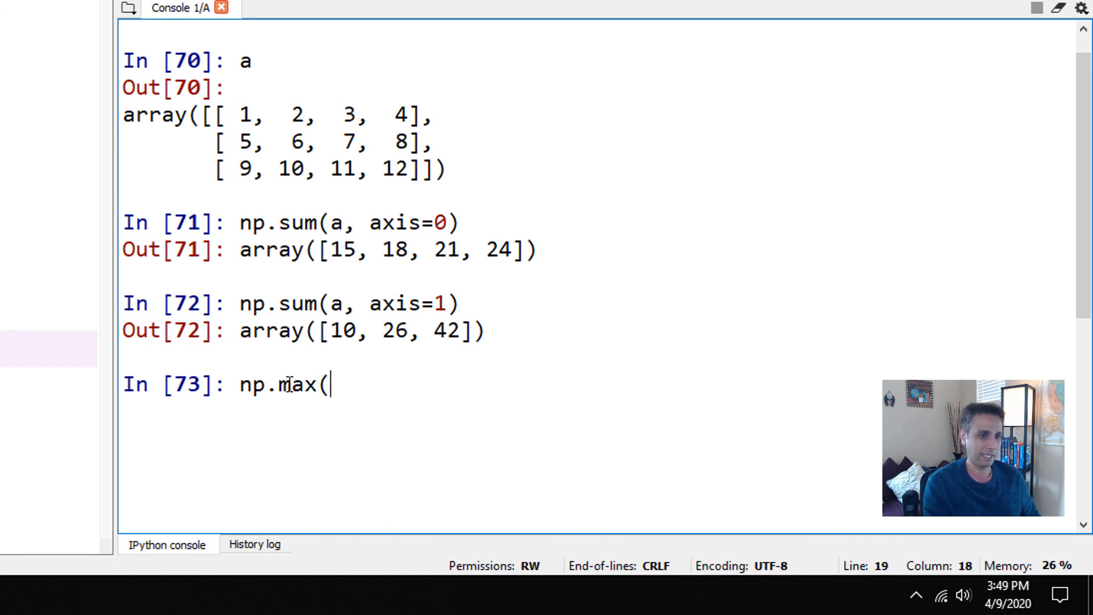
type("a)")
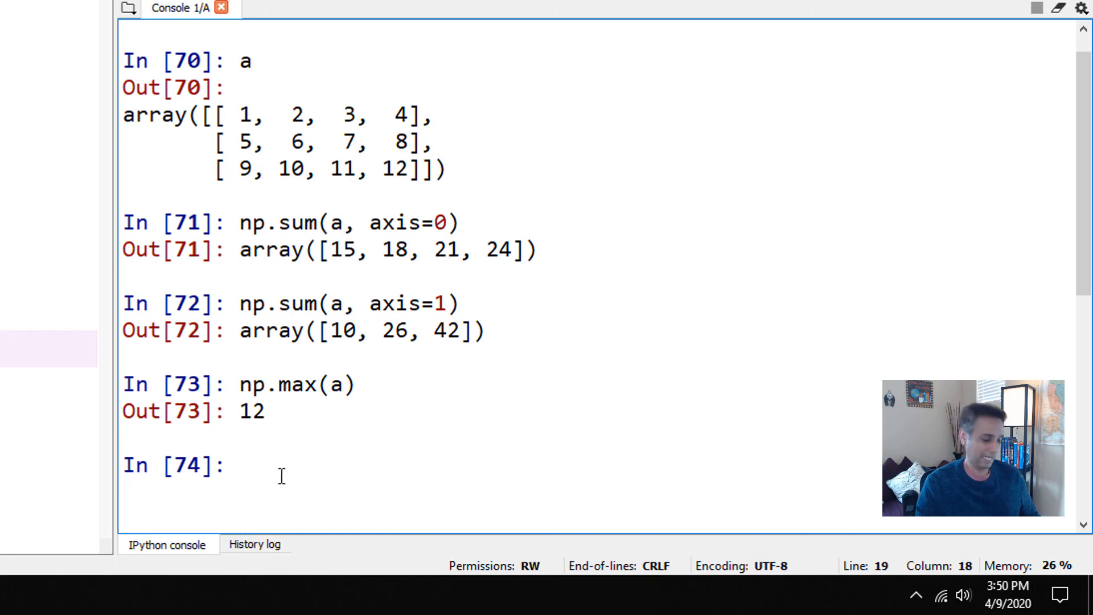
Run a.T to display the transposed 4-by-3 array.
type("a")
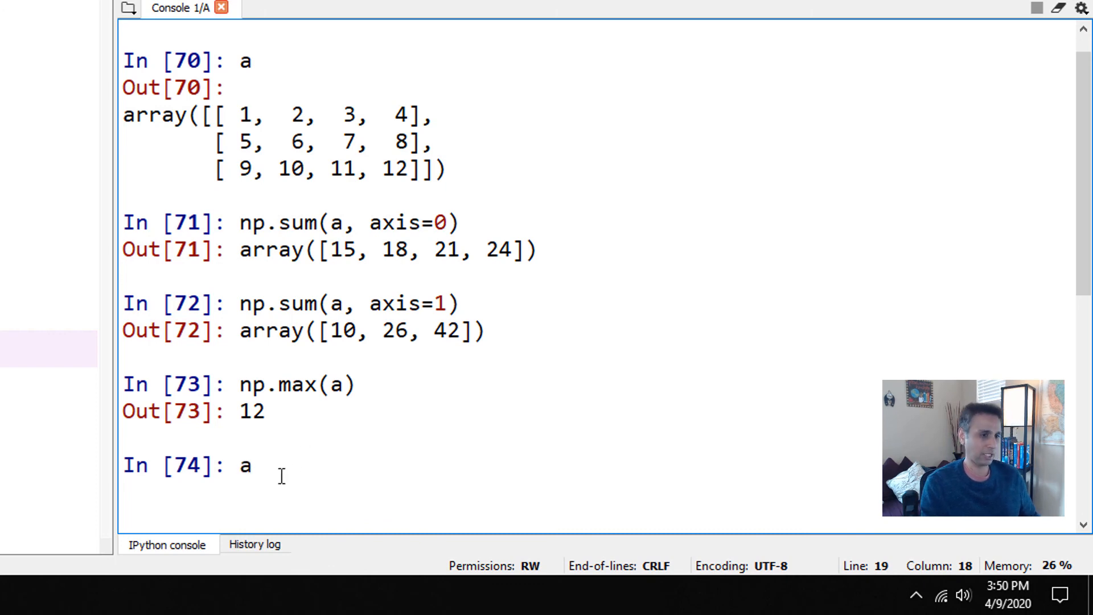
type(".T")
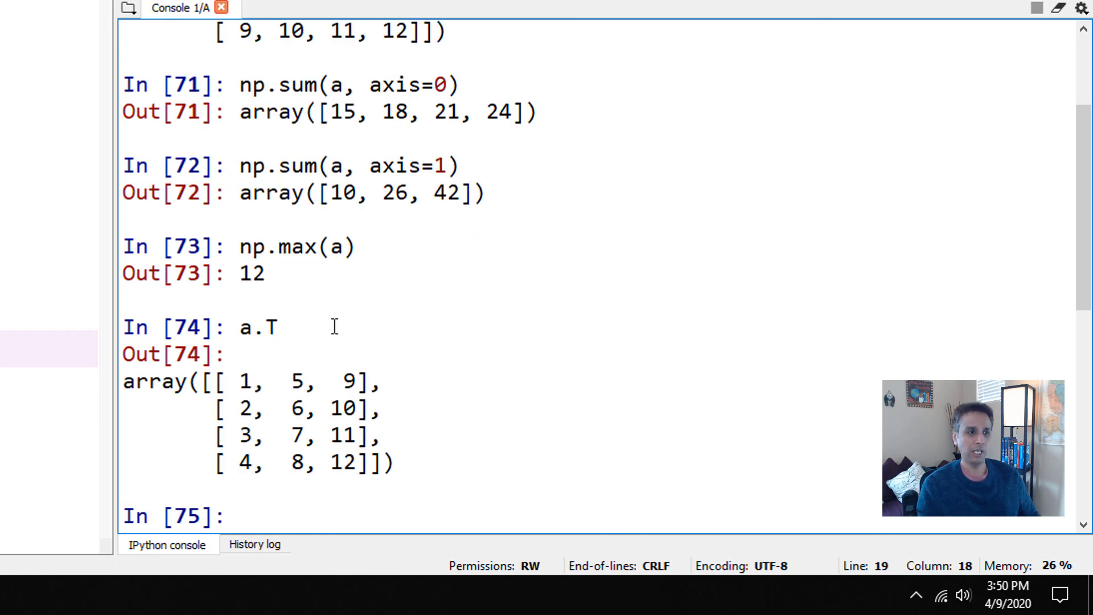
mouse_move(538, 199)
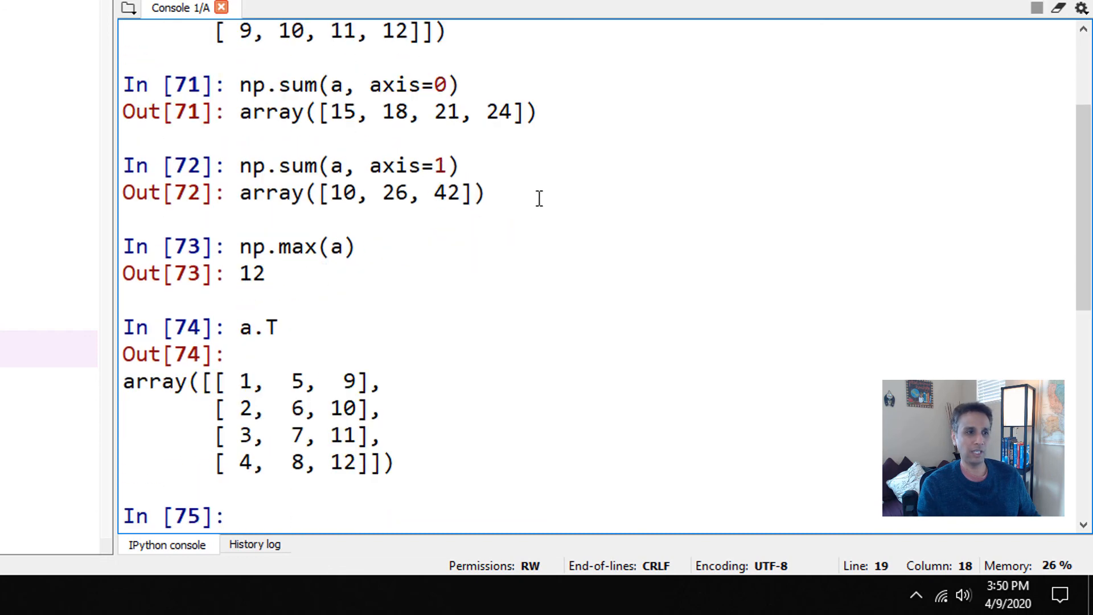